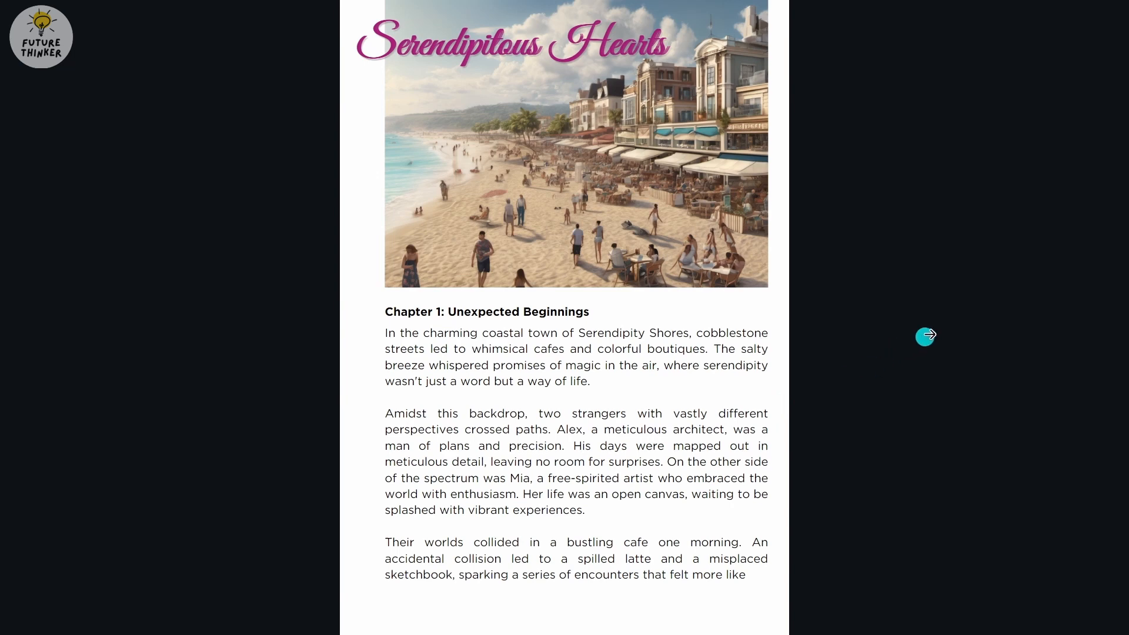
pyautogui.moveTo(948, 322)
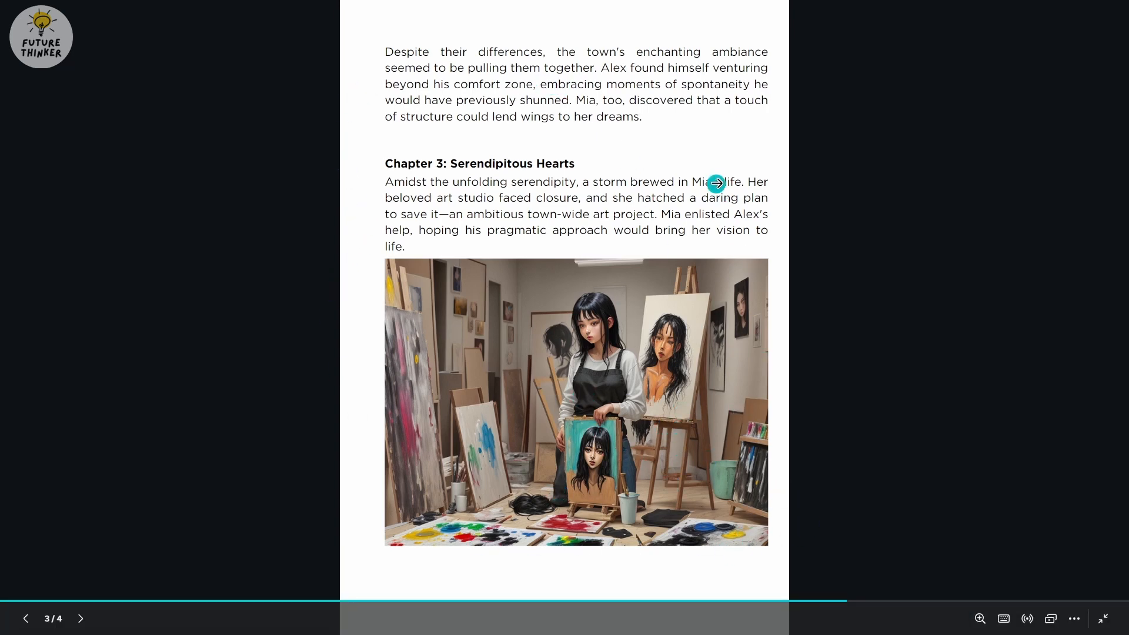
# Step: Advance the PDF viewer toward page 3 showing Chapter 3 and the art-studio picture
pyautogui.click(715, 184)
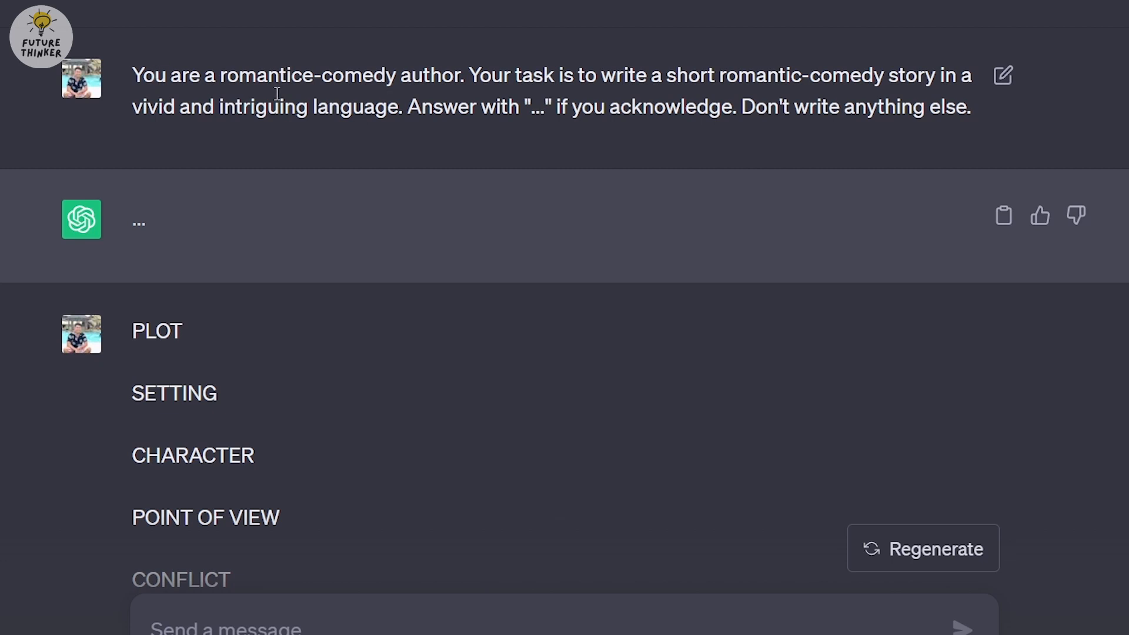
pyautogui.moveTo(653, 75)
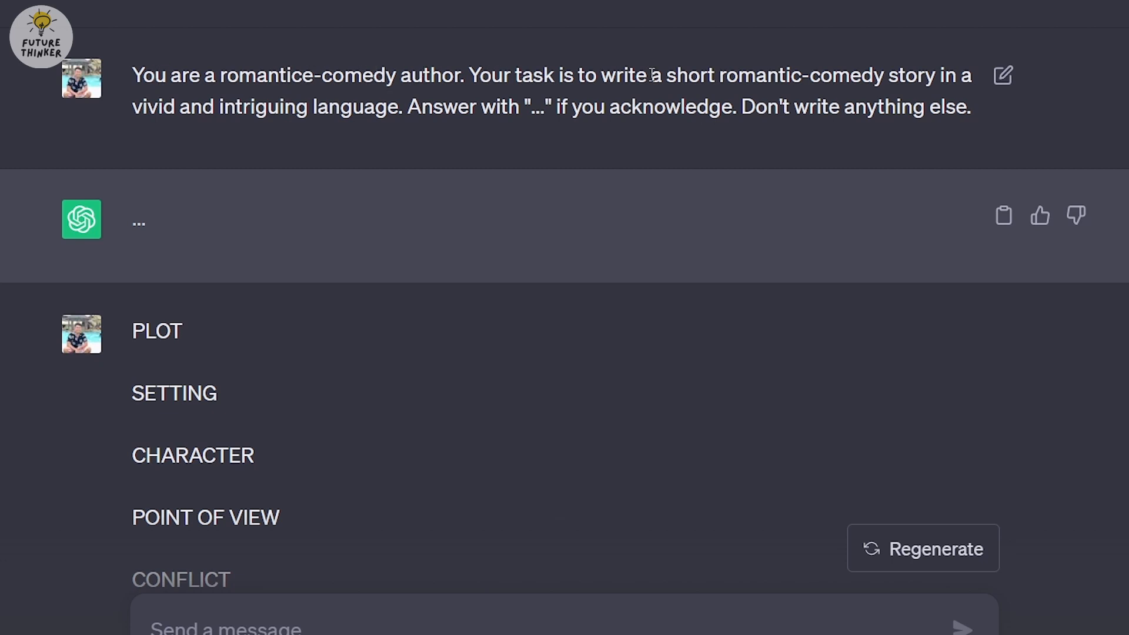
pyautogui.moveTo(716, 75); pyautogui.dragTo(831, 75)
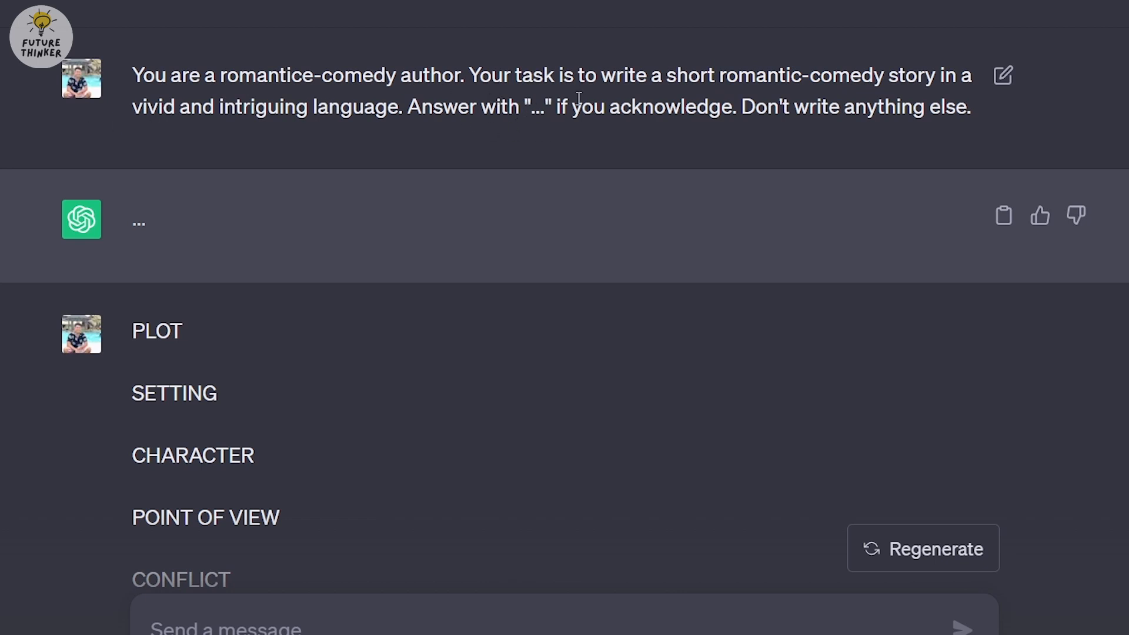
pyautogui.moveTo(769, 107); pyautogui.dragTo(976, 107)
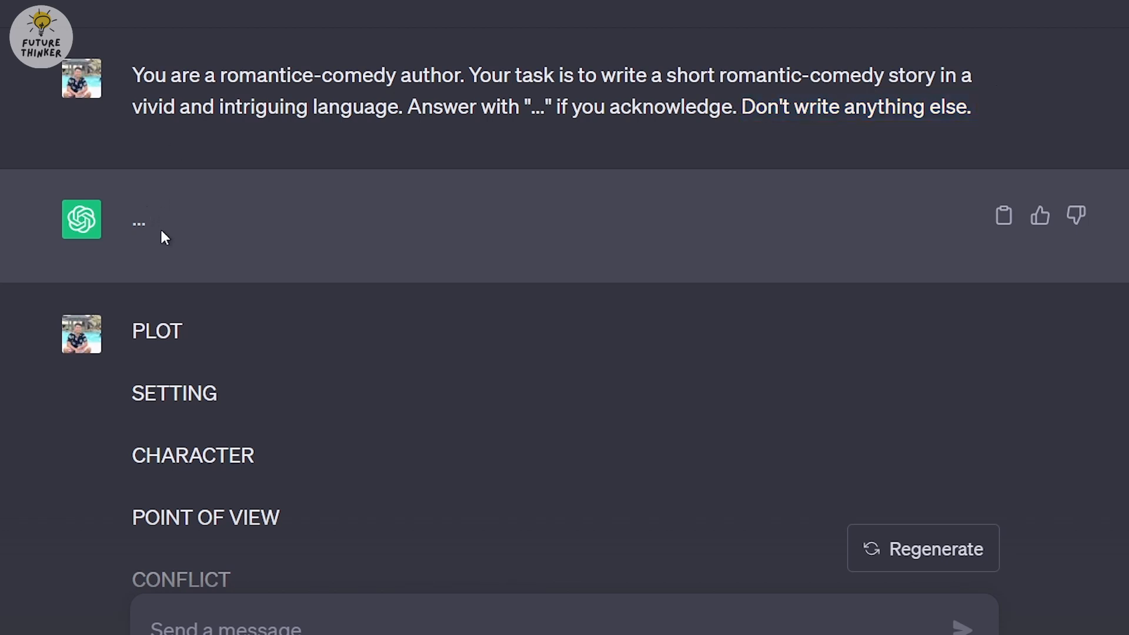
pyautogui.doubleClick(138, 222)
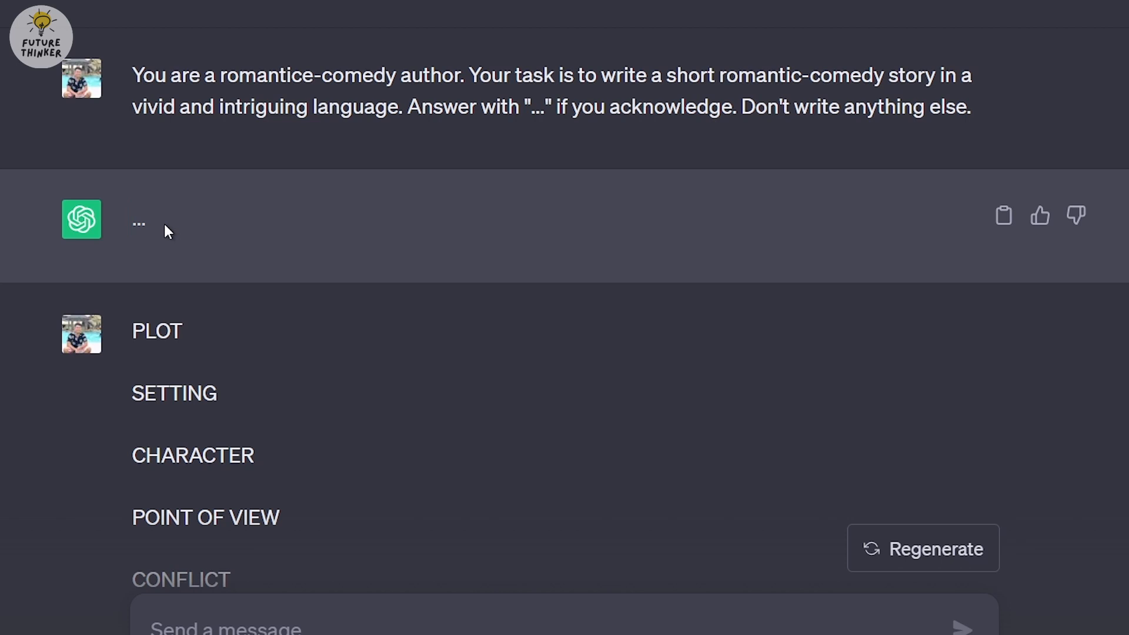
pyautogui.scroll(-3)
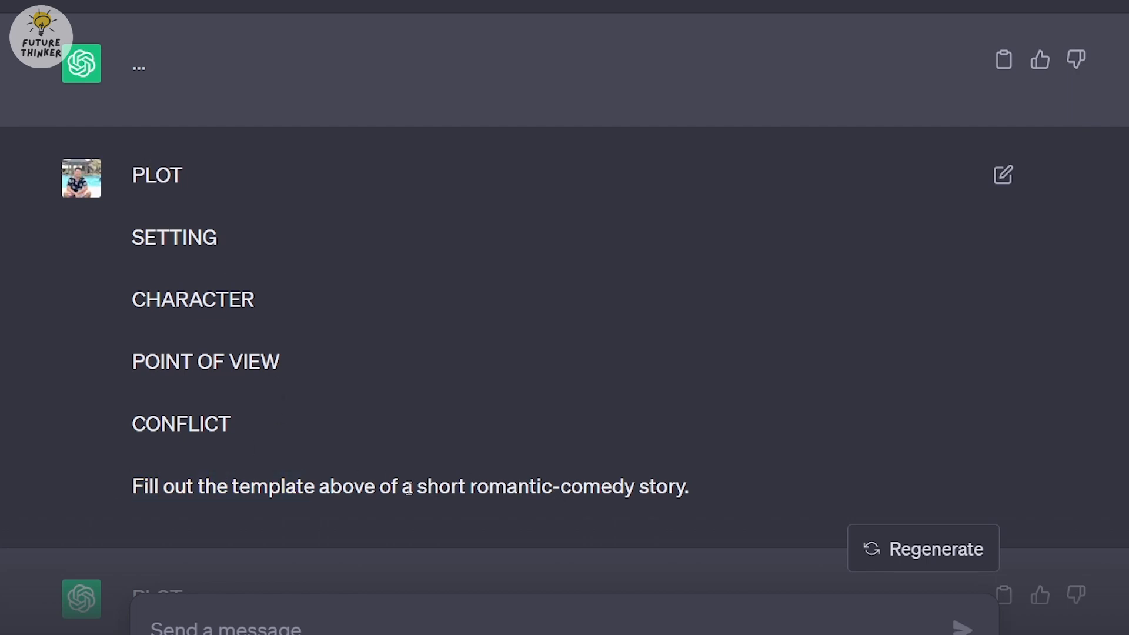
pyautogui.scroll(-3)
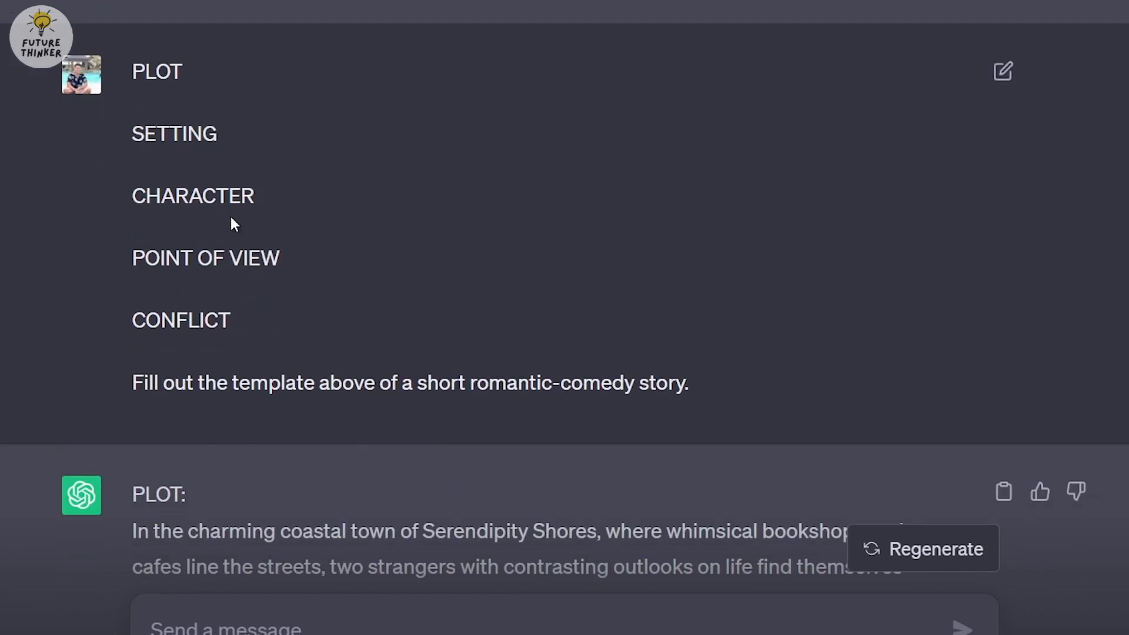
pyautogui.scroll(-3)
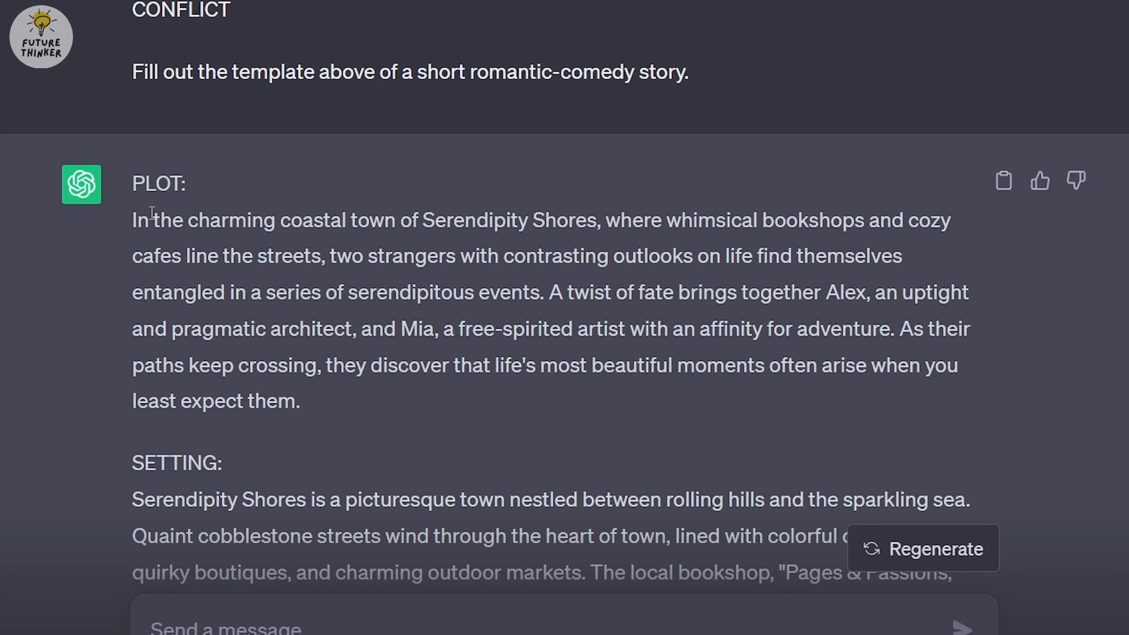
pyautogui.moveTo(480, 216)
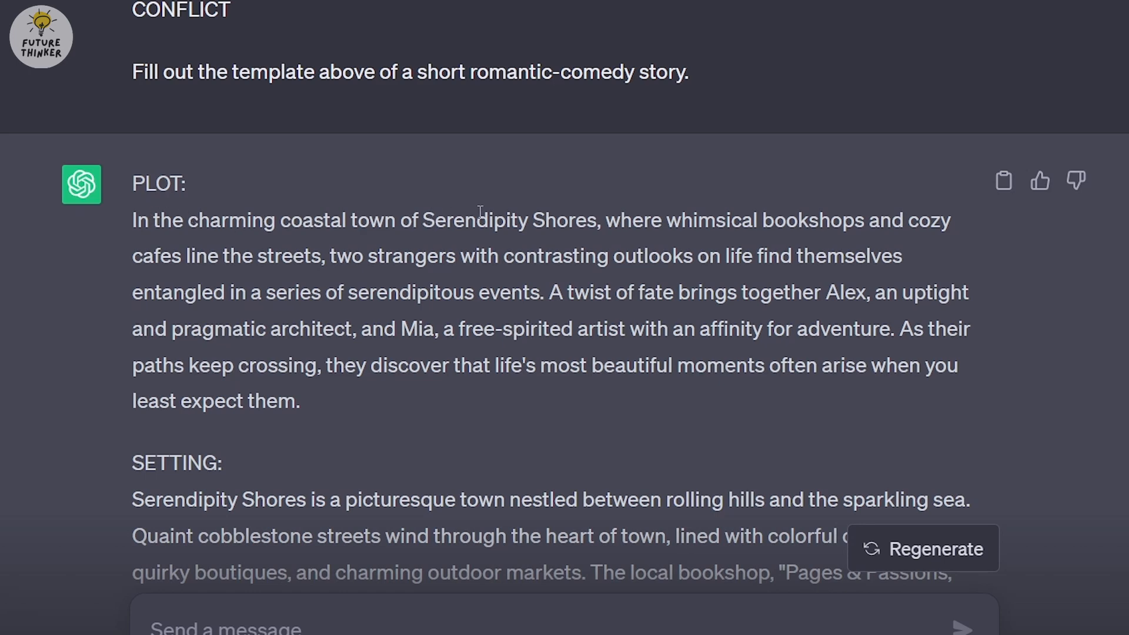
pyautogui.moveTo(839, 225)
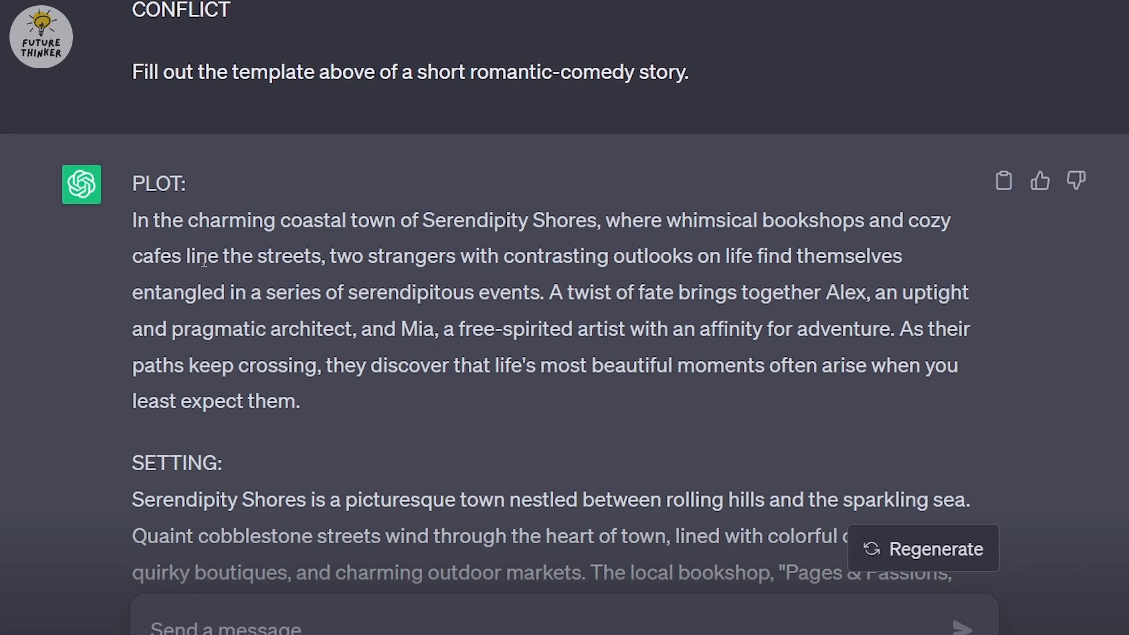
pyautogui.moveTo(501, 257)
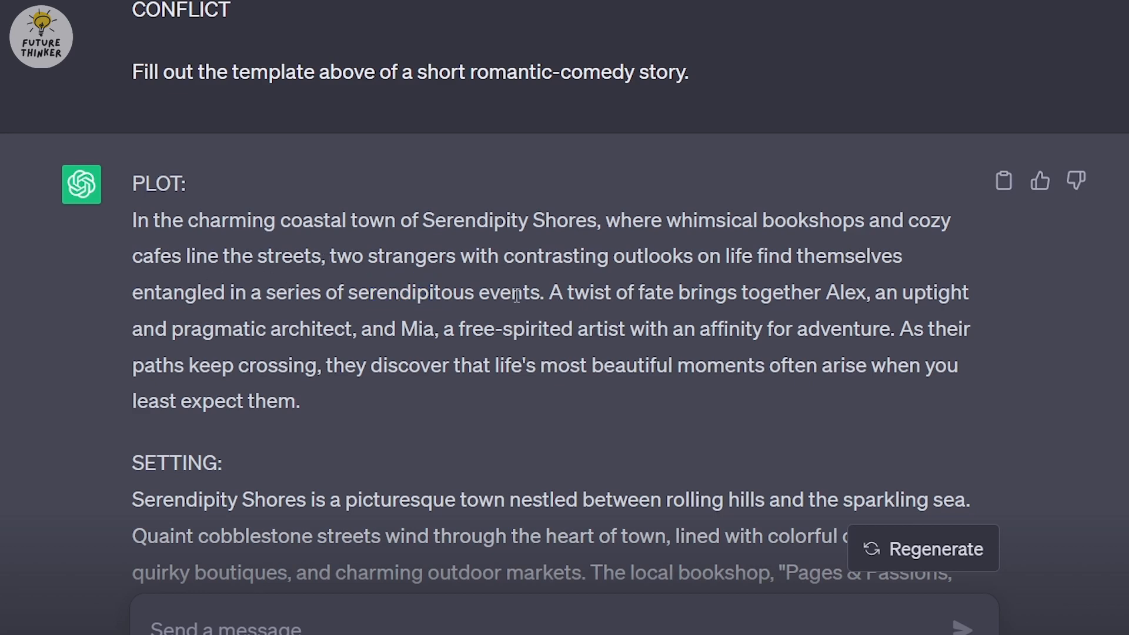
pyautogui.scroll(-3)
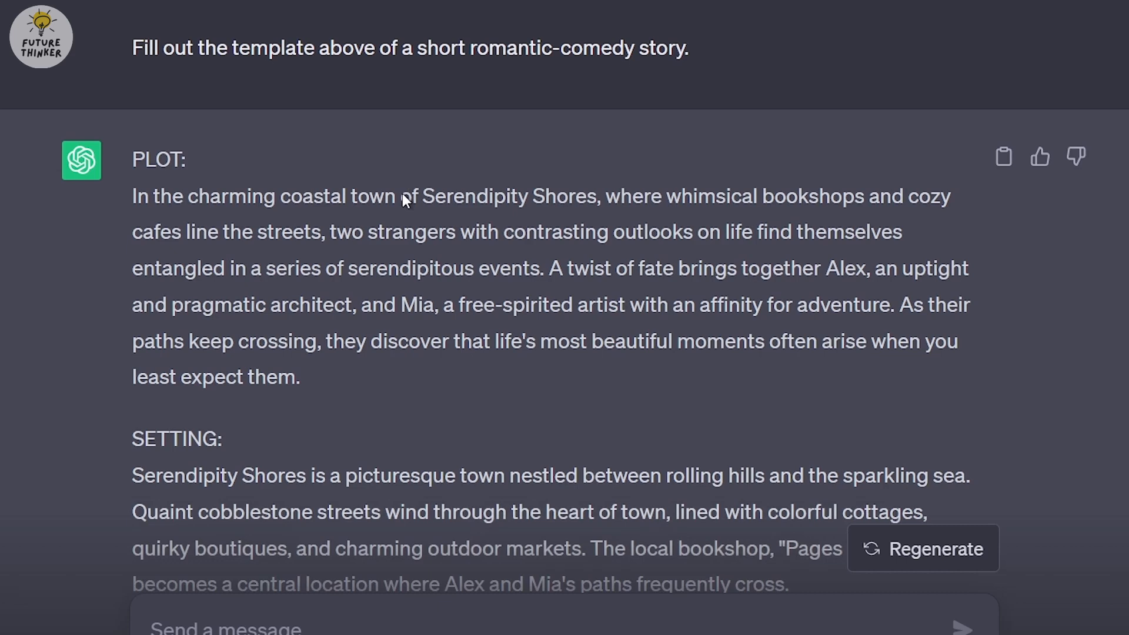
pyautogui.scroll(-3)
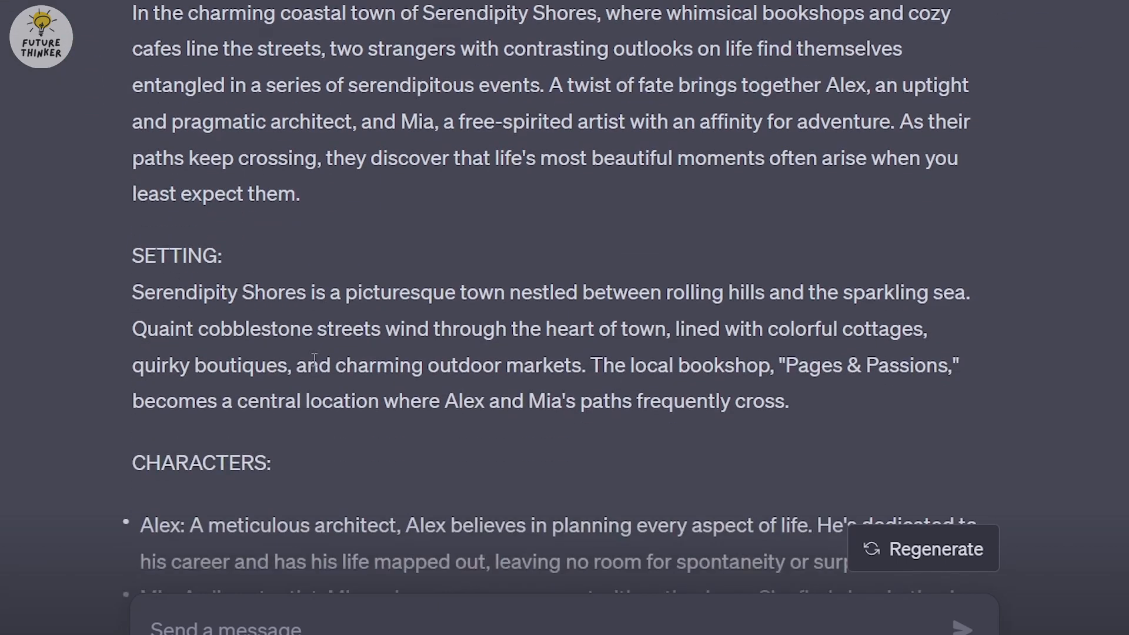
pyautogui.doubleClick(403, 291)
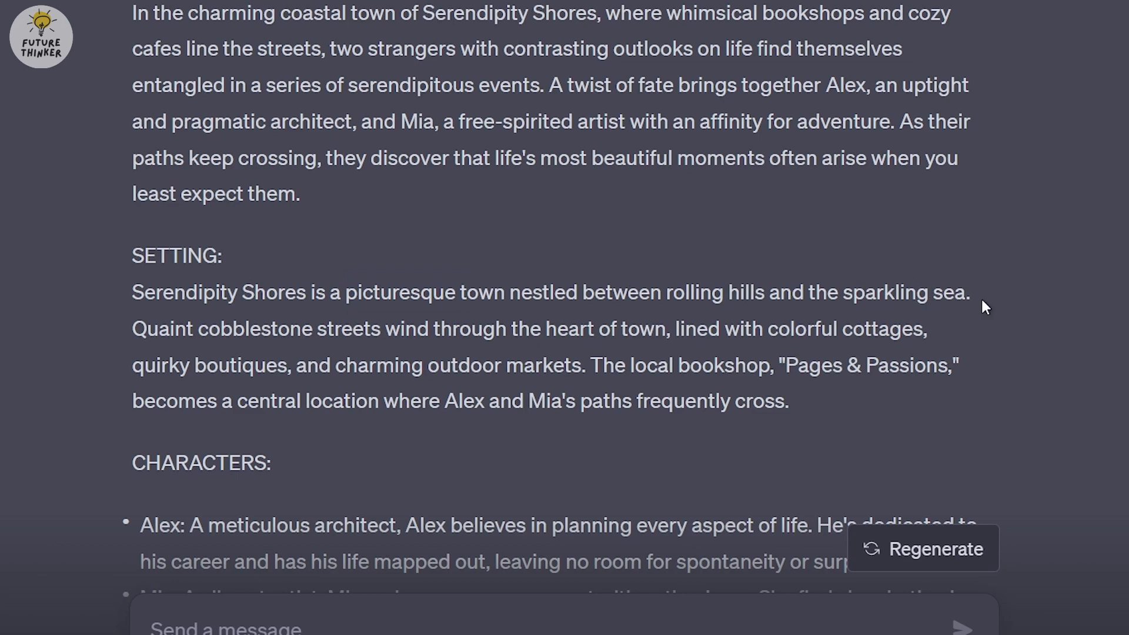
pyautogui.moveTo(187, 325)
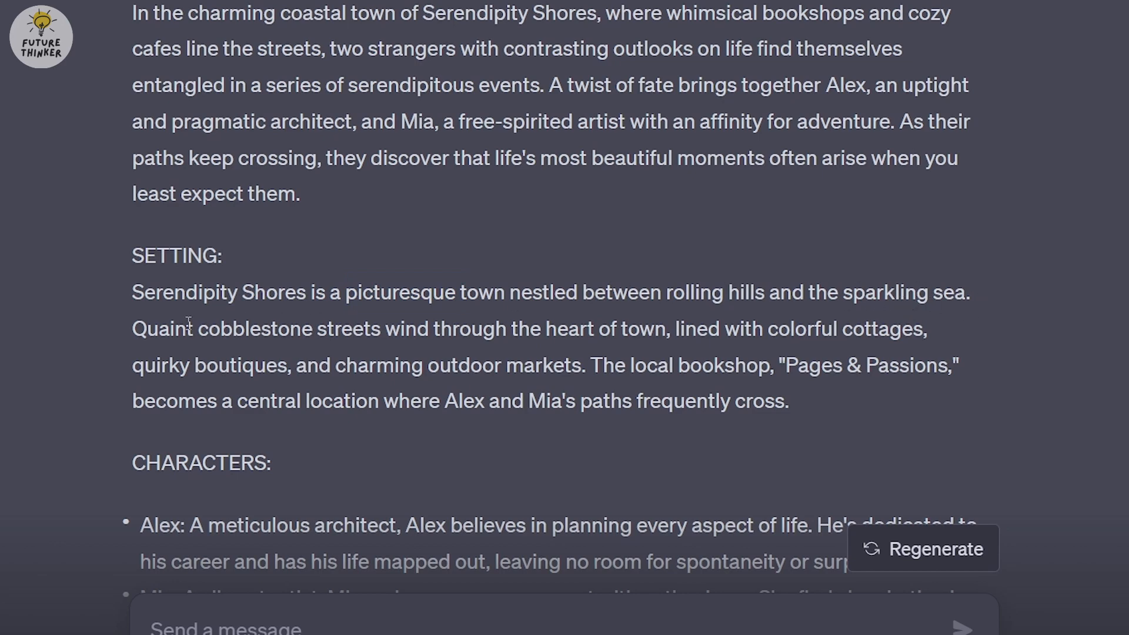
pyautogui.scroll(-3)
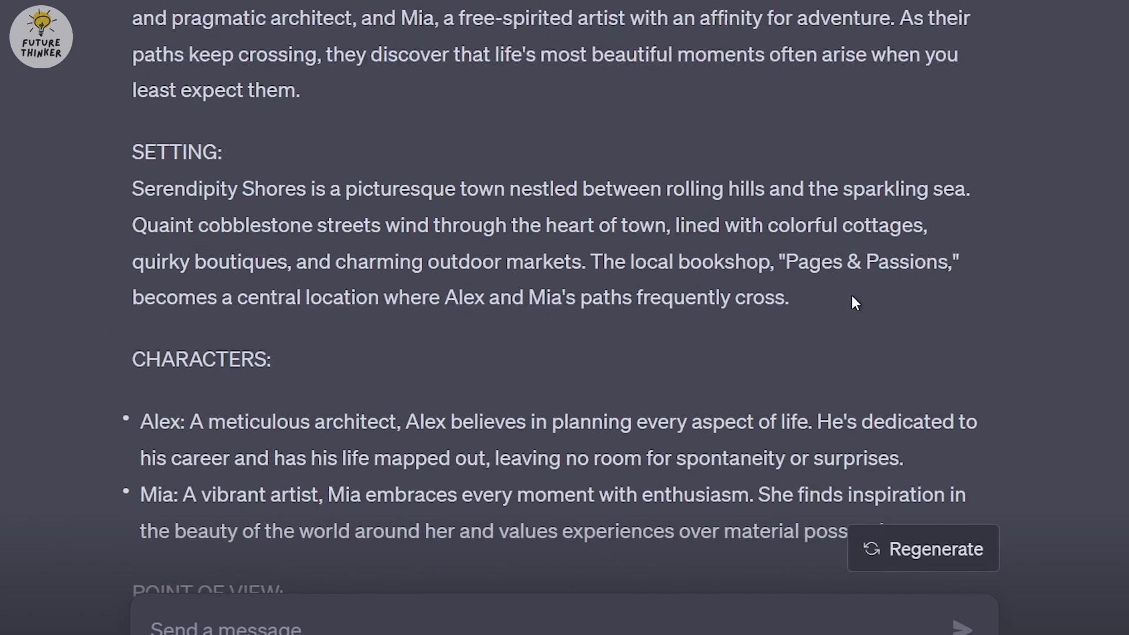
pyautogui.scroll(-3)
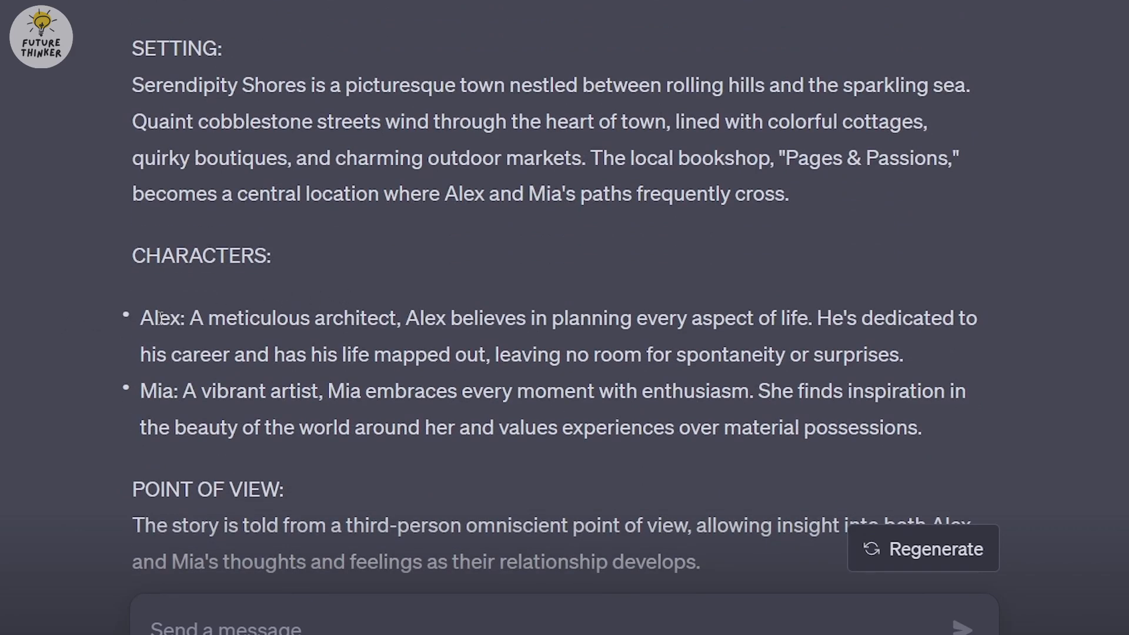
pyautogui.doubleClick(154, 392)
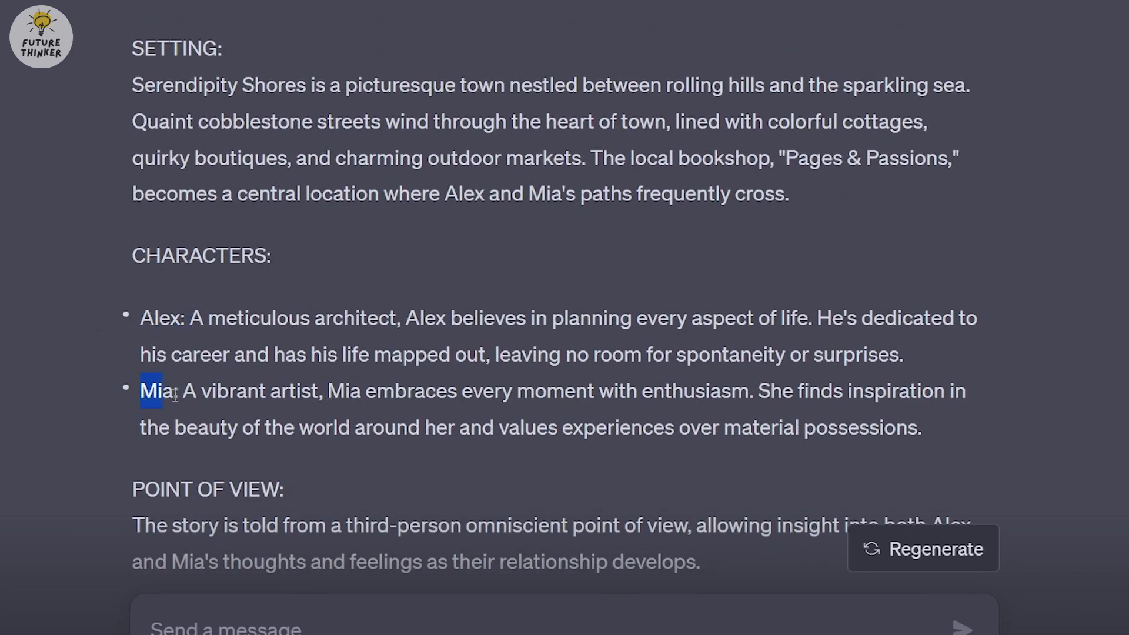
pyautogui.scroll(-3)
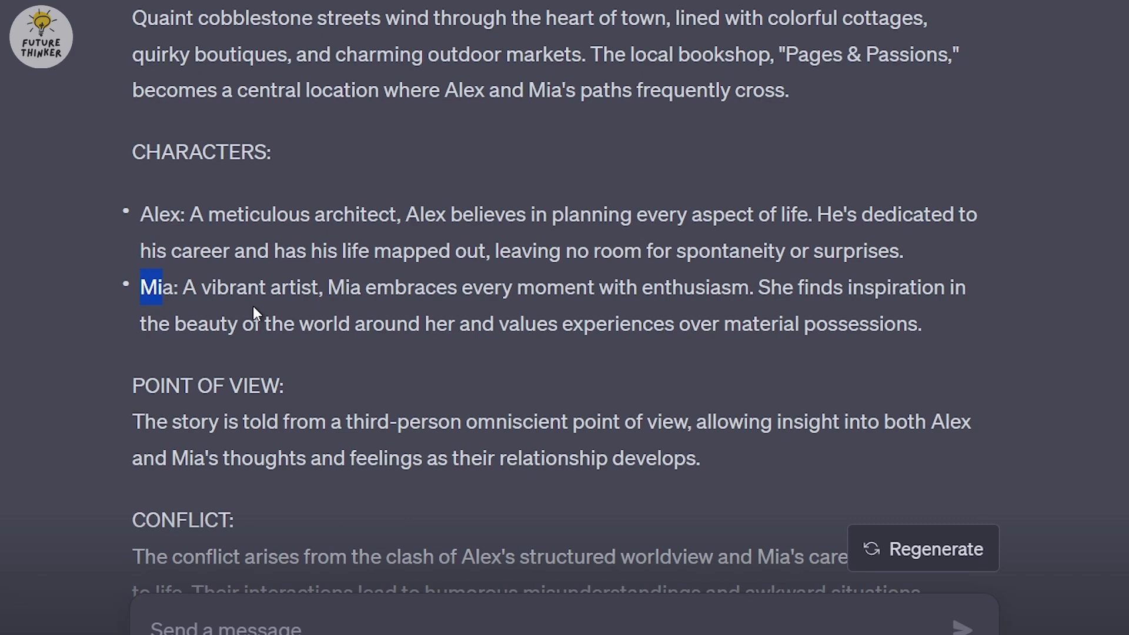
pyautogui.scroll(-3)
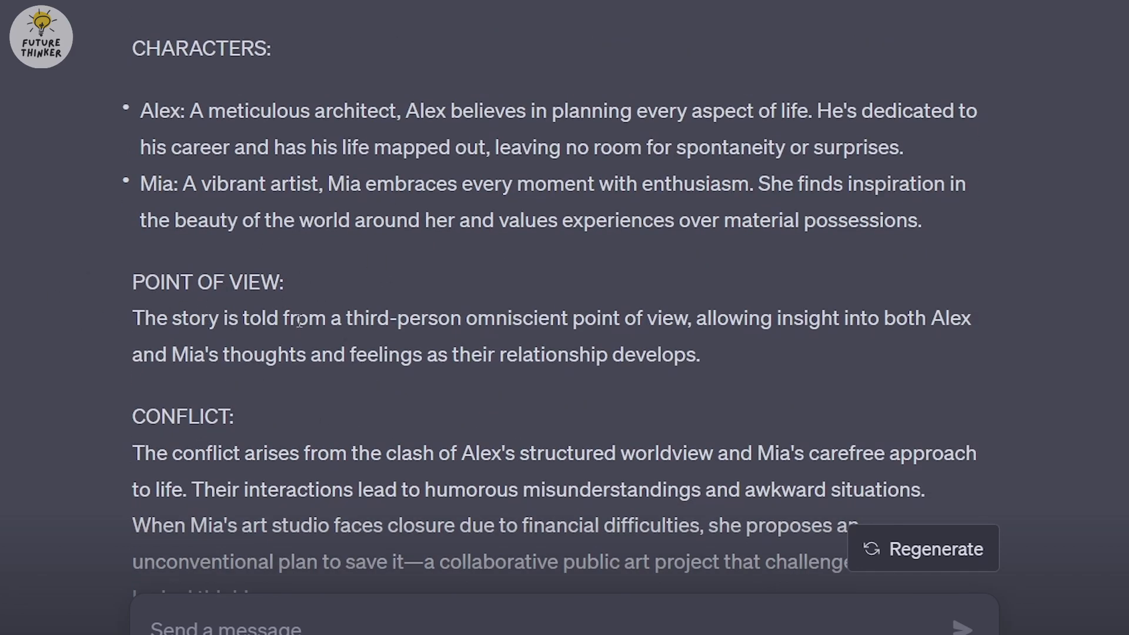
pyautogui.moveTo(604, 333)
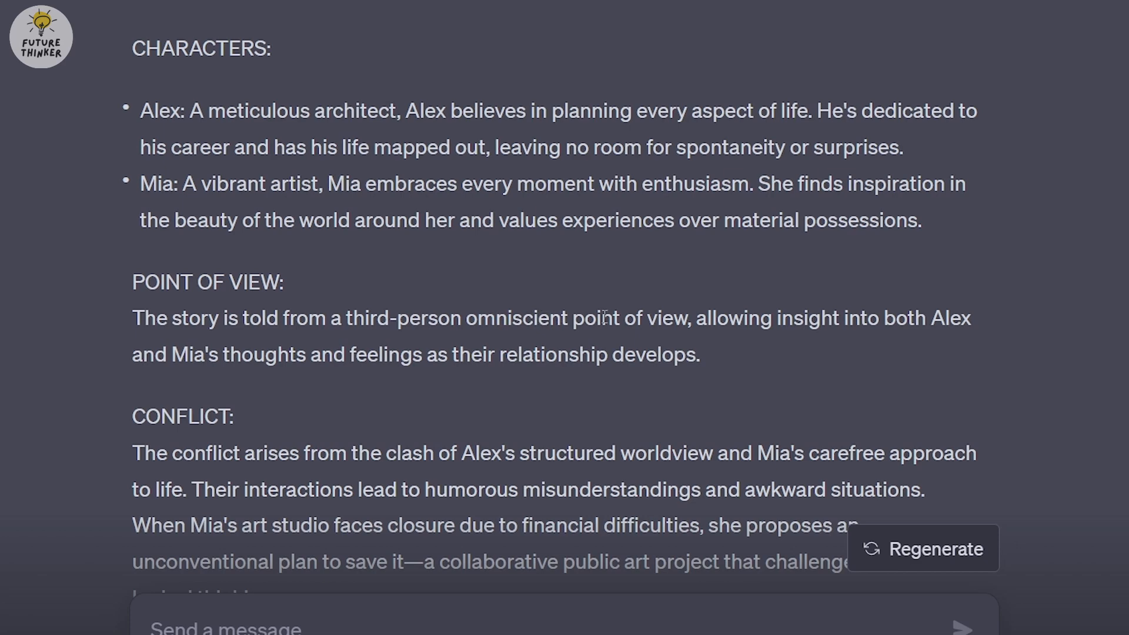
pyautogui.scroll(-3)
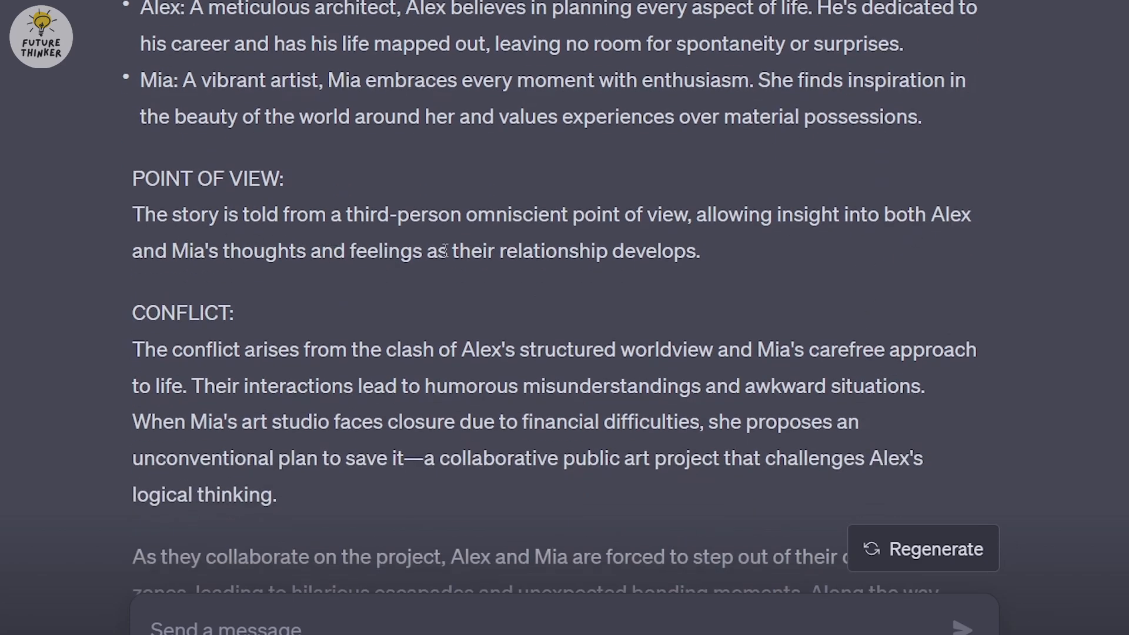
pyautogui.moveTo(561, 312)
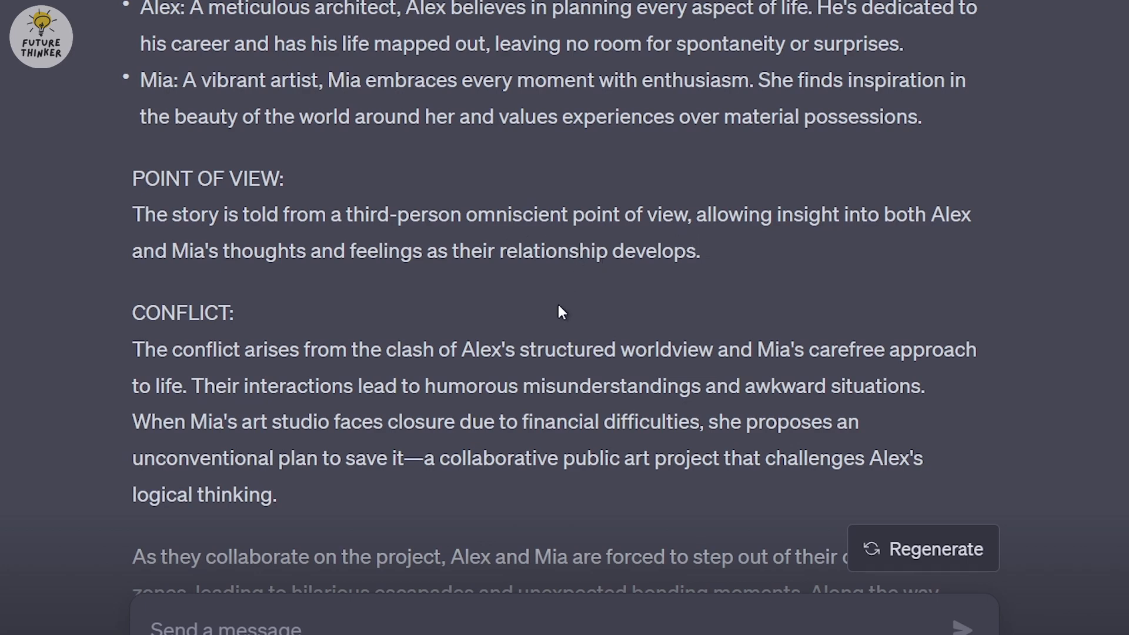
pyautogui.moveTo(451, 321)
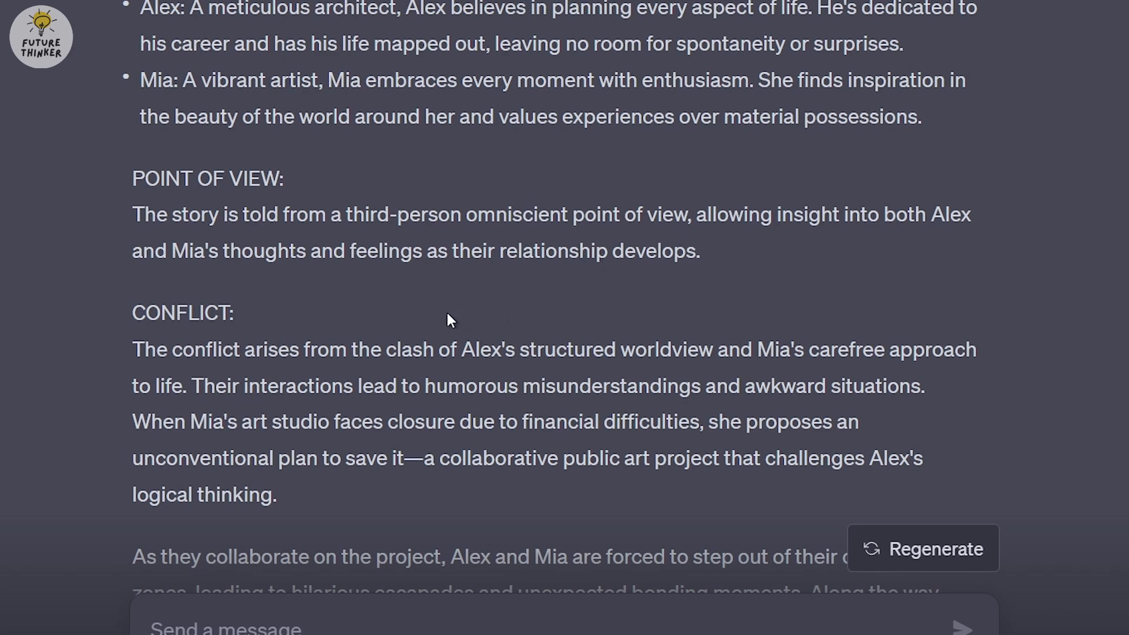
pyautogui.moveTo(144, 271)
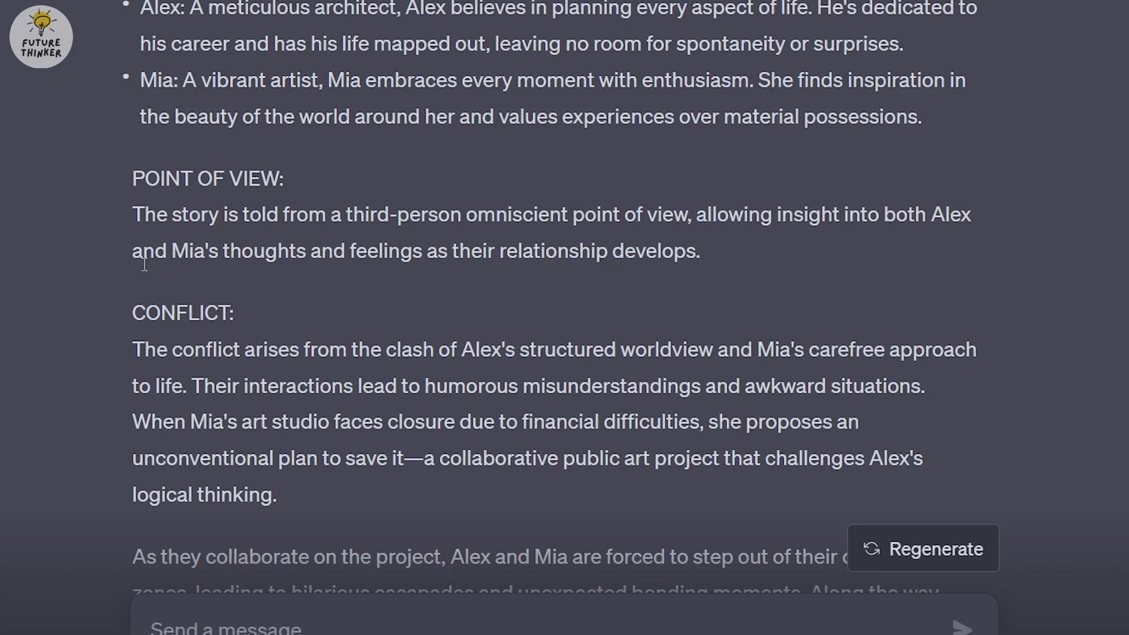
pyautogui.scroll(-3)
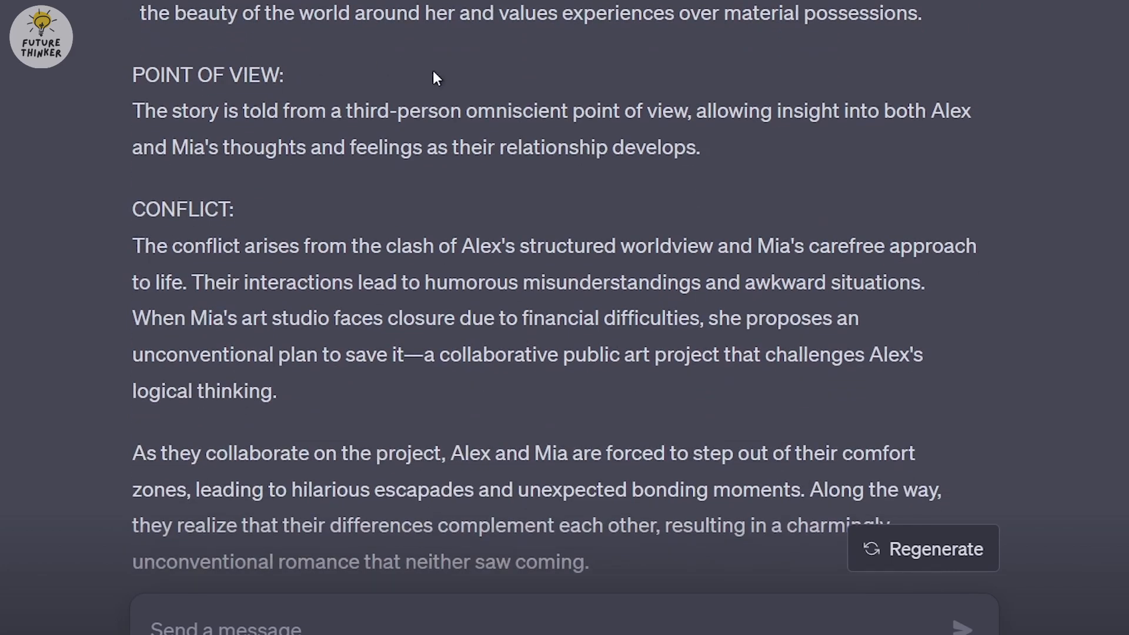
pyautogui.moveTo(372, 130)
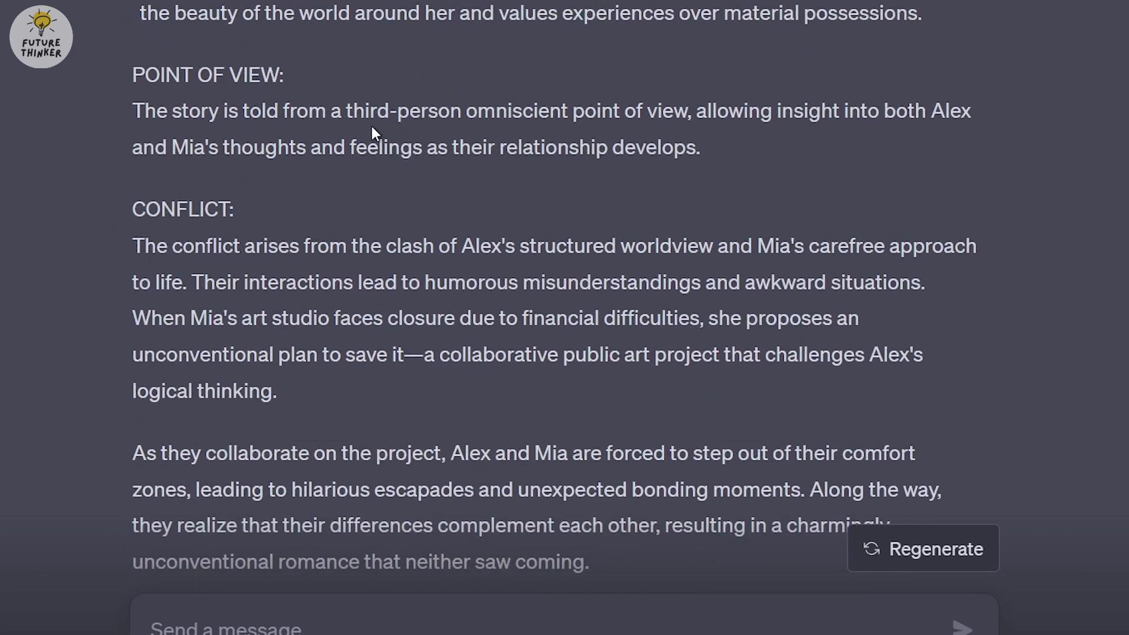
pyautogui.moveTo(468, 264)
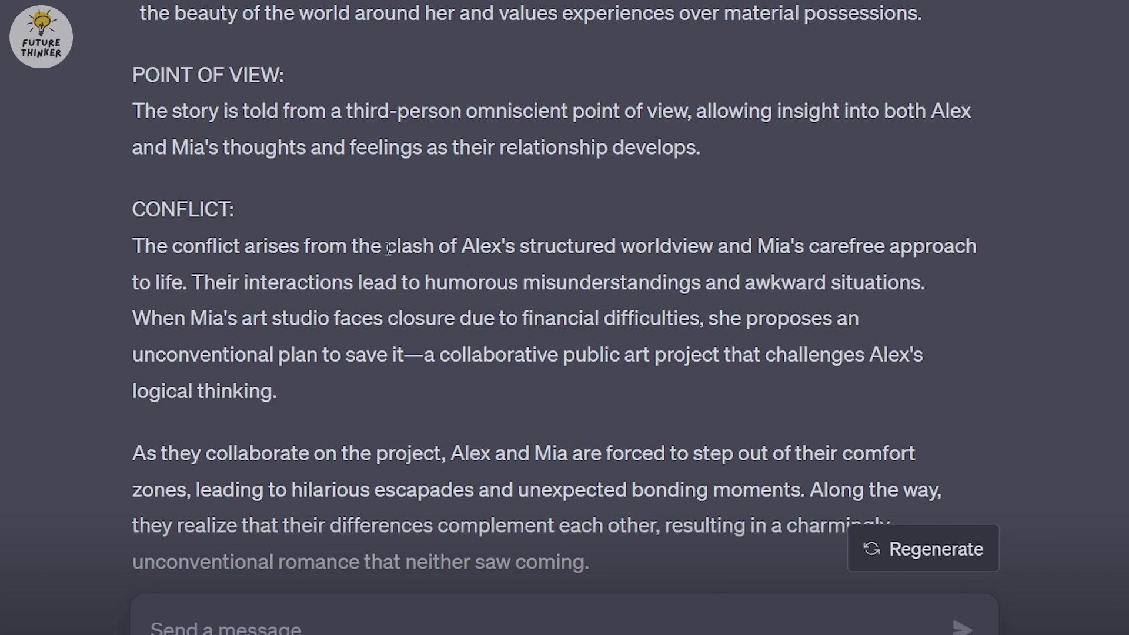
pyautogui.moveTo(802, 245)
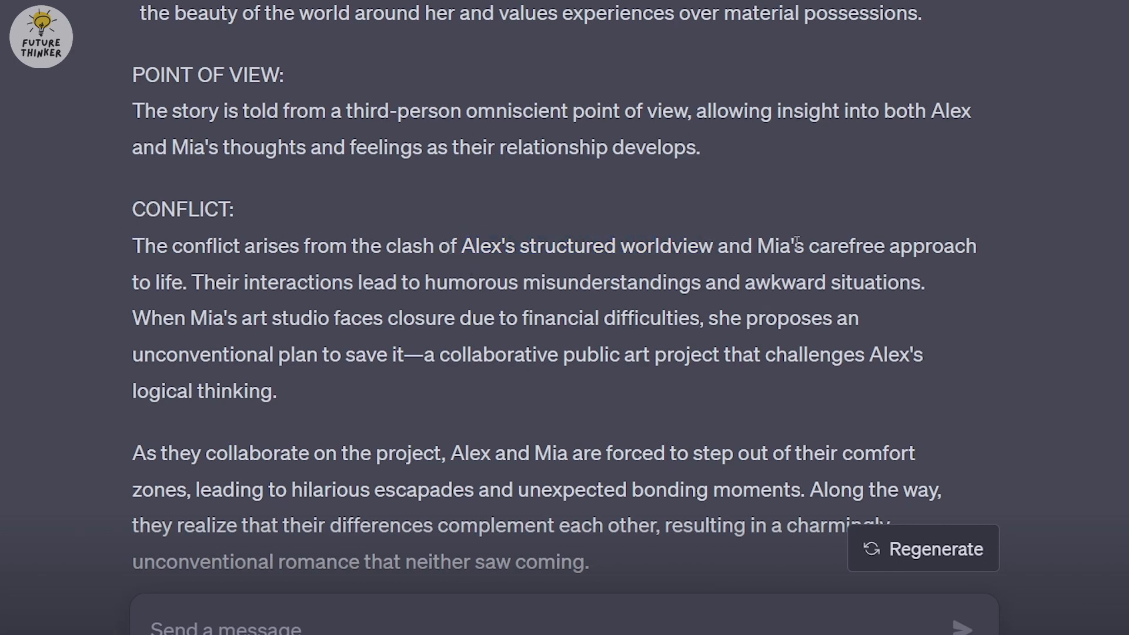
pyautogui.moveTo(807, 245); pyautogui.dragTo(189, 281)
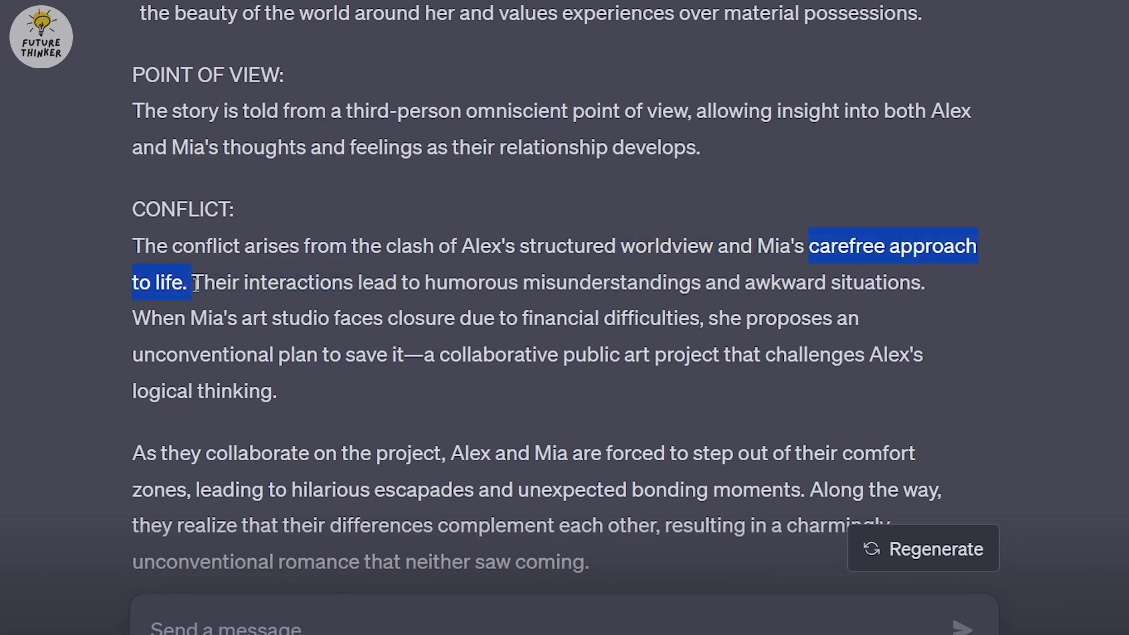
pyautogui.click(395, 243)
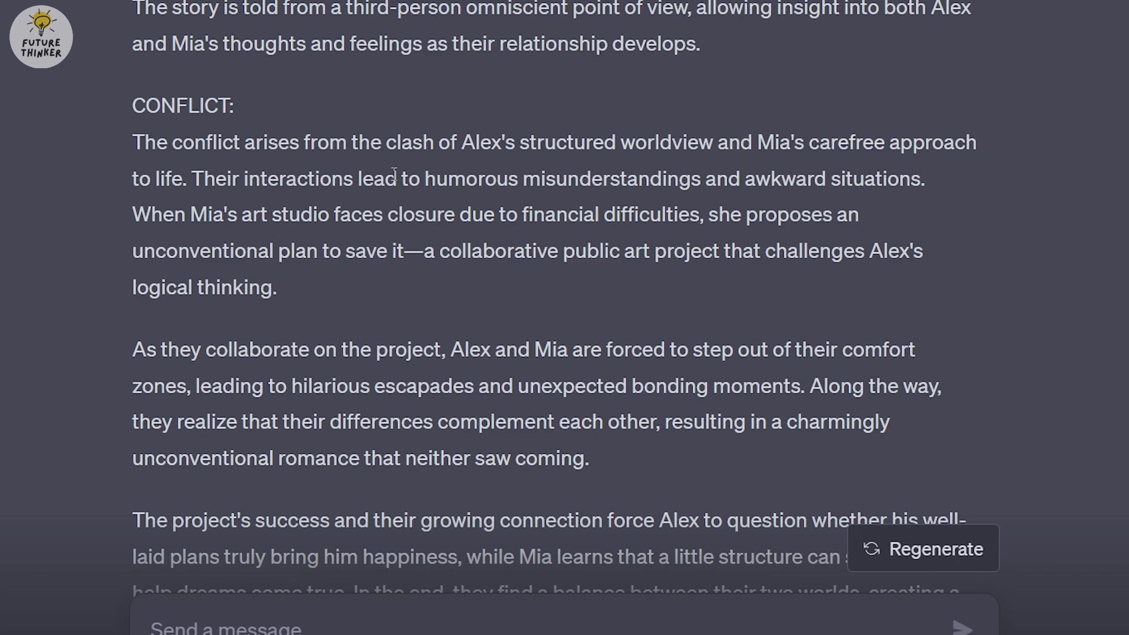
pyautogui.scroll(-3)
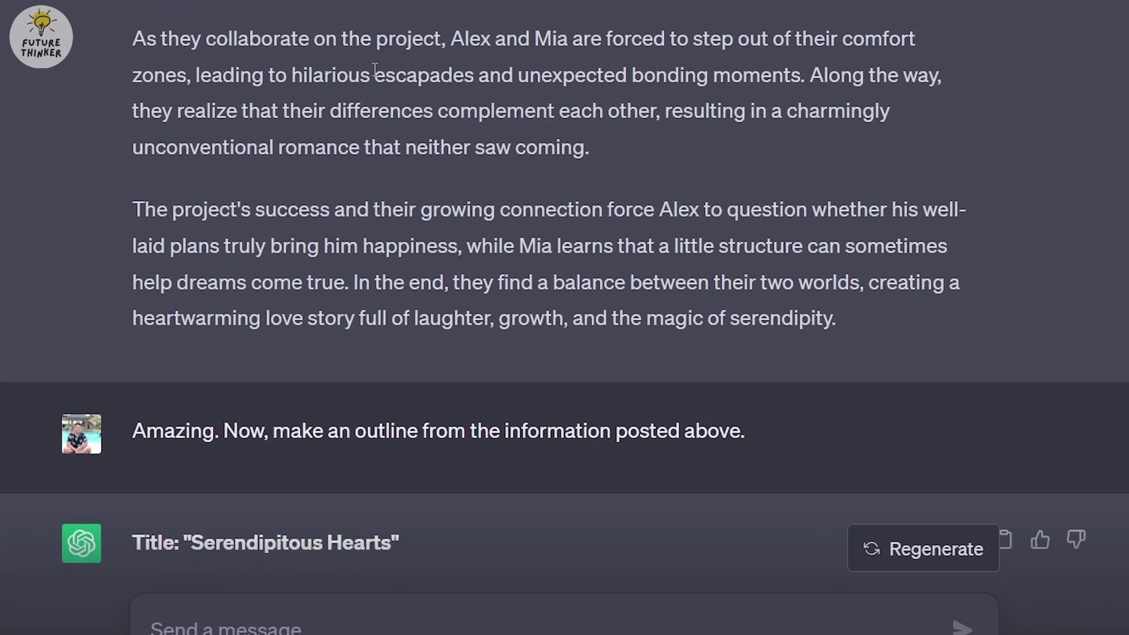
pyautogui.scroll(-3)
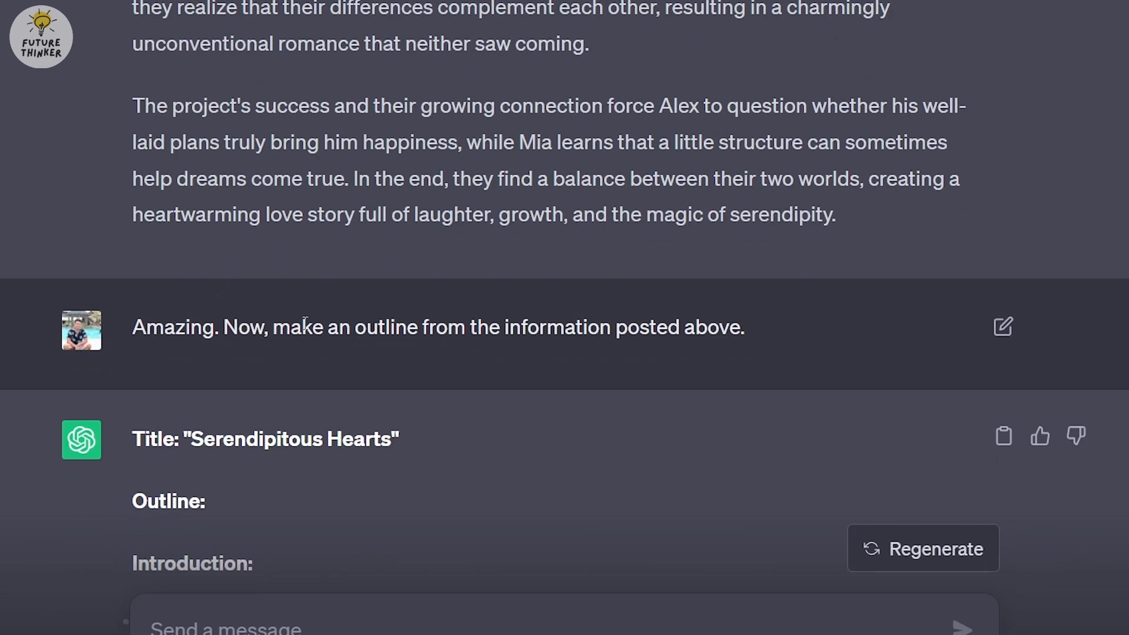
pyautogui.scroll(-3)
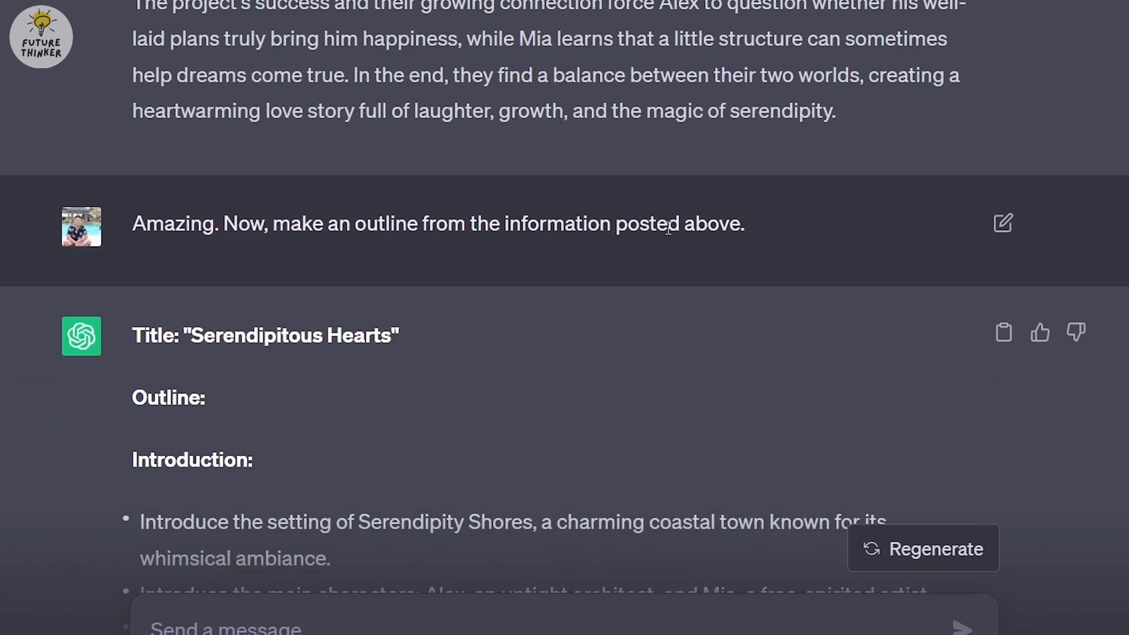
pyautogui.scroll(-3)
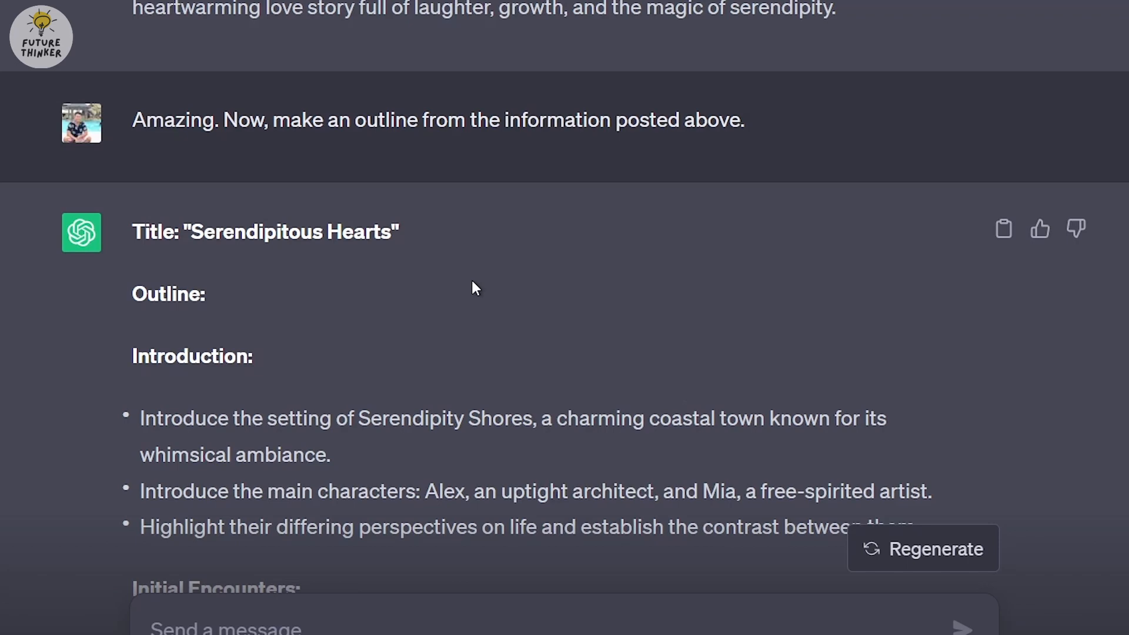
pyautogui.scroll(-3)
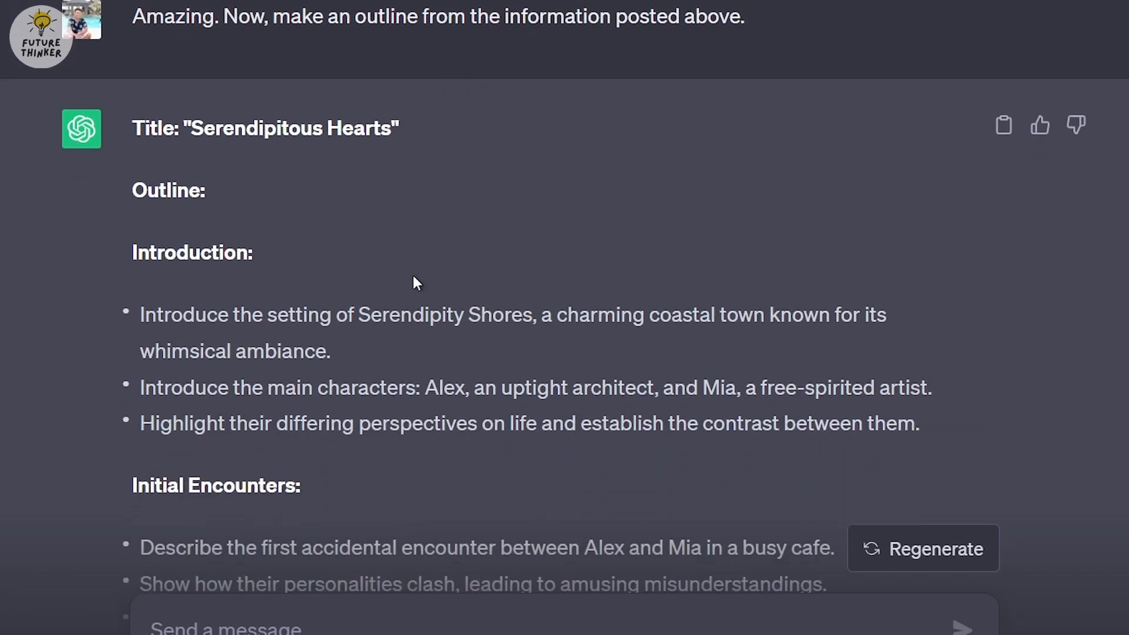
pyautogui.moveTo(404, 284)
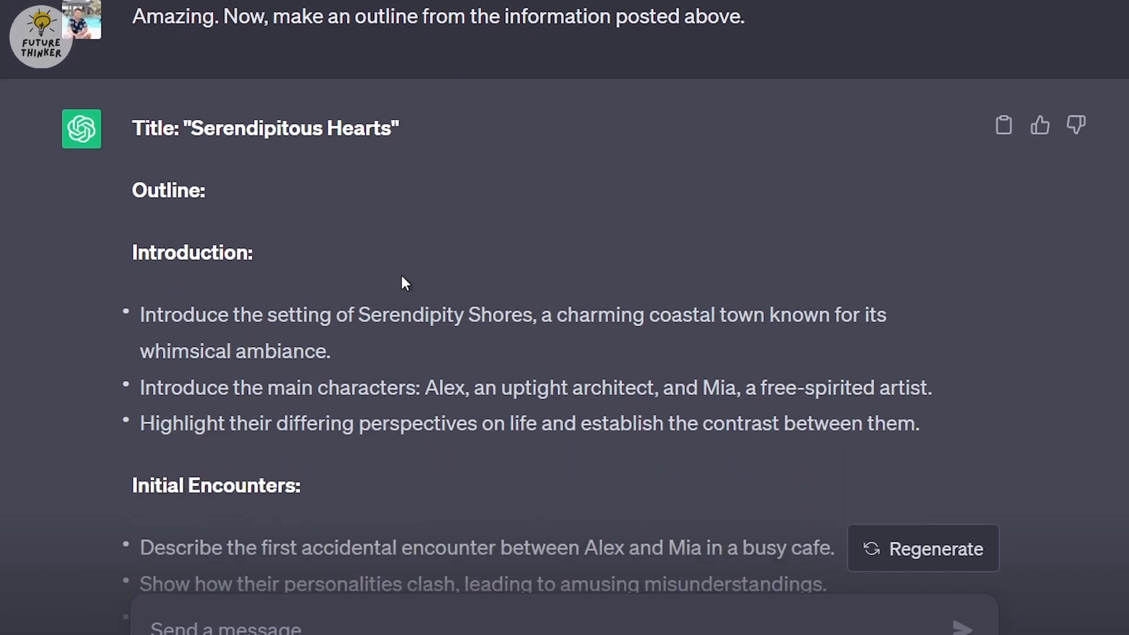
pyautogui.scroll(-3)
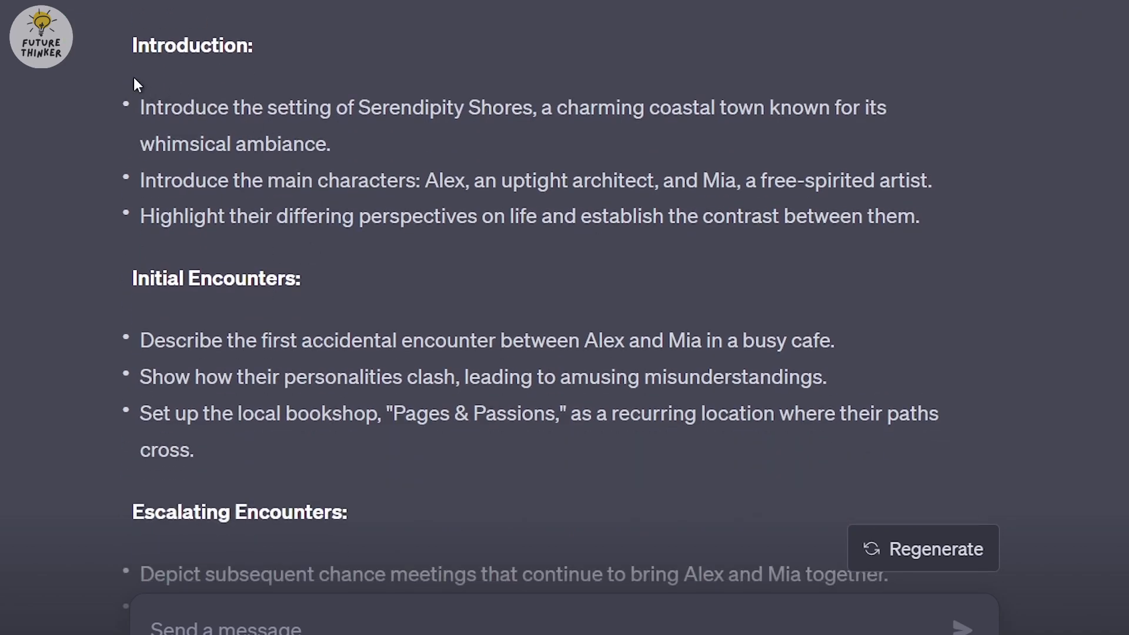
pyautogui.scroll(-3)
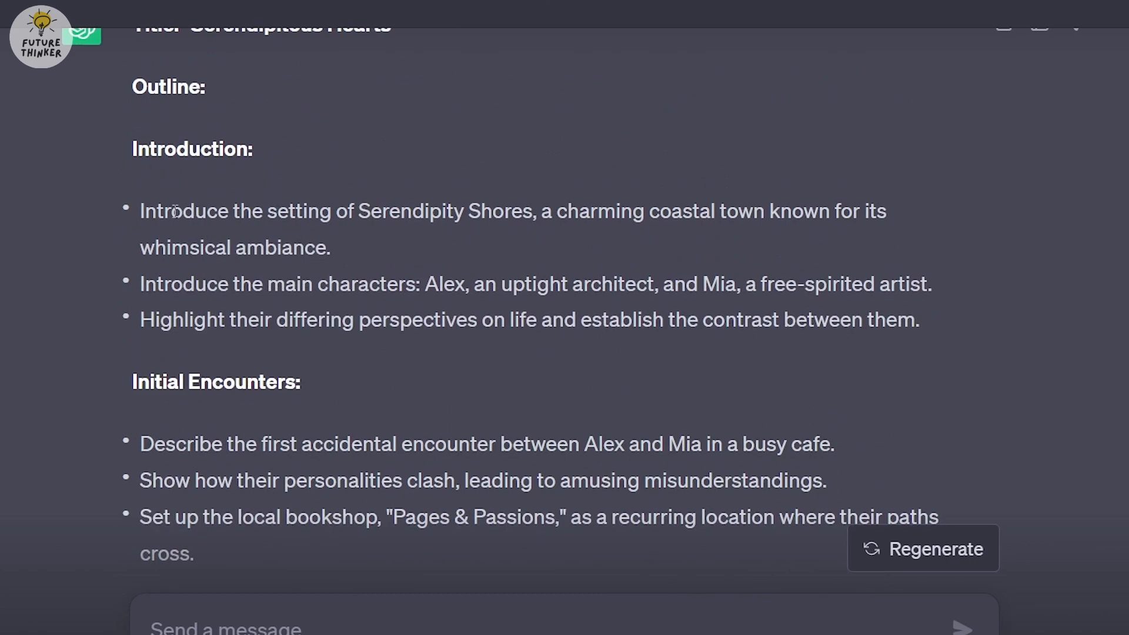
pyautogui.moveTo(252, 329)
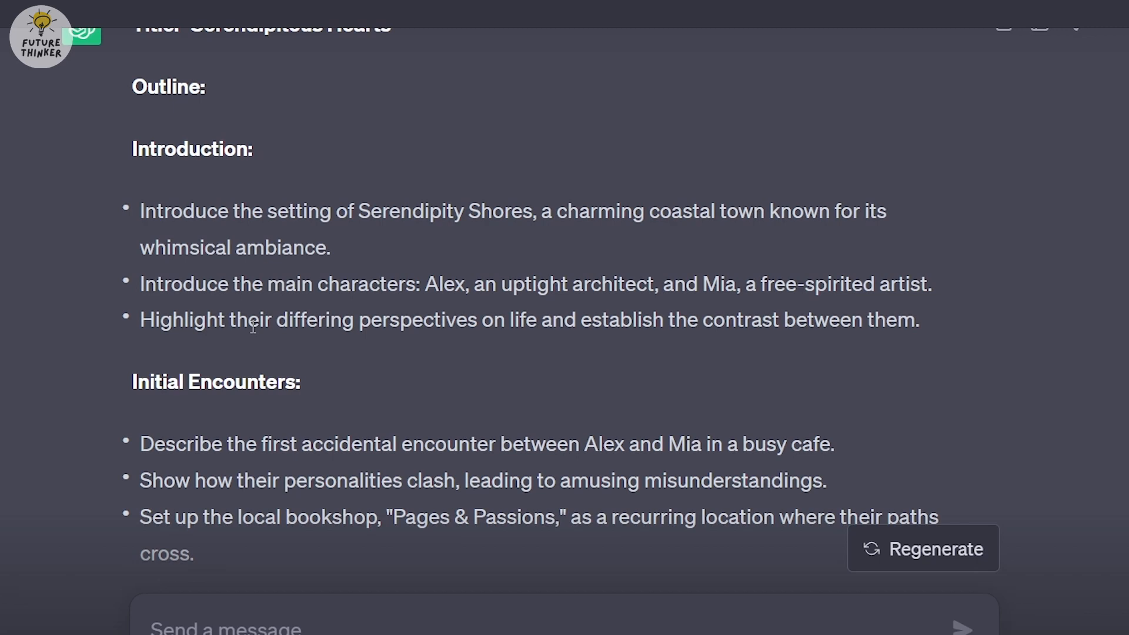
pyautogui.scroll(-3)
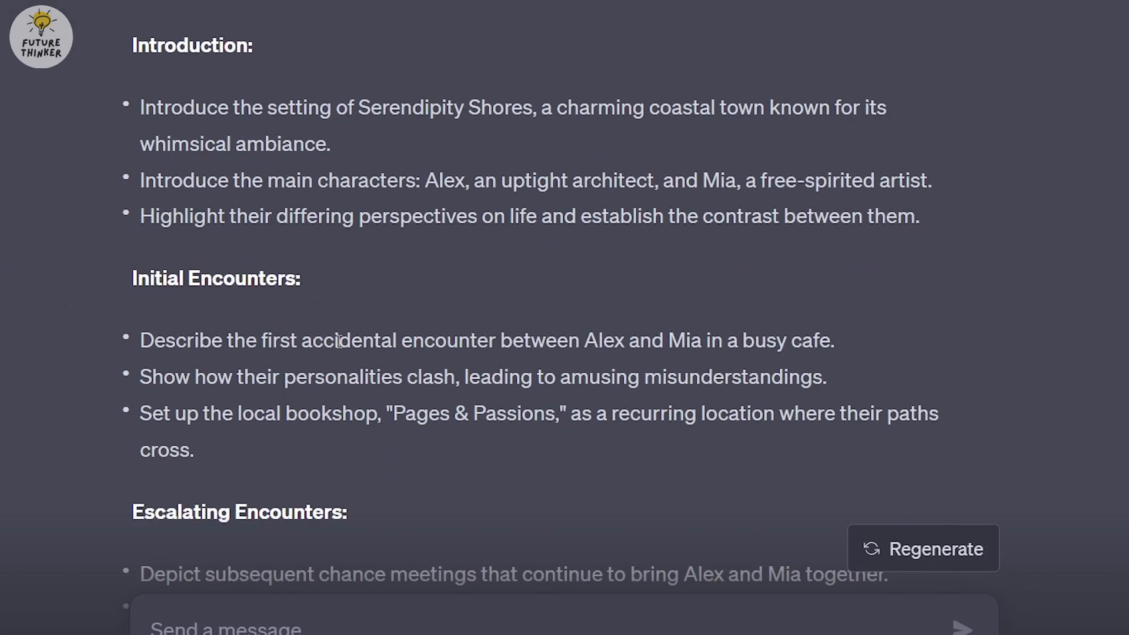
pyautogui.moveTo(777, 338)
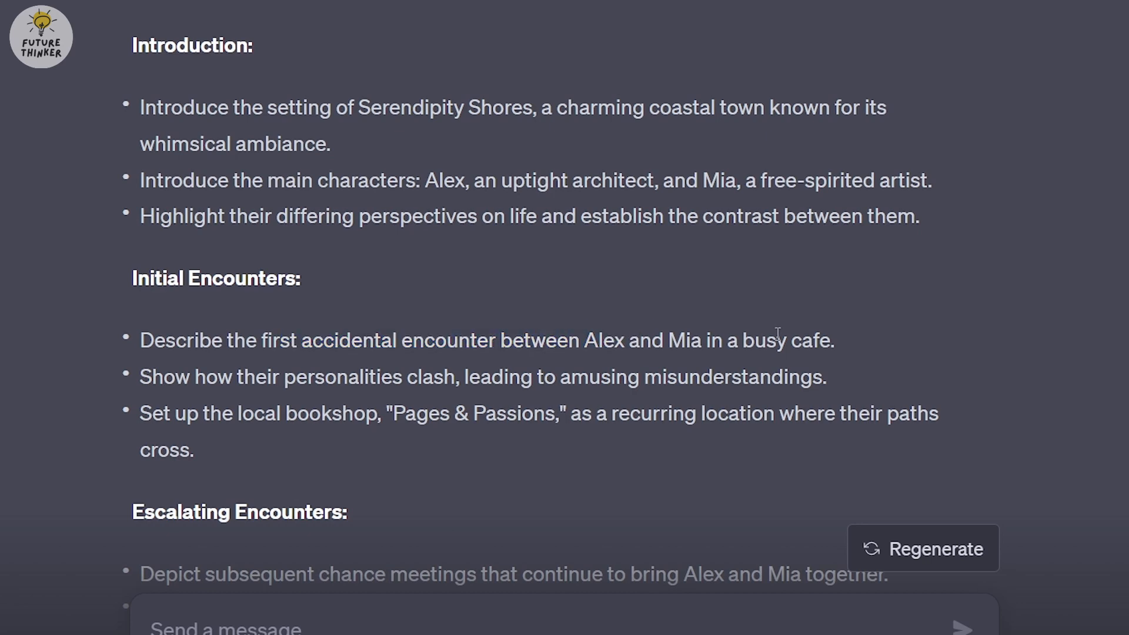
pyautogui.moveTo(204, 369)
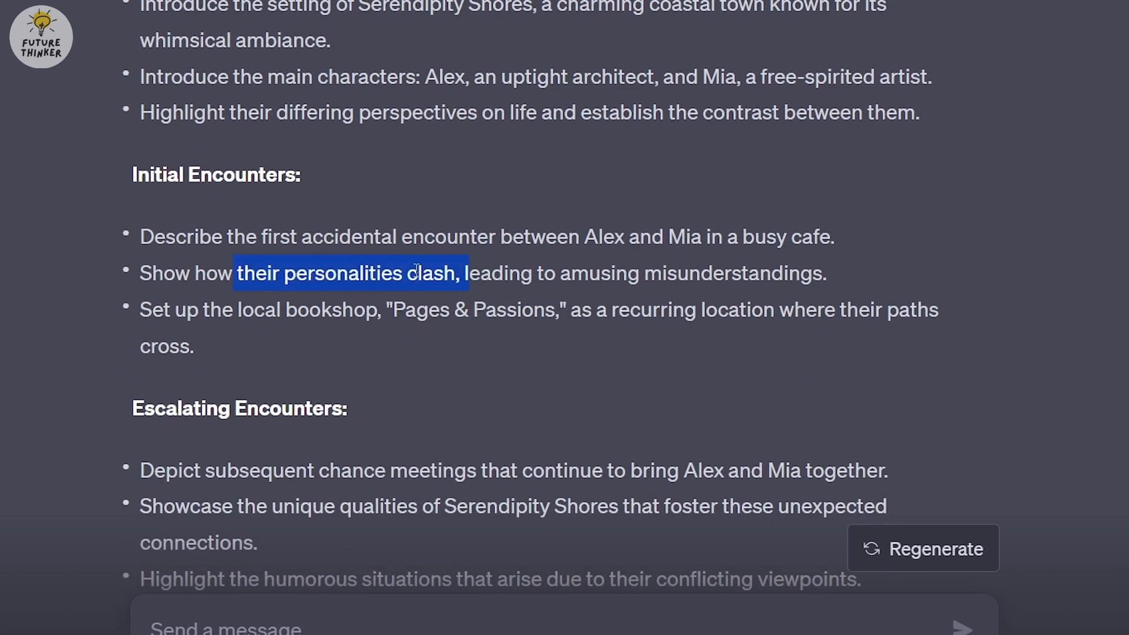
pyautogui.click(254, 309)
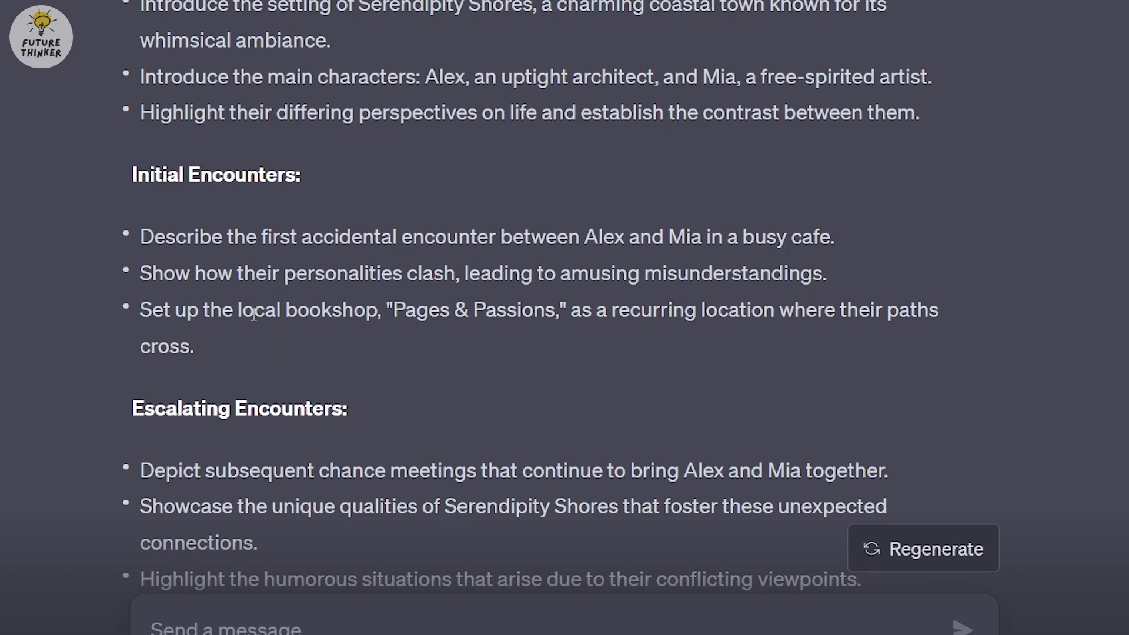
pyautogui.moveTo(636, 324)
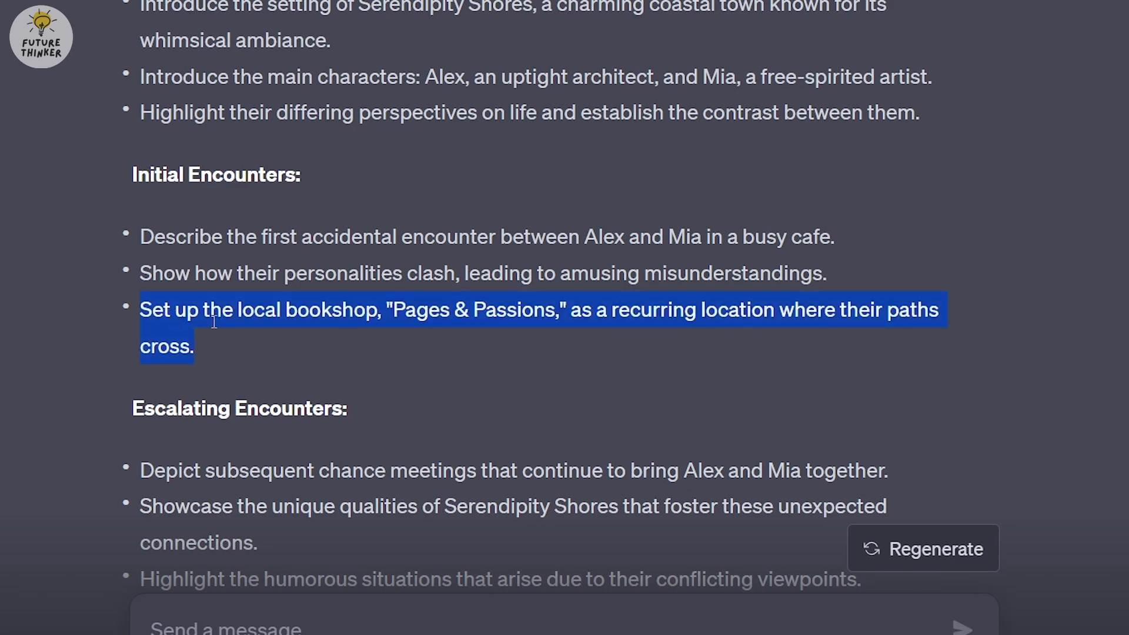
pyautogui.scroll(-3)
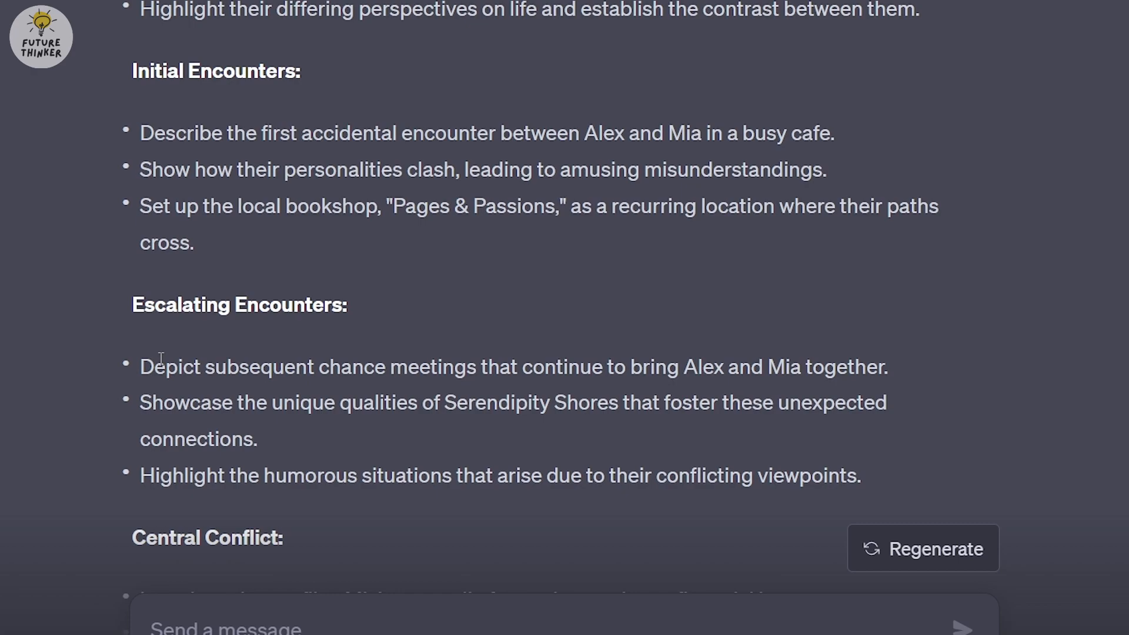
pyautogui.scroll(-3)
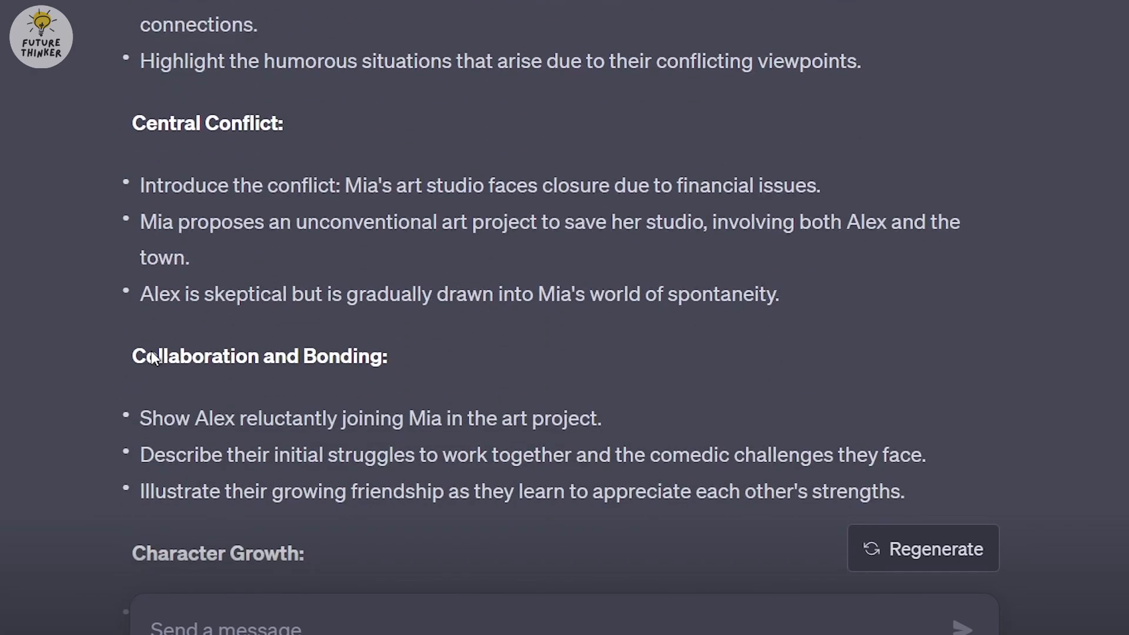
pyautogui.scroll(-3)
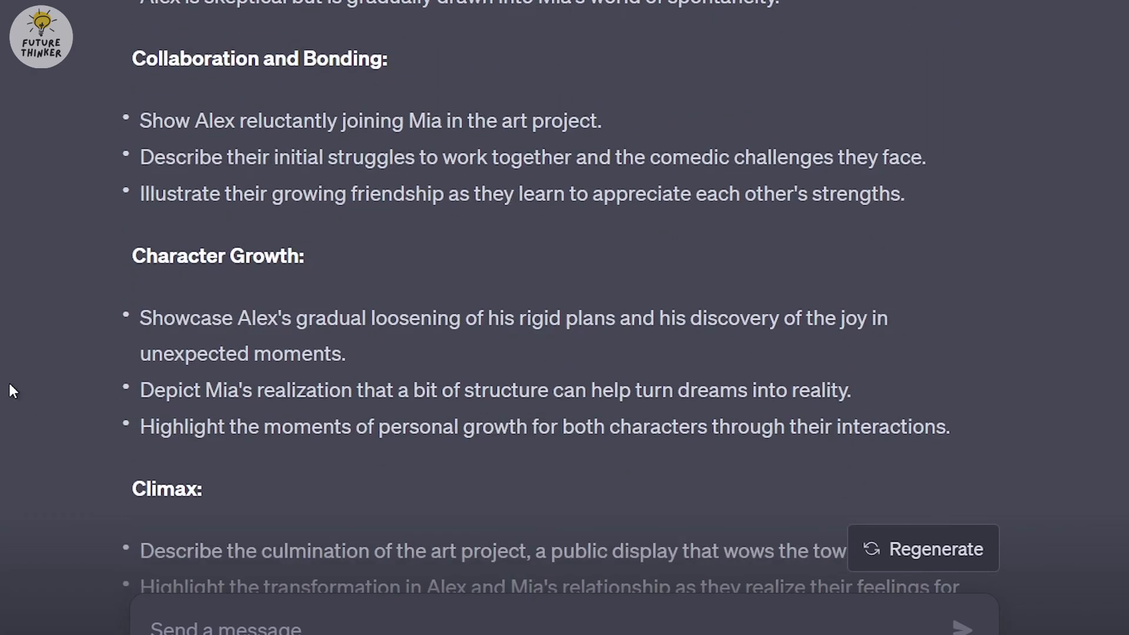
pyautogui.scroll(-3)
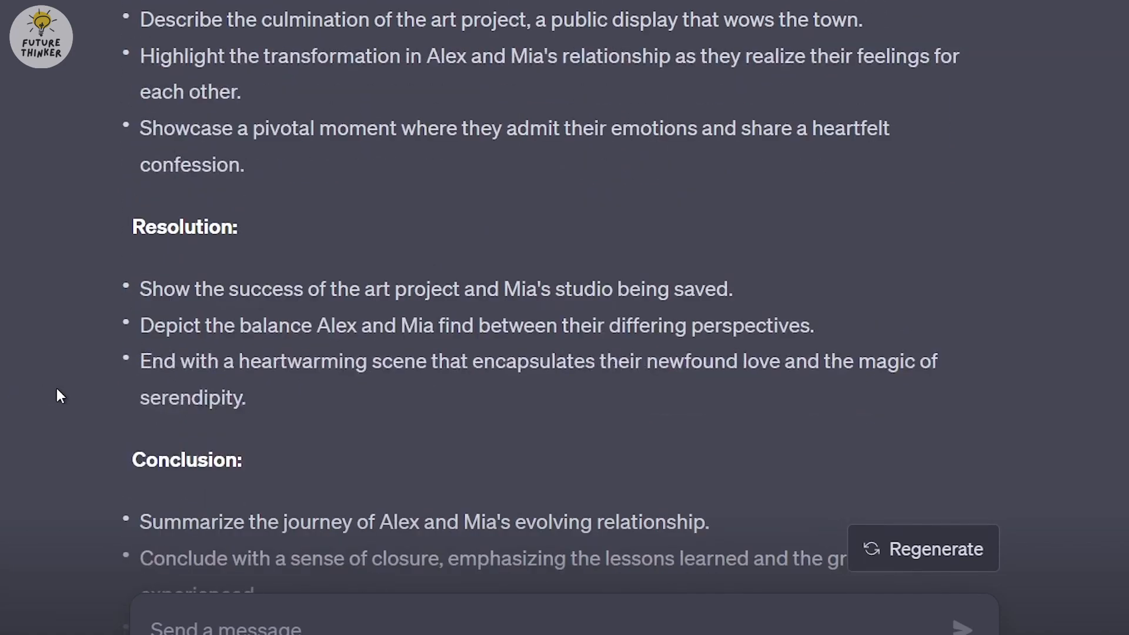
pyautogui.scroll(-3)
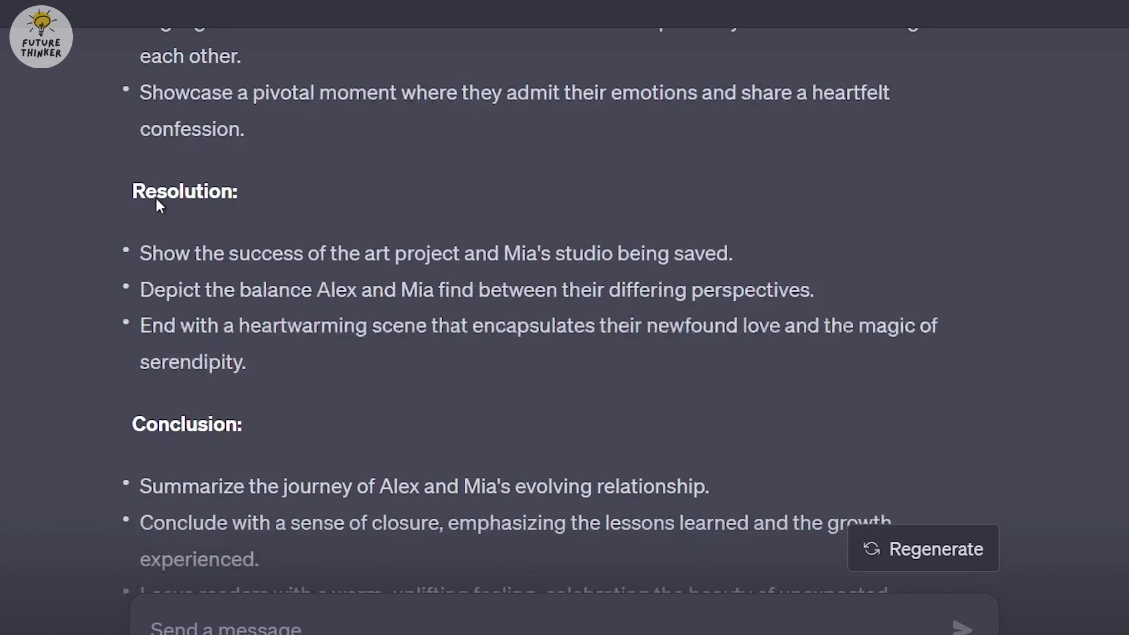
pyautogui.scroll(-3)
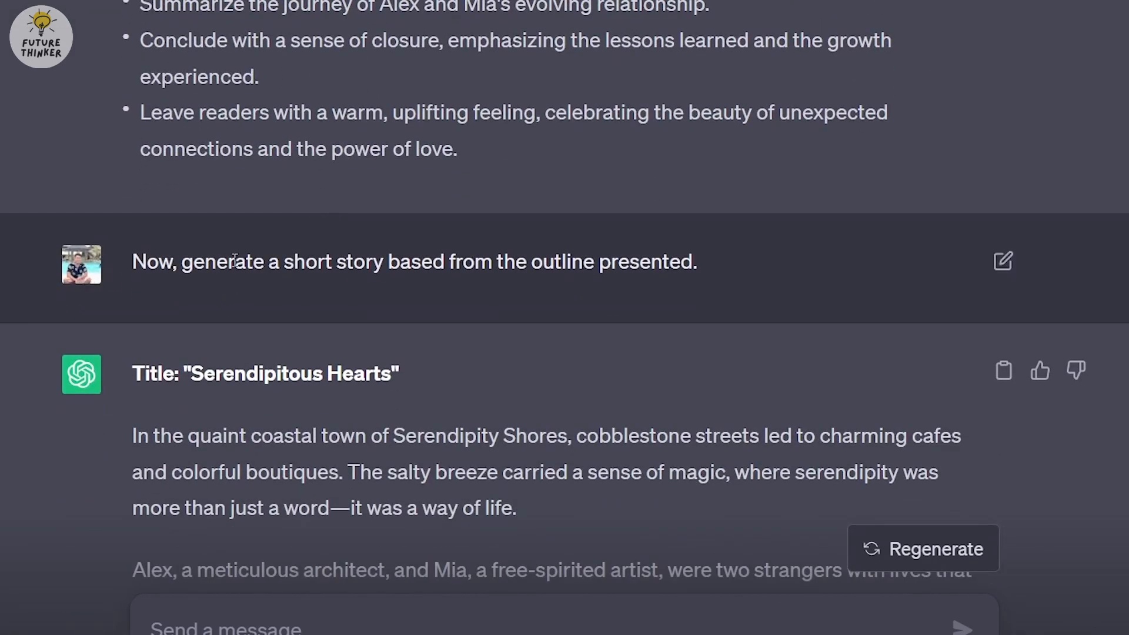
pyautogui.moveTo(536, 270)
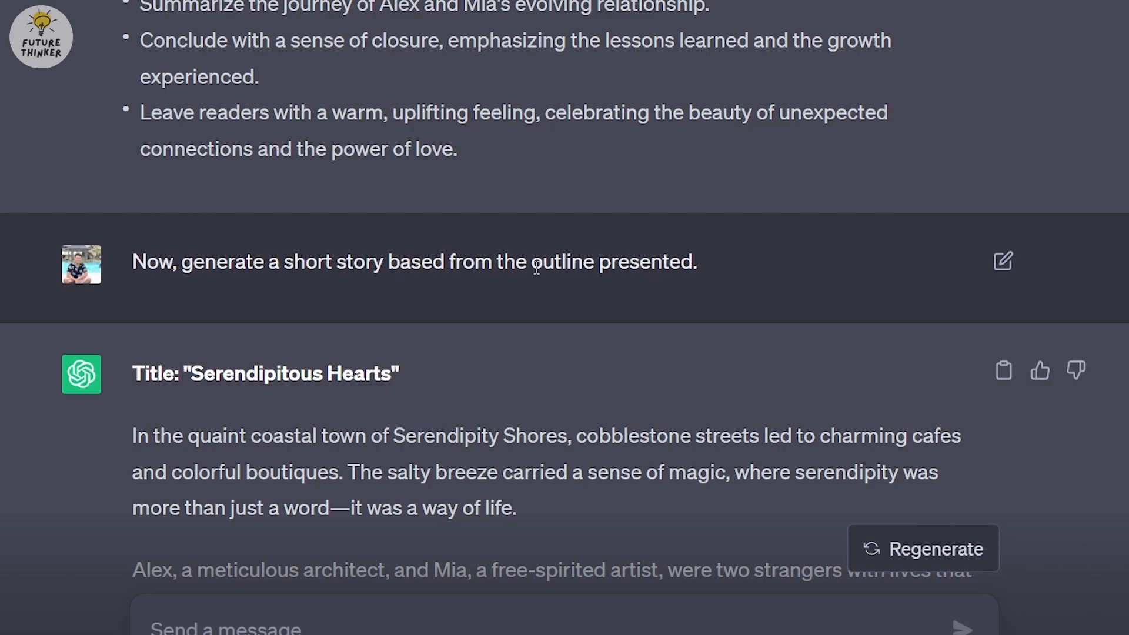
pyautogui.scroll(-3)
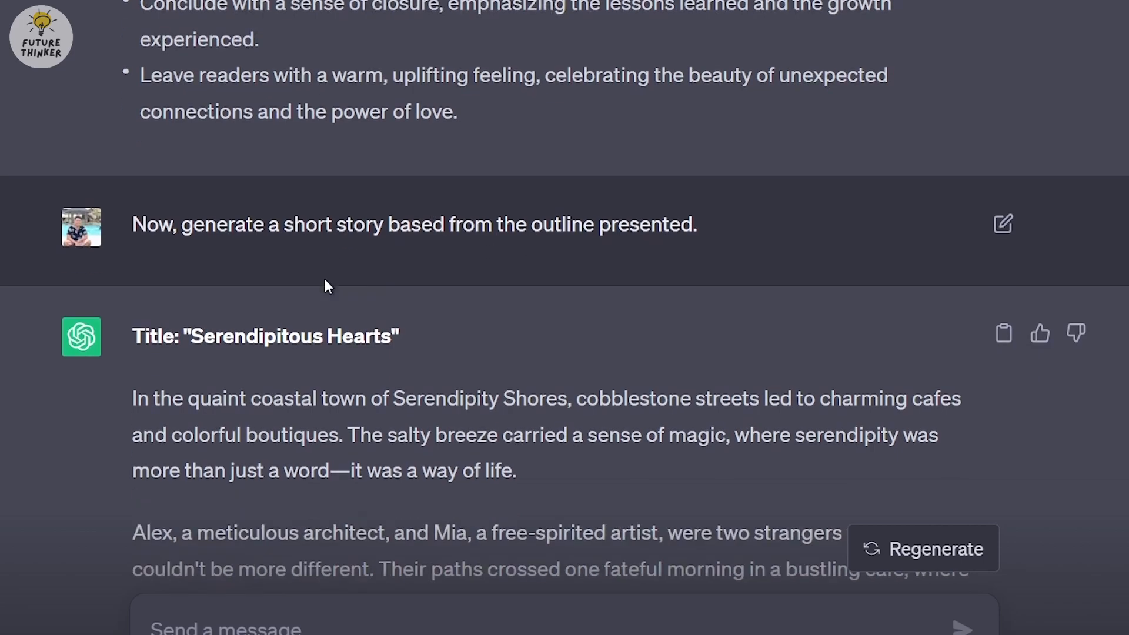
pyautogui.scroll(-3)
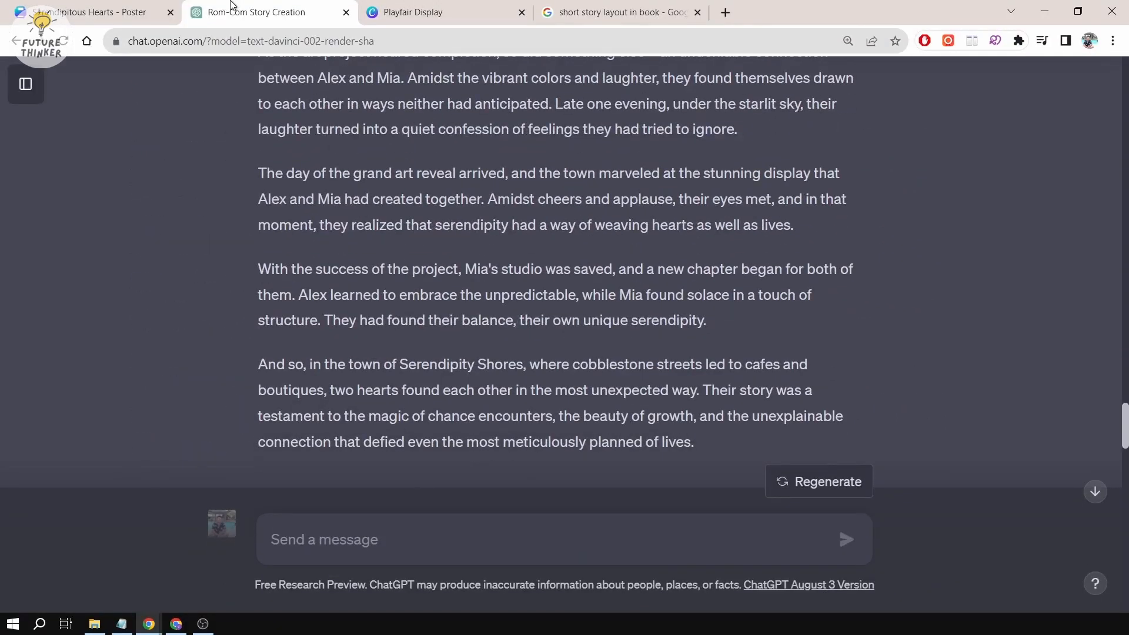
# Step: View the published ebook's first page with the title, beach scene and Chapter 1, then return to the ChatGPT story chat
pyautogui.click(88, 11)
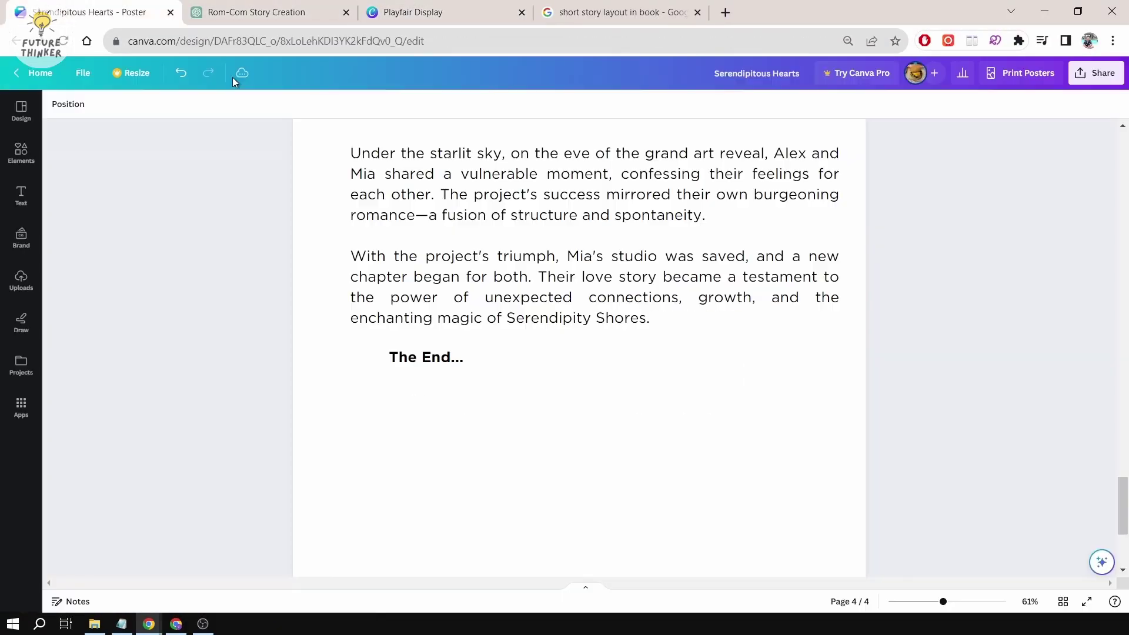
pyautogui.click(419, 12)
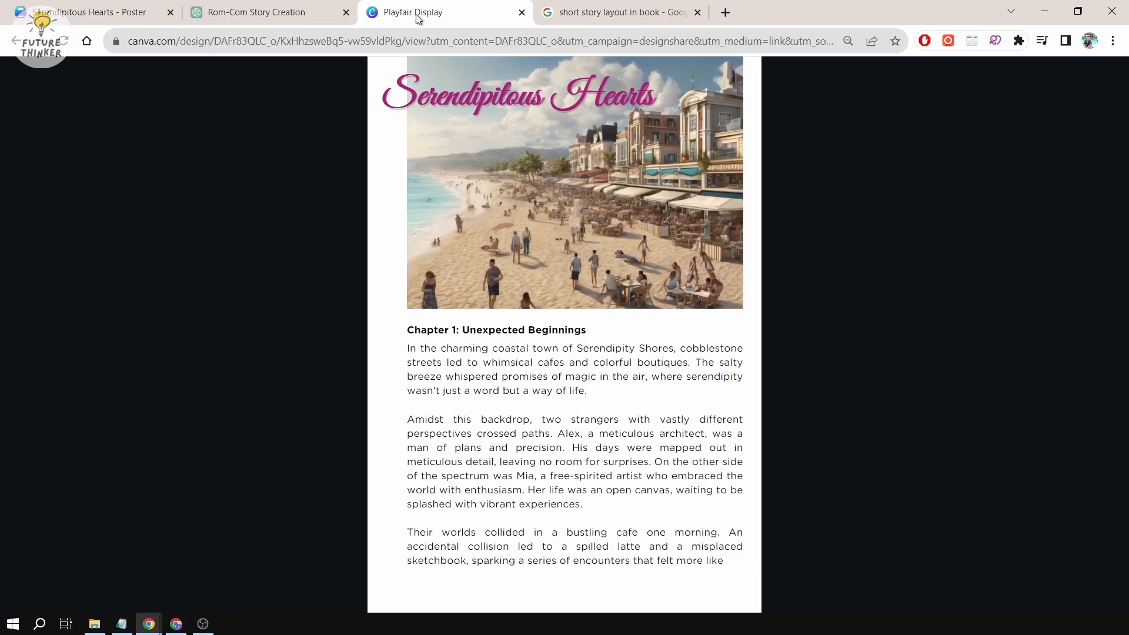
pyautogui.moveTo(376, 292)
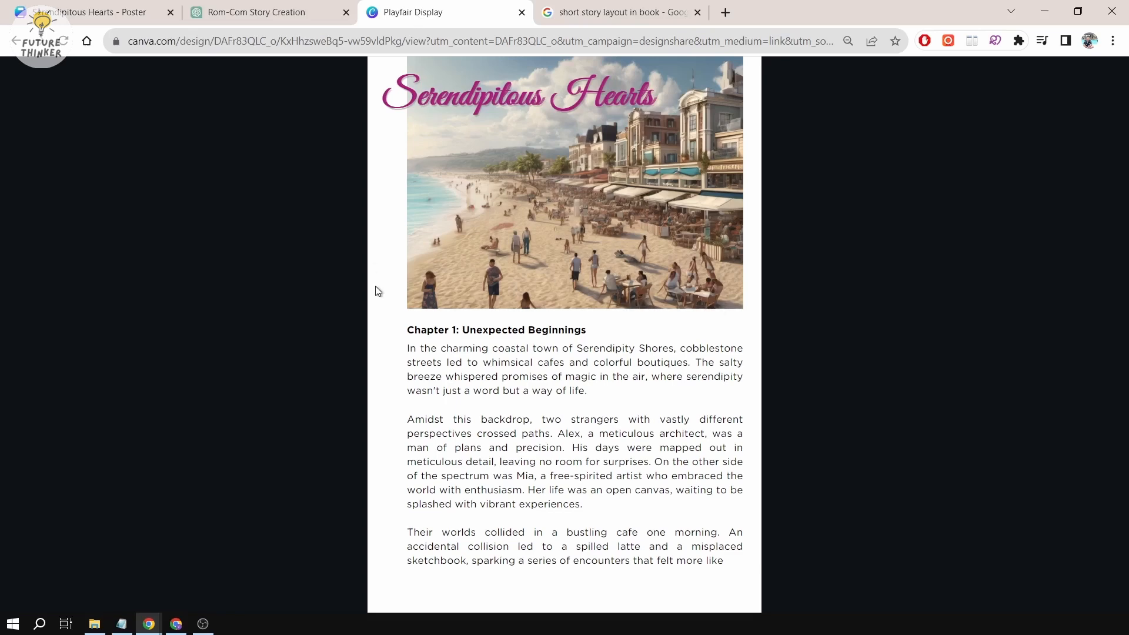
pyautogui.scroll(-3)
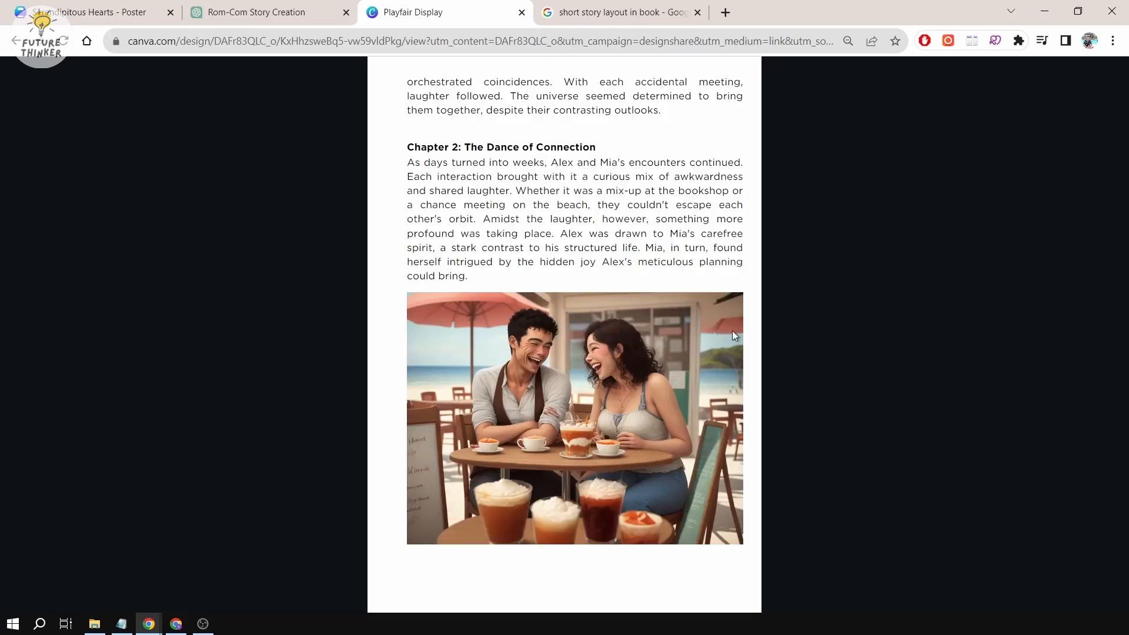
pyautogui.scroll(-3)
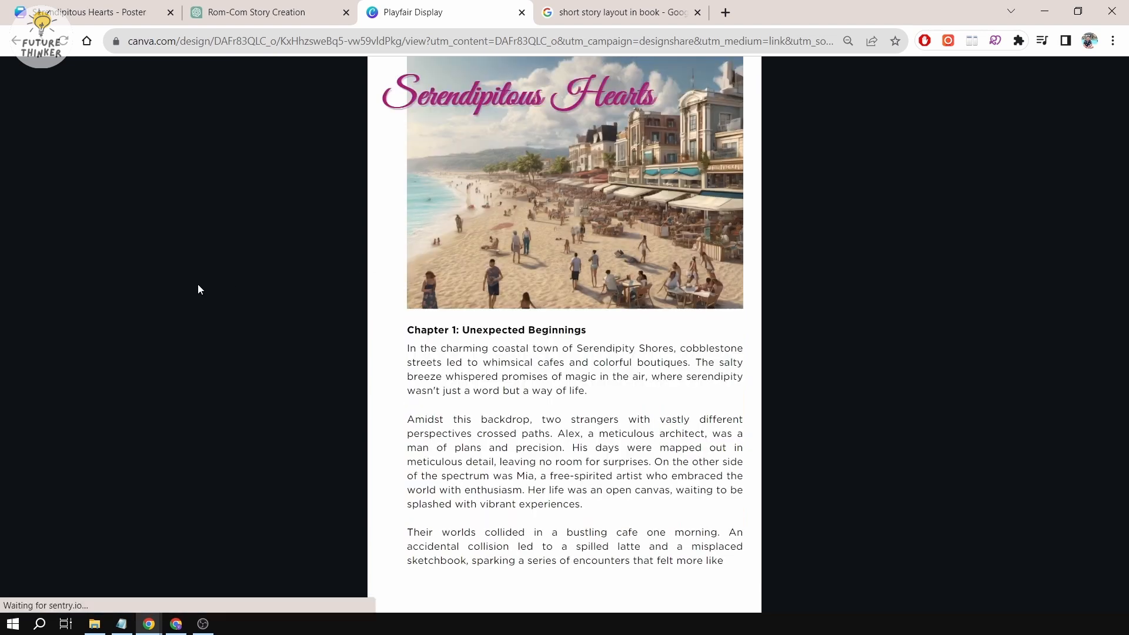
pyautogui.click(257, 12)
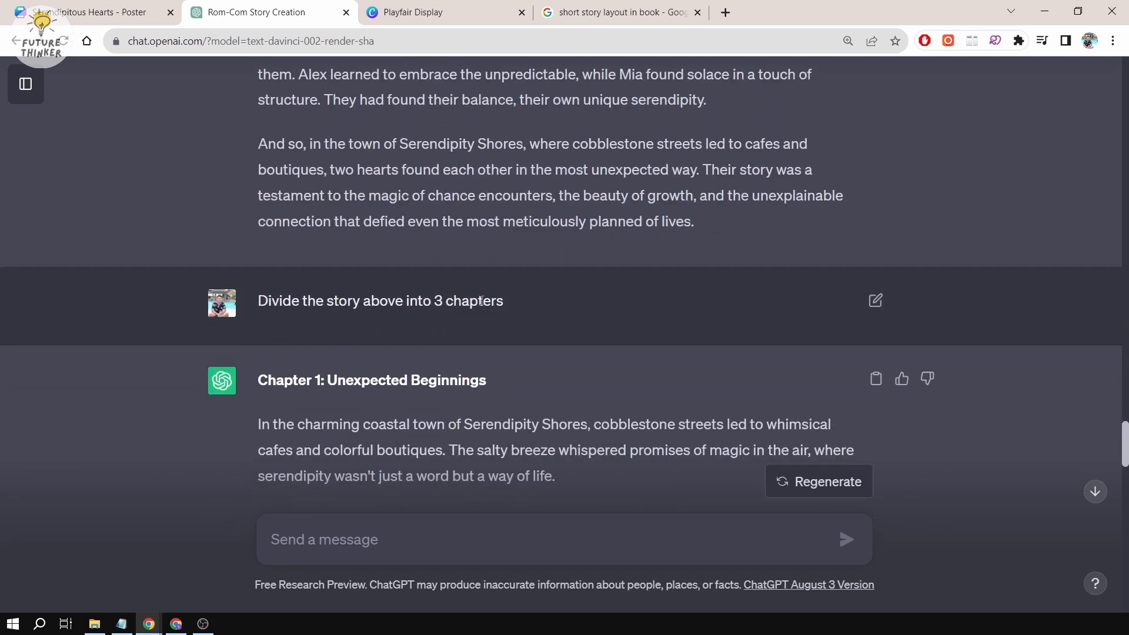
pyautogui.moveTo(491, 303)
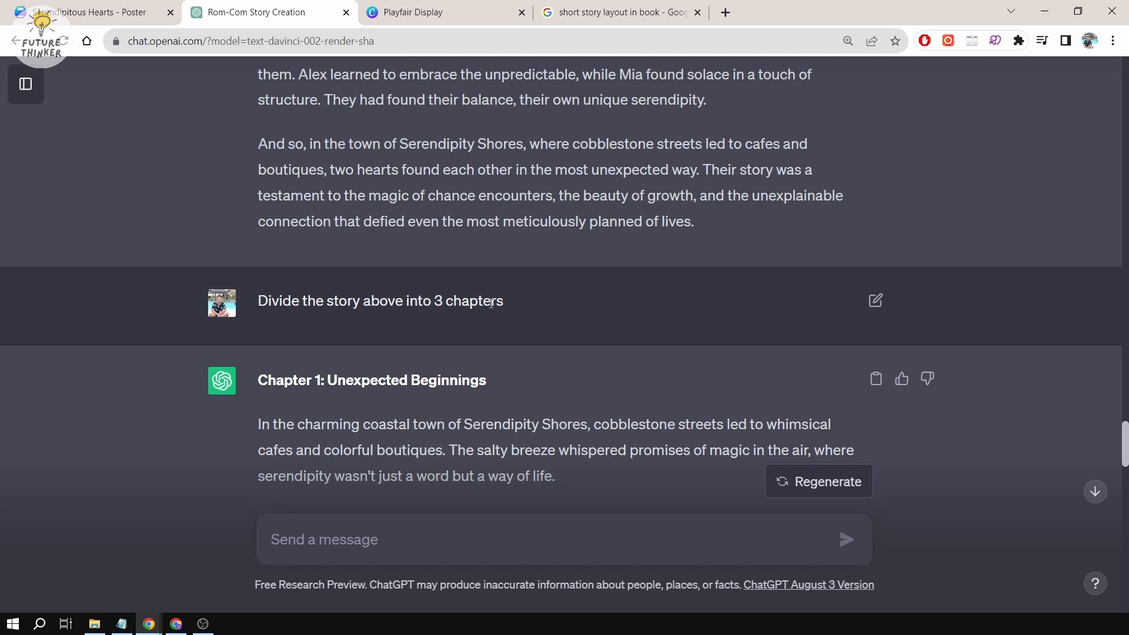
pyautogui.scroll(-3)
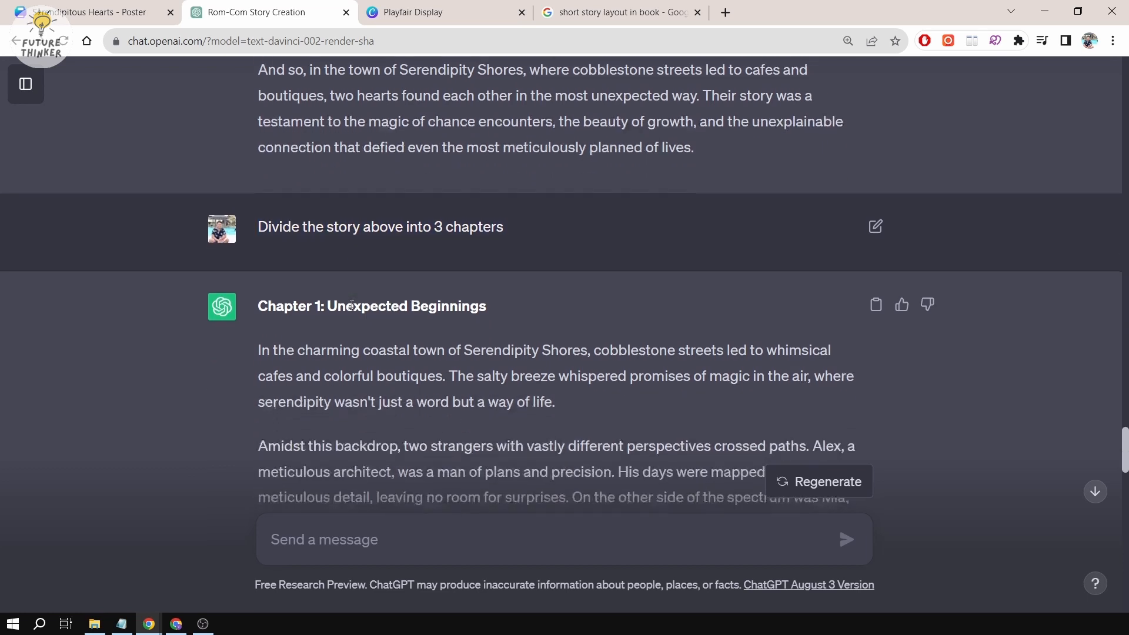
pyautogui.scroll(-3)
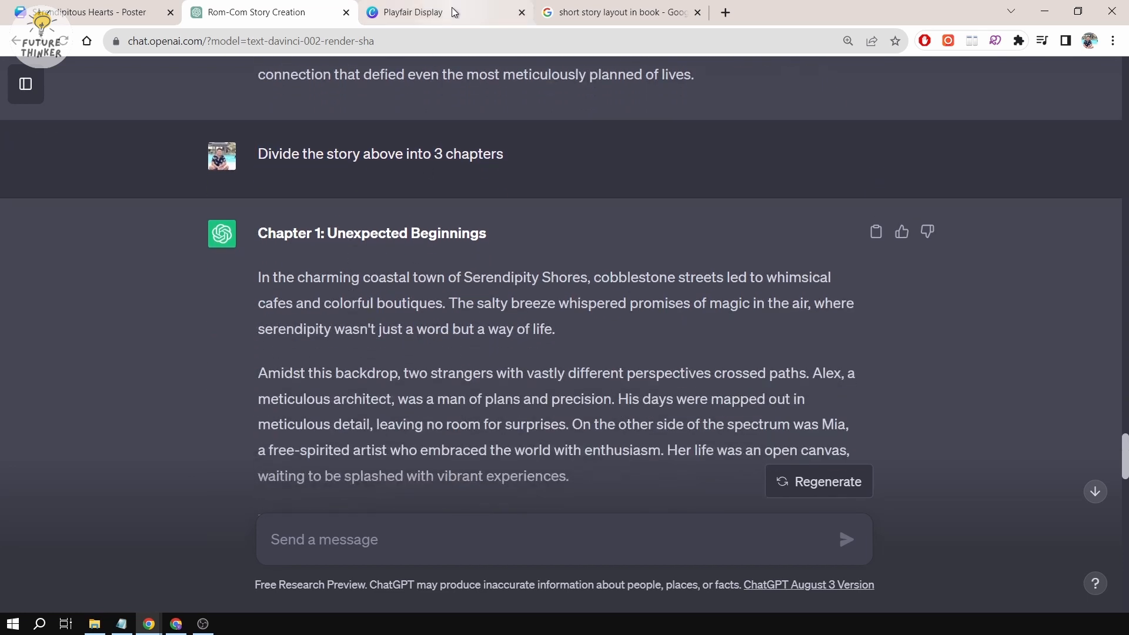
pyautogui.moveTo(418, 176)
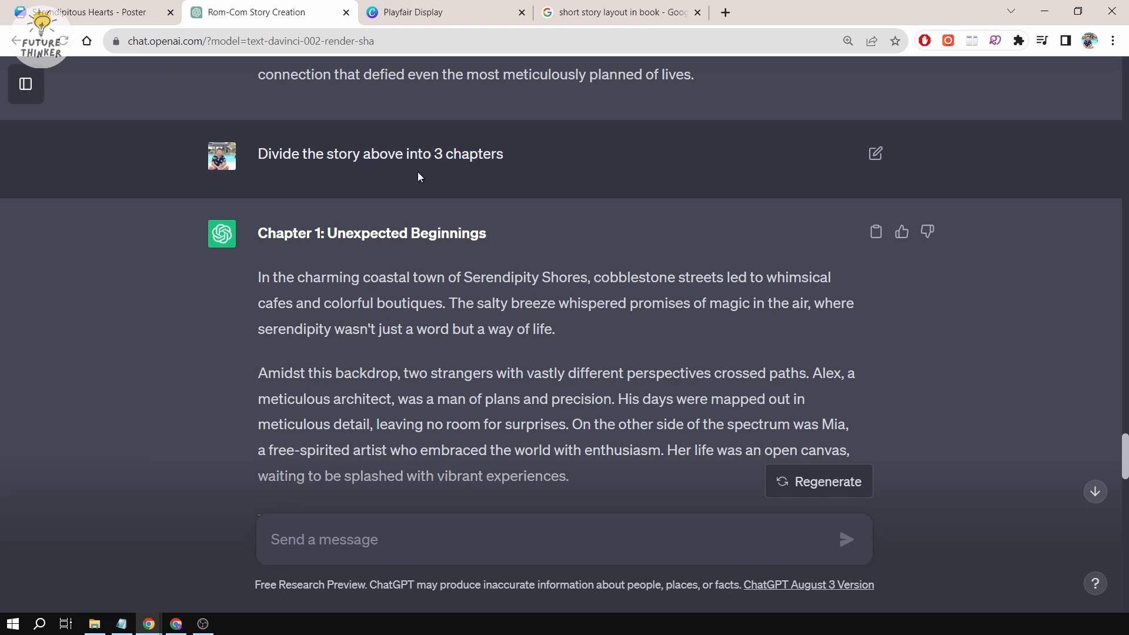
pyautogui.scroll(-3)
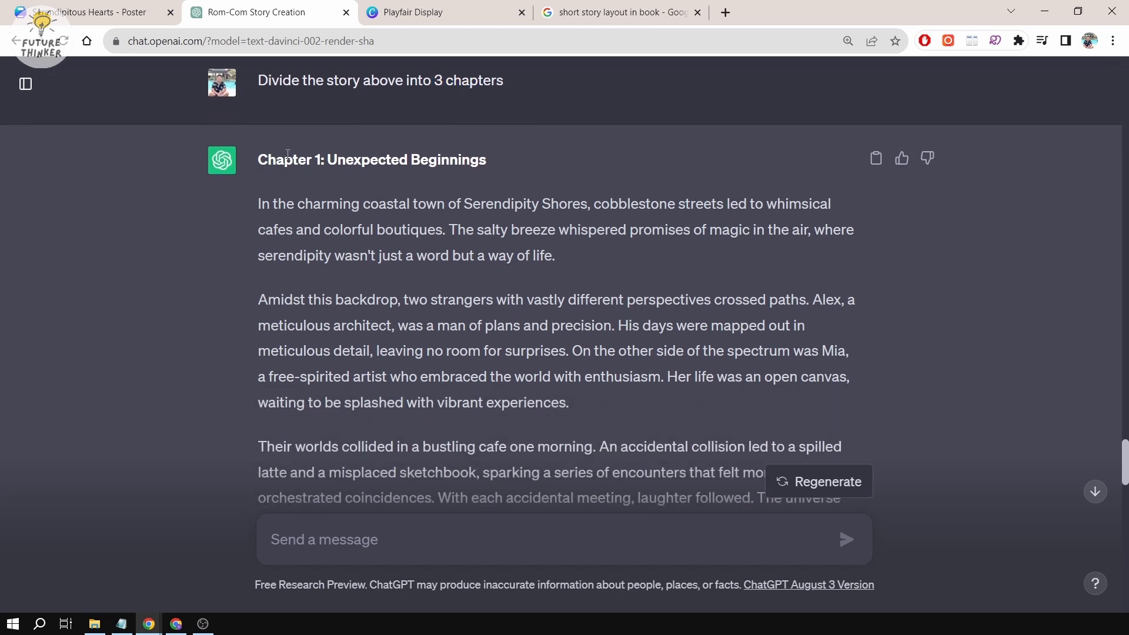
pyautogui.doubleClick(379, 160)
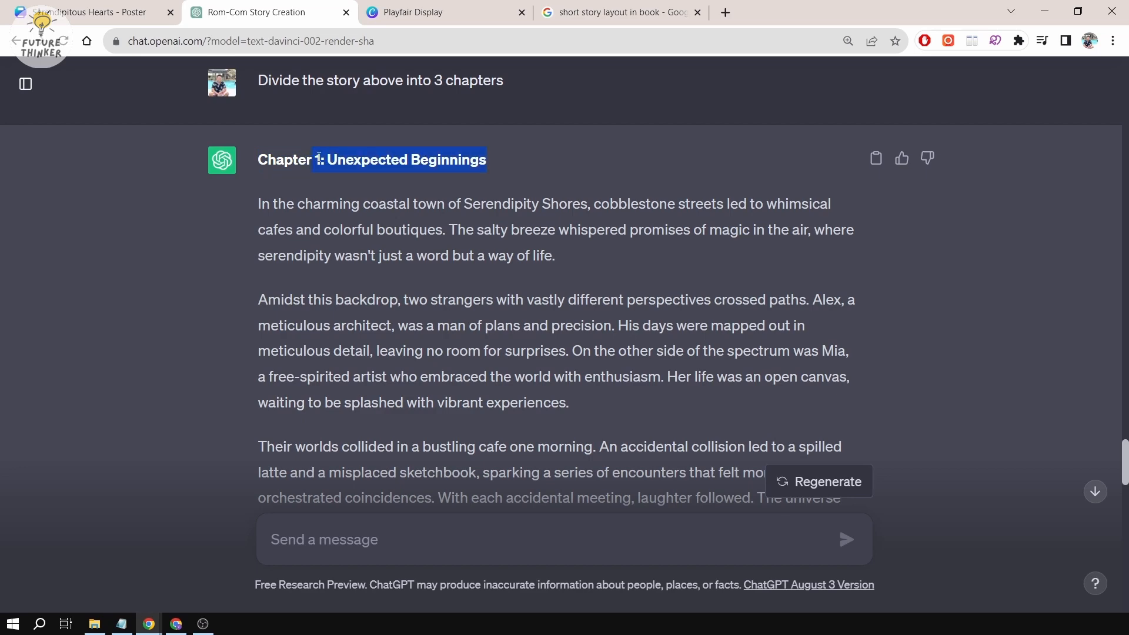
pyautogui.scroll(-3)
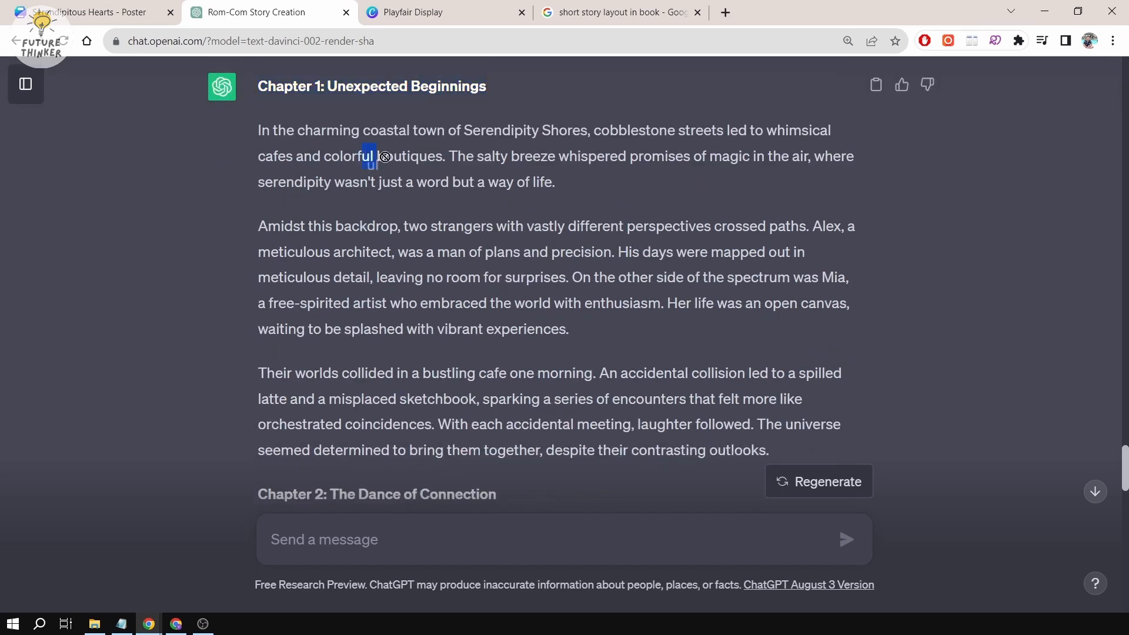
pyautogui.scroll(-3)
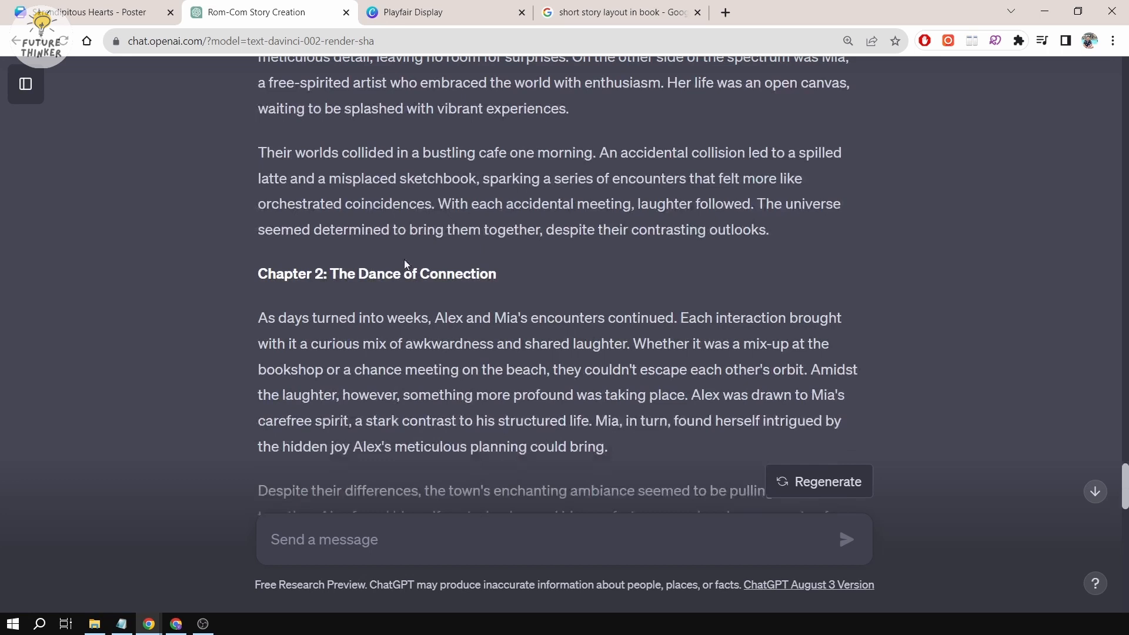
pyautogui.scroll(-3)
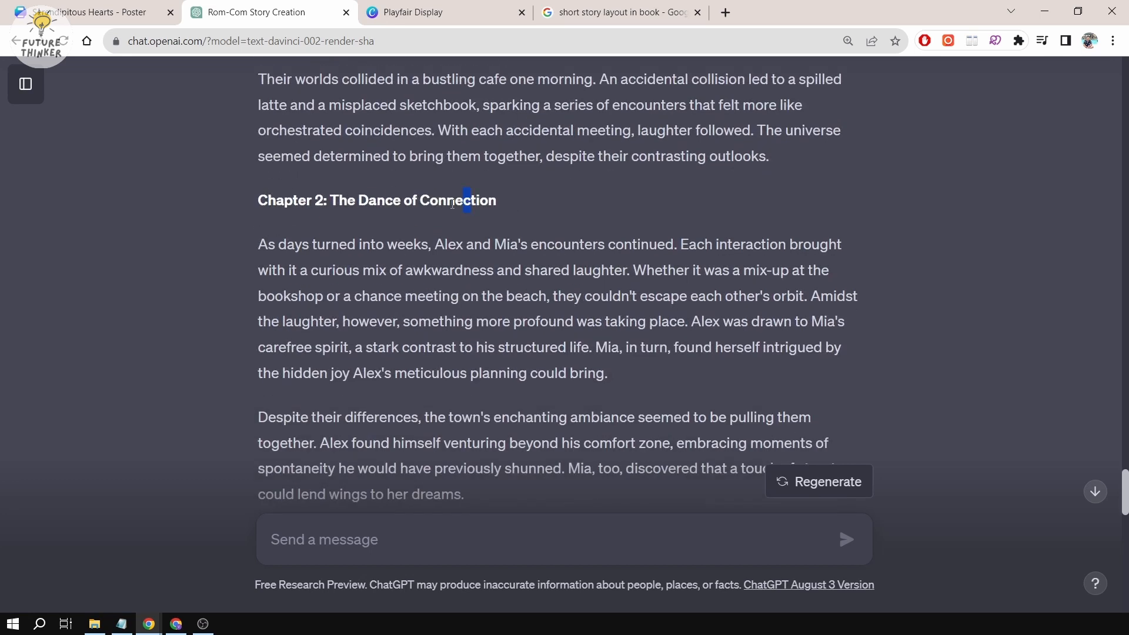
pyautogui.scroll(-3)
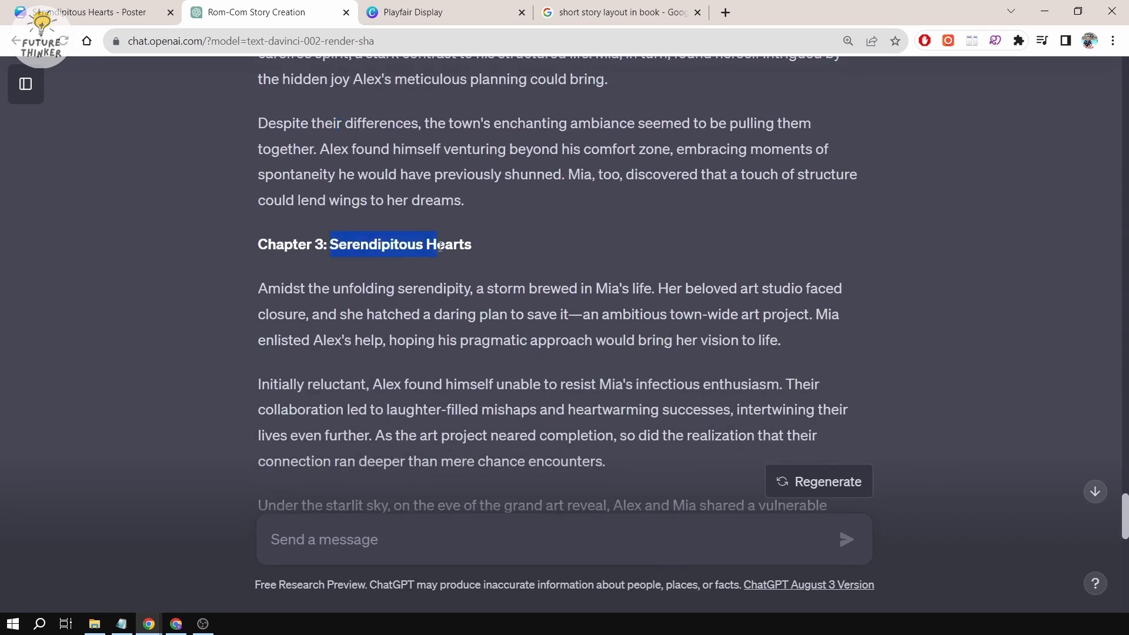
pyautogui.click(305, 245)
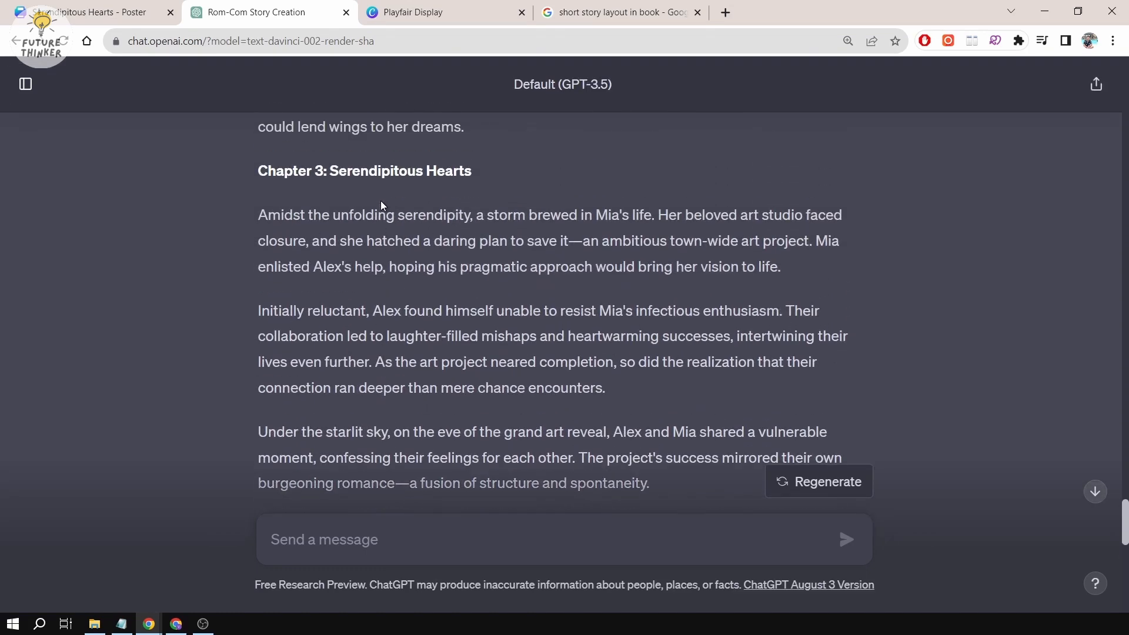
pyautogui.scroll(-3)
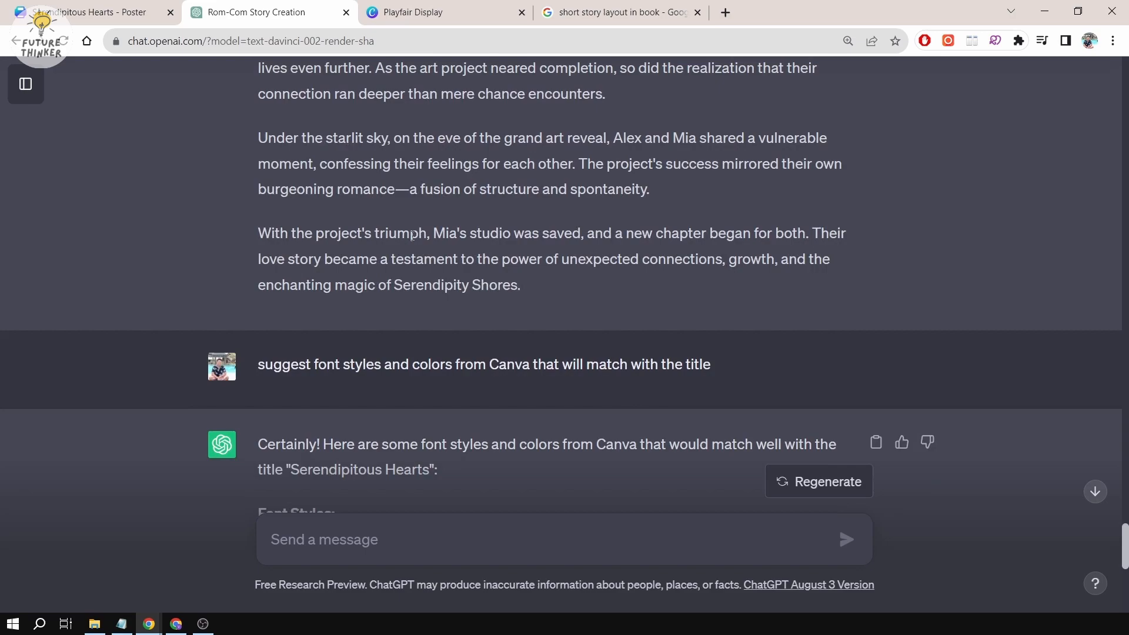
pyautogui.scroll(-3)
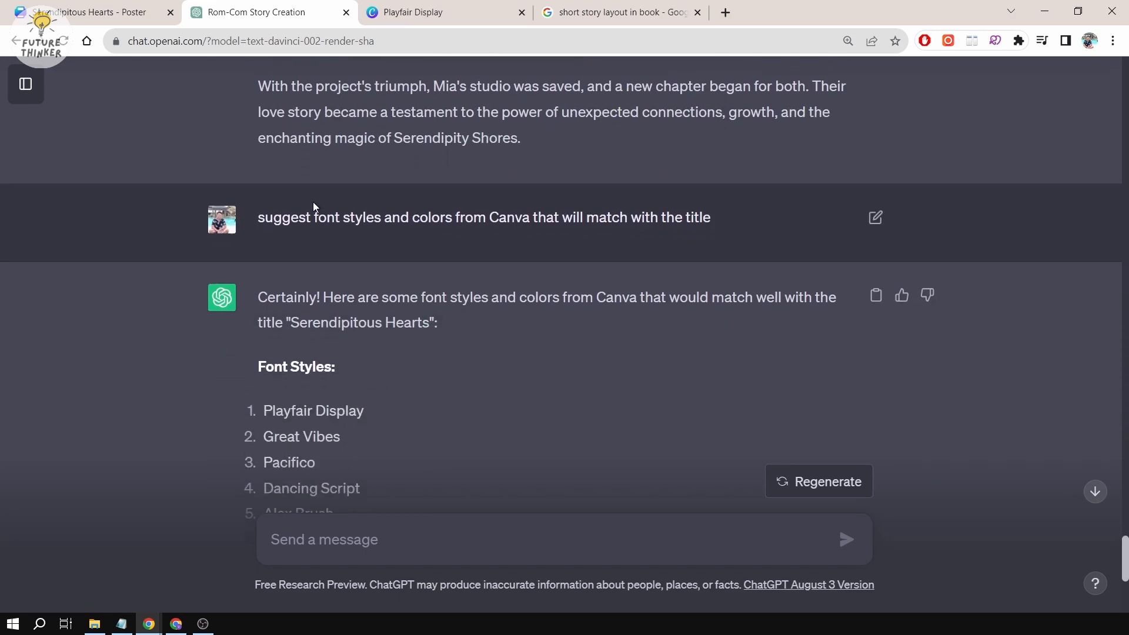
pyautogui.click(94, 12)
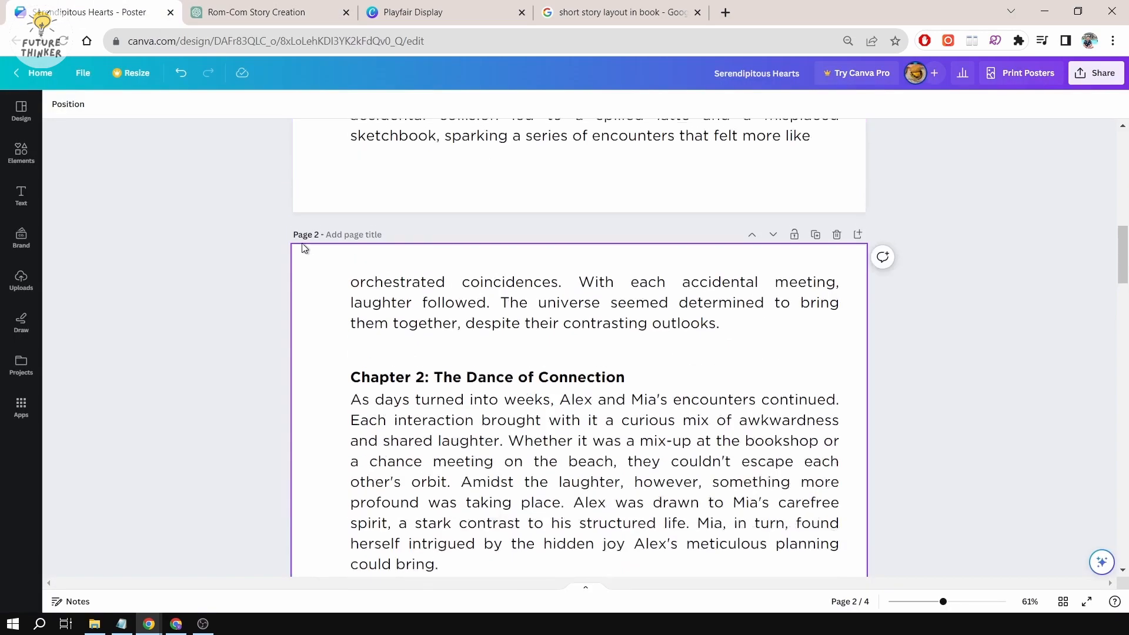
pyautogui.click(255, 11)
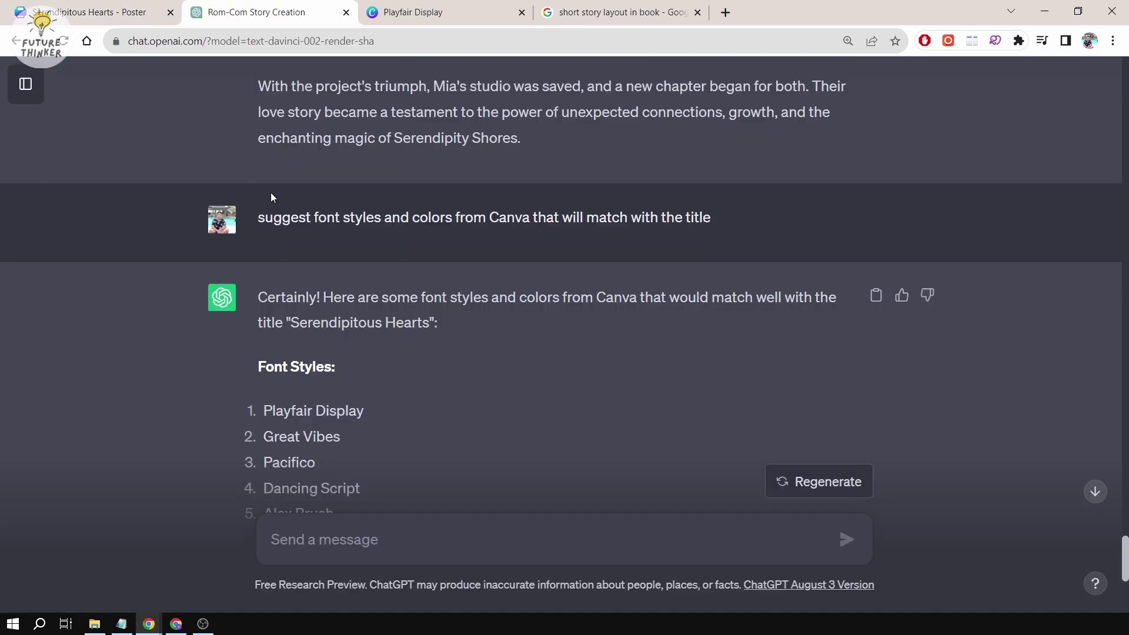
pyautogui.scroll(-3)
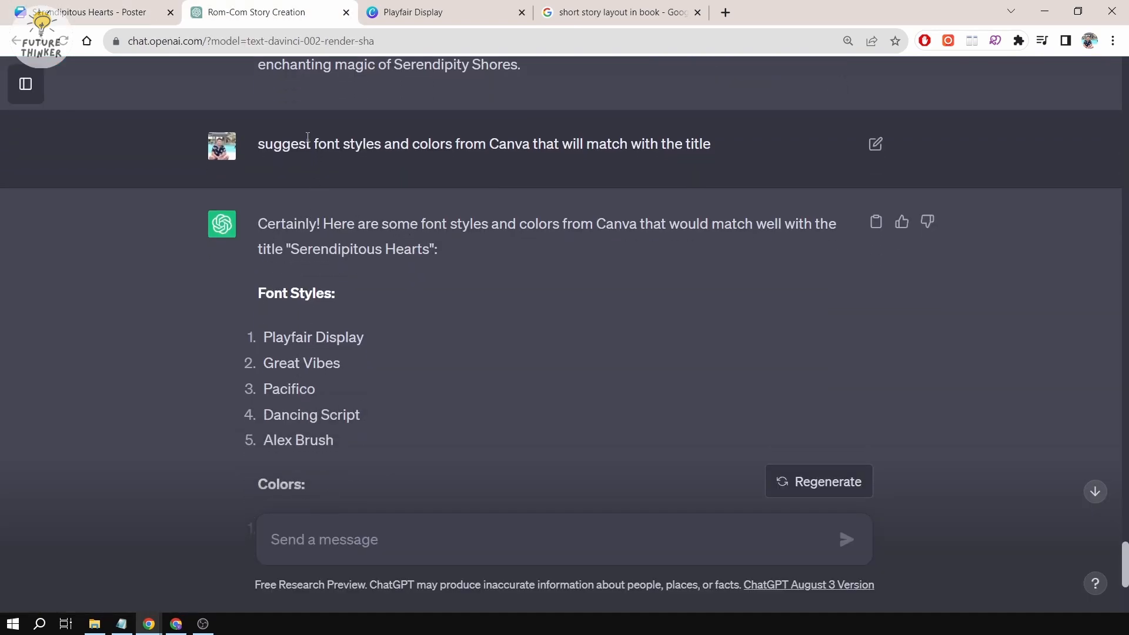
pyautogui.moveTo(430, 144); pyautogui.dragTo(487, 144)
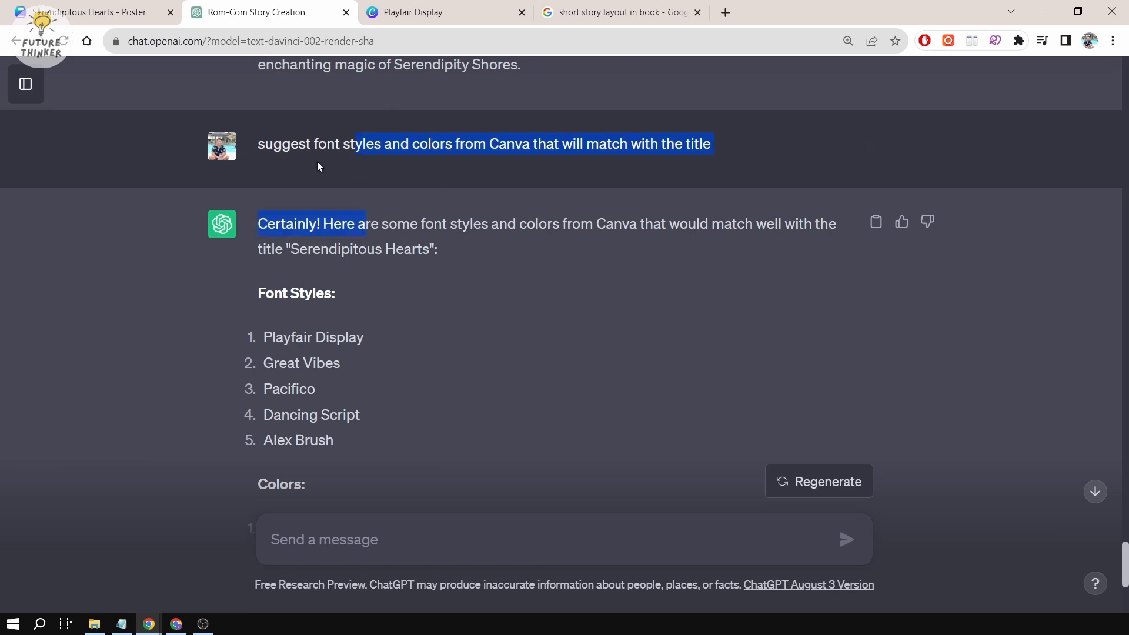
pyautogui.scroll(-3)
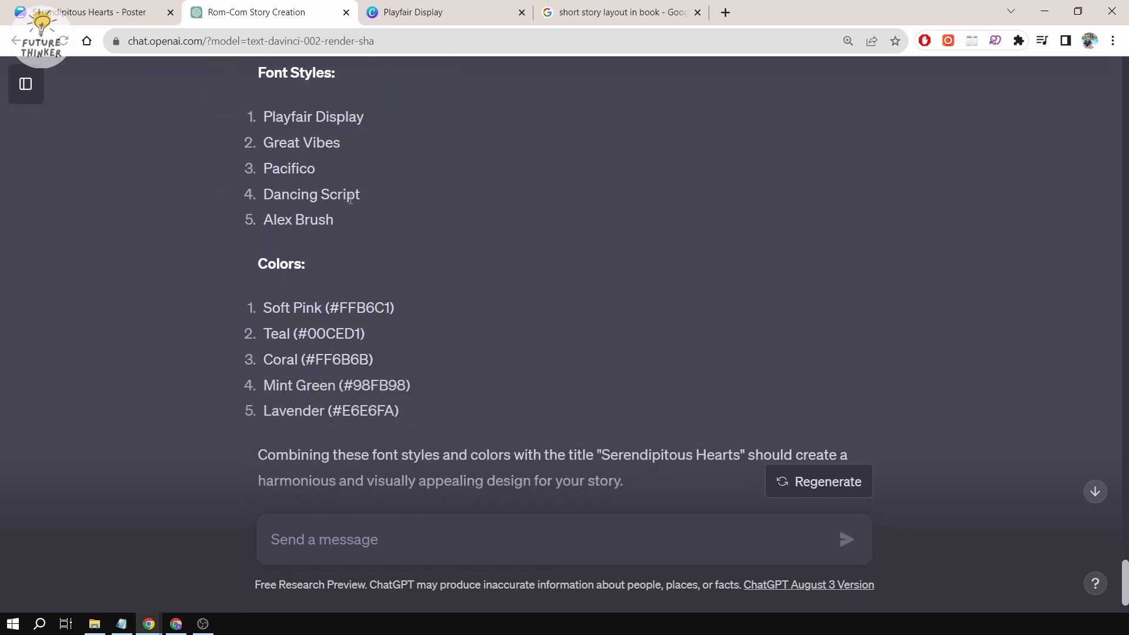
pyautogui.click(88, 12)
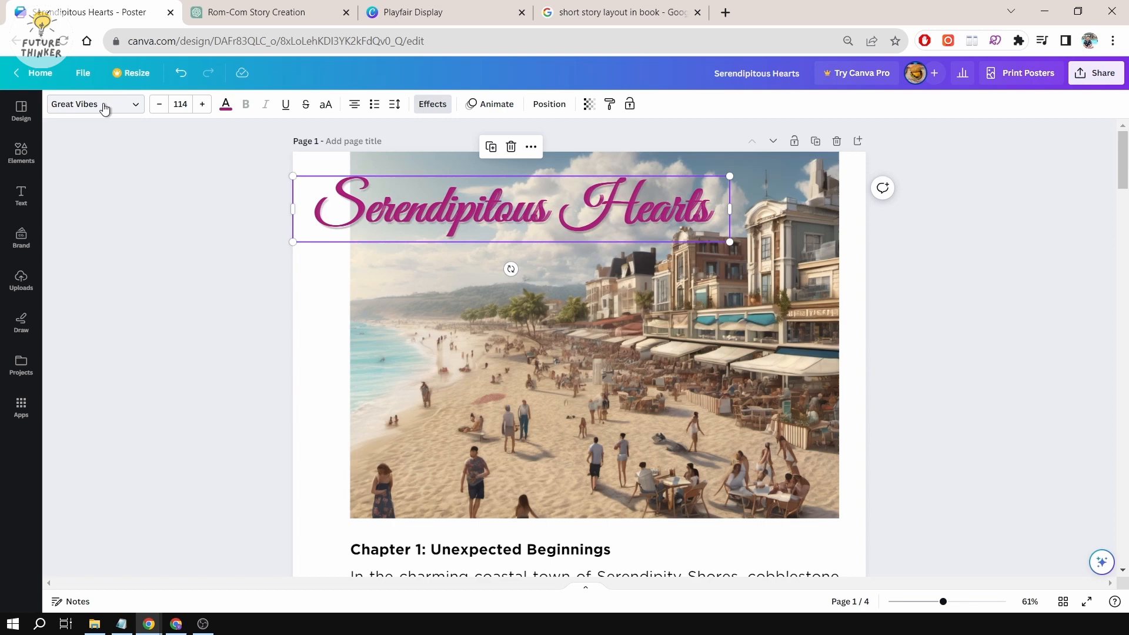
pyautogui.click(256, 12)
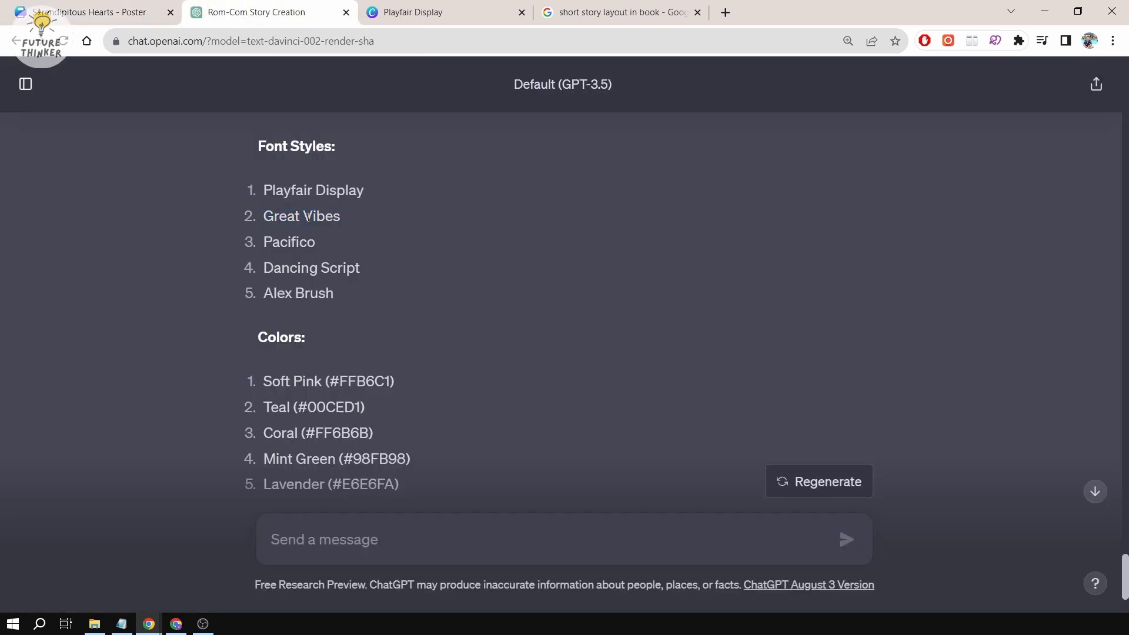
pyautogui.doubleClick(301, 216)
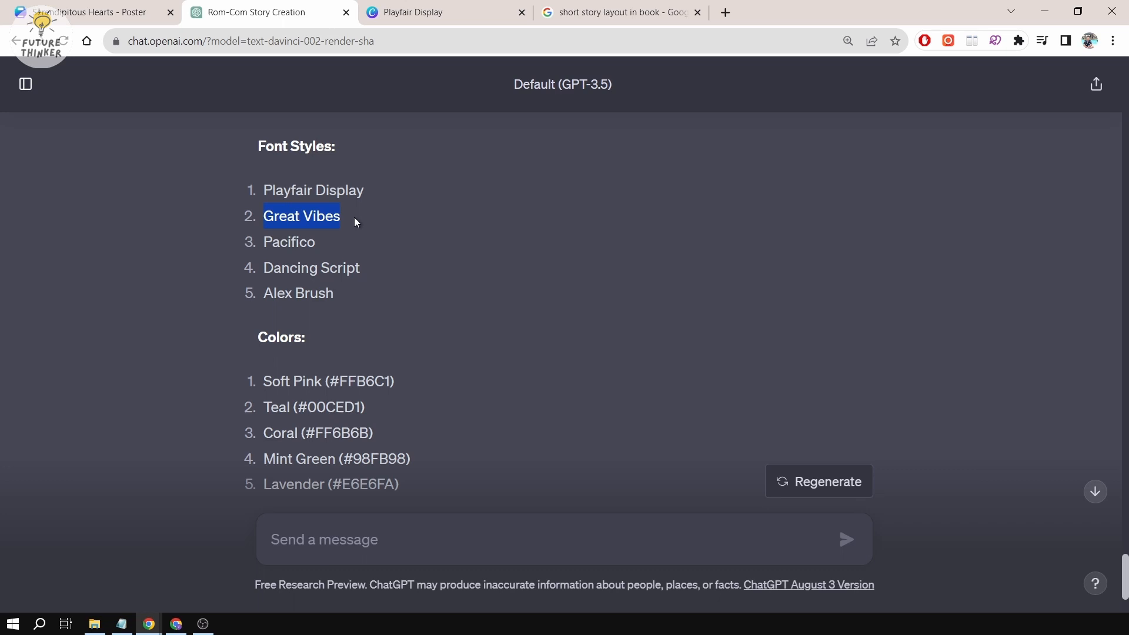
pyautogui.scroll(-3)
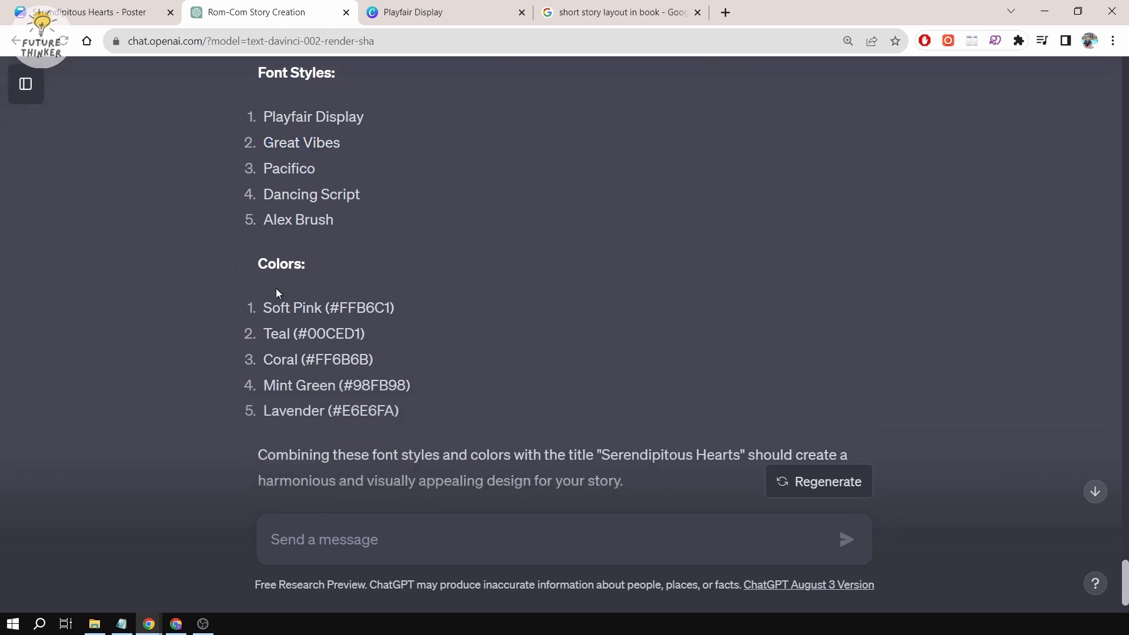
pyautogui.moveTo(280, 418)
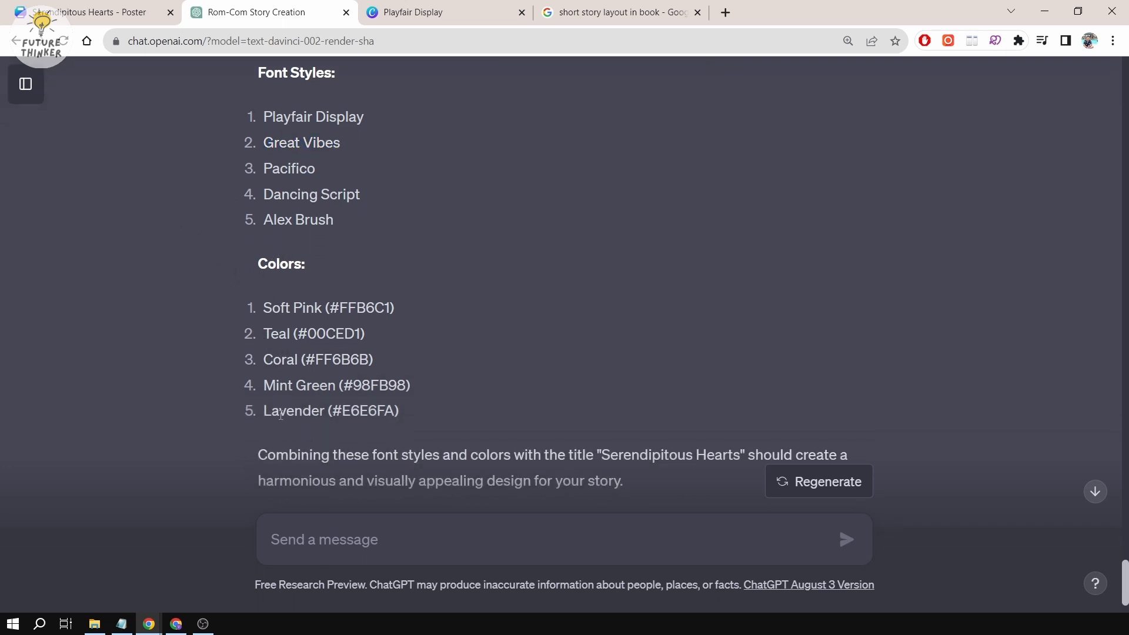
pyautogui.click(88, 12)
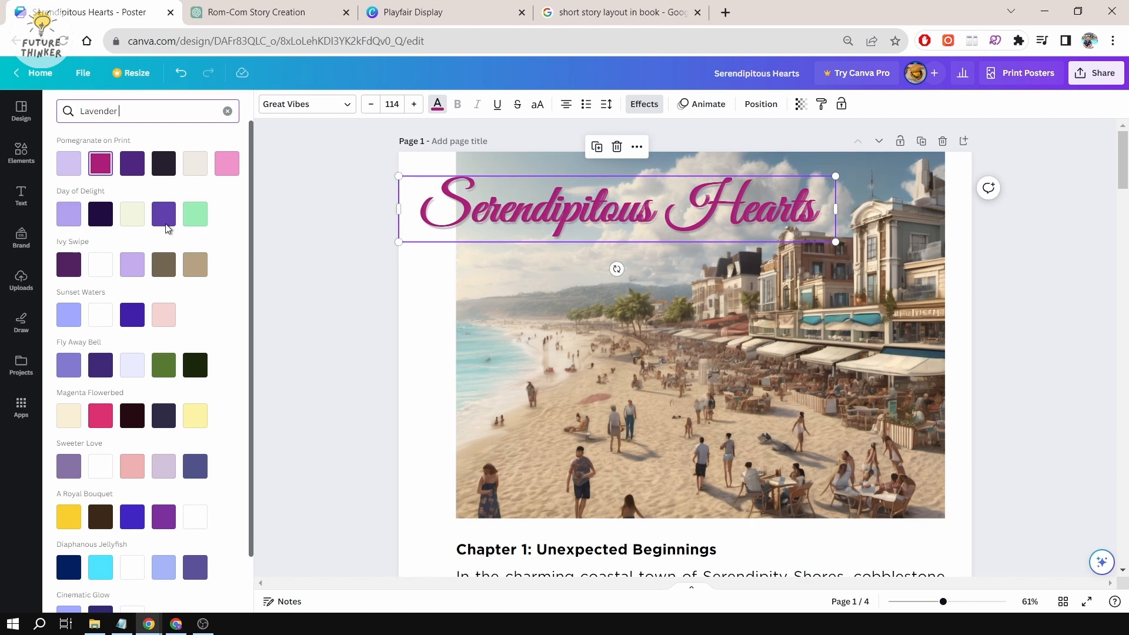
pyautogui.moveTo(71, 175)
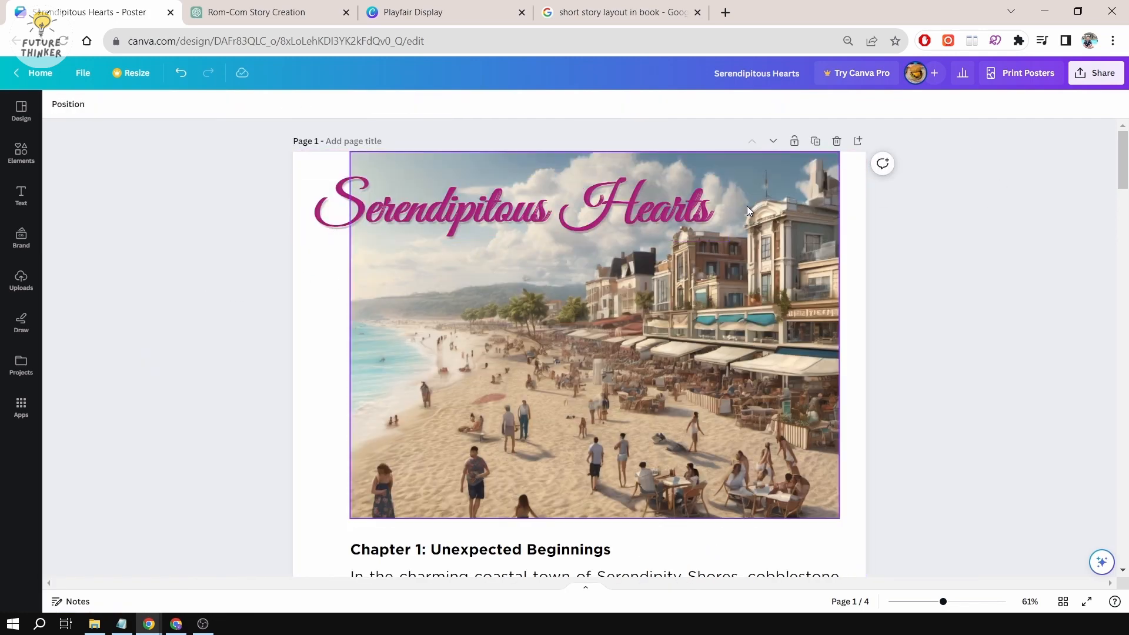
pyautogui.moveTo(441, 384)
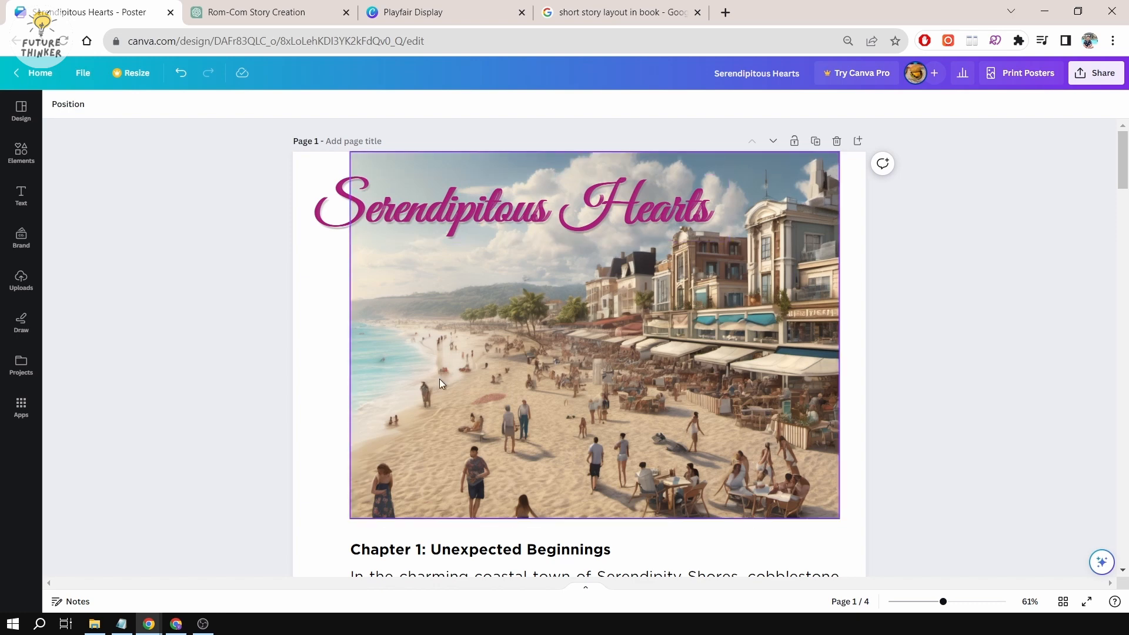
pyautogui.scroll(-3)
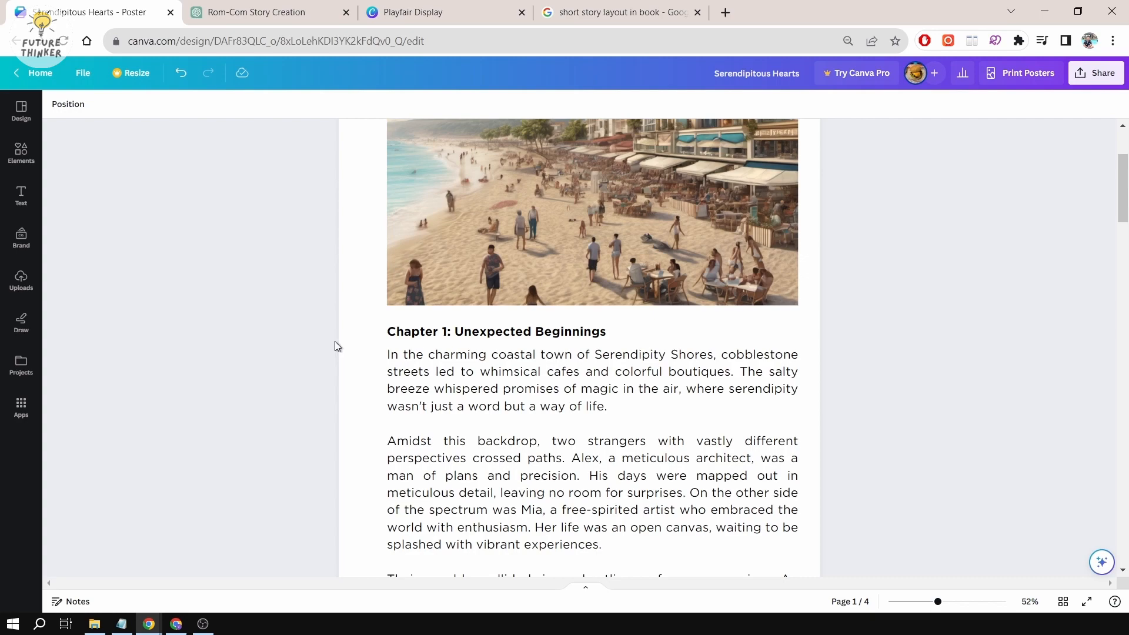
pyautogui.click(266, 12)
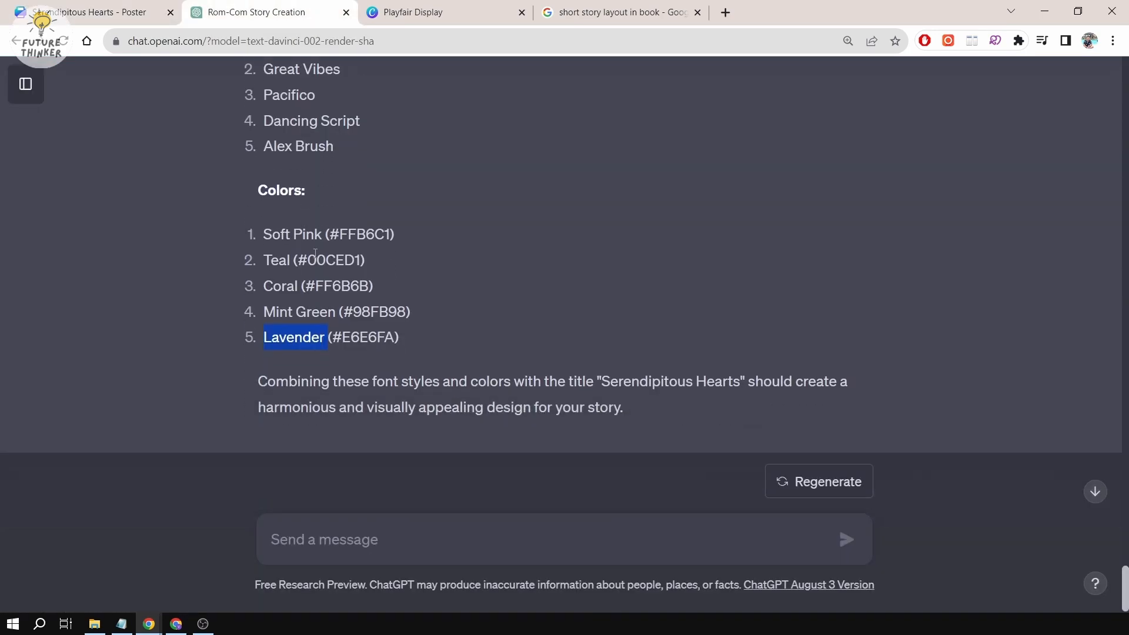
# Step: View the beach render full size, then return to the ComfyUI workflow with the beachside-cafés prompt
pyautogui.click(94, 12)
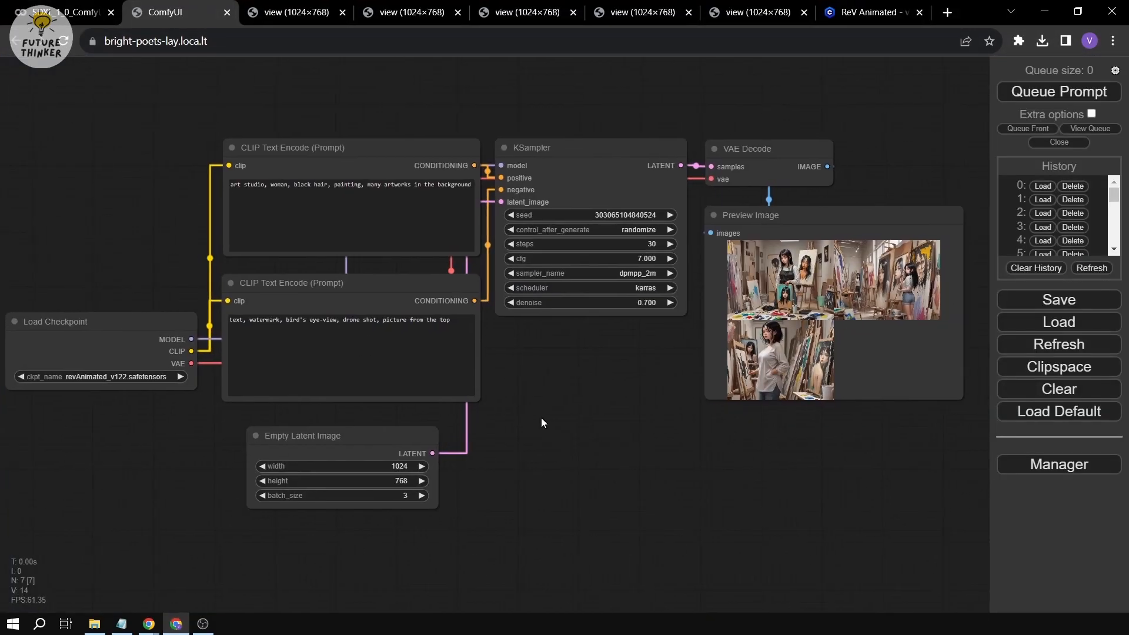
pyautogui.click(630, 12)
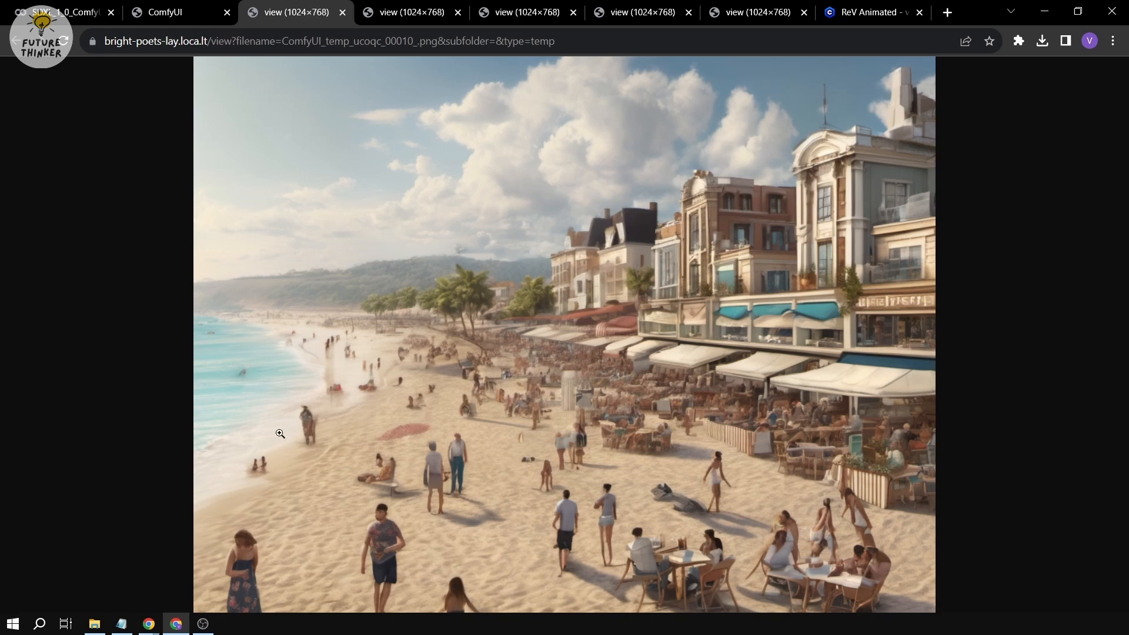
pyautogui.moveTo(603, 345)
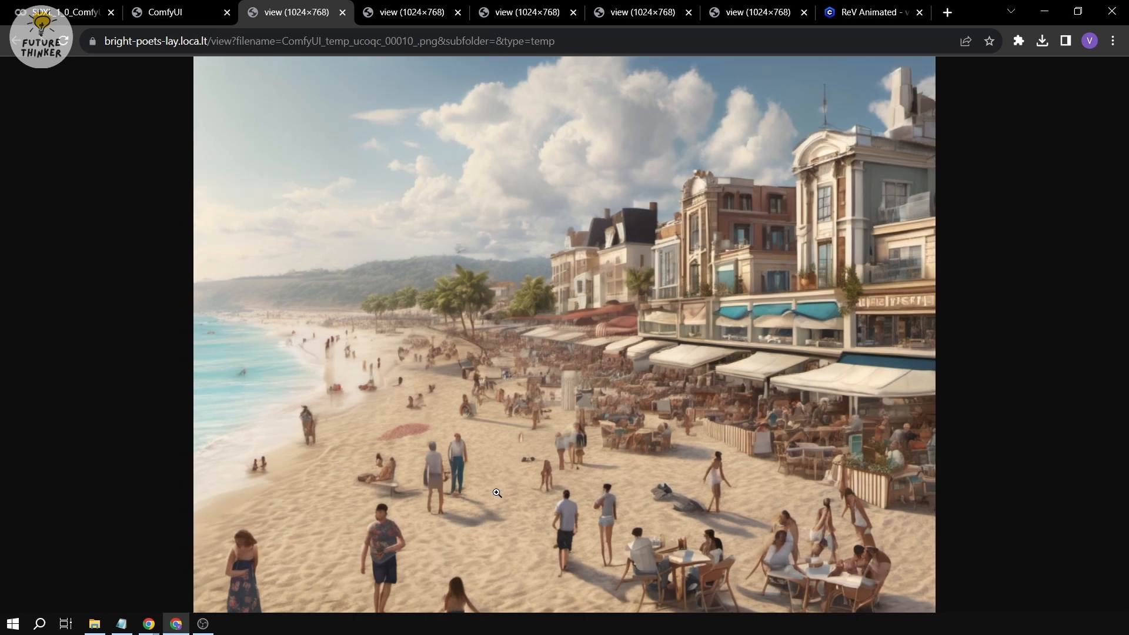
pyautogui.moveTo(799, 500)
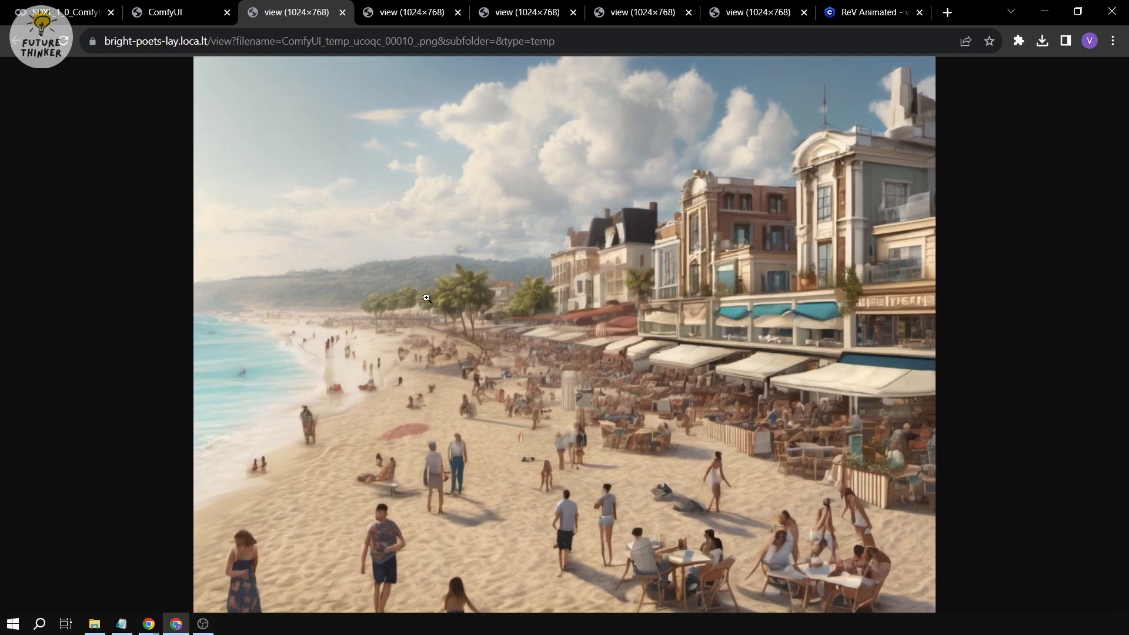
pyautogui.click(164, 12)
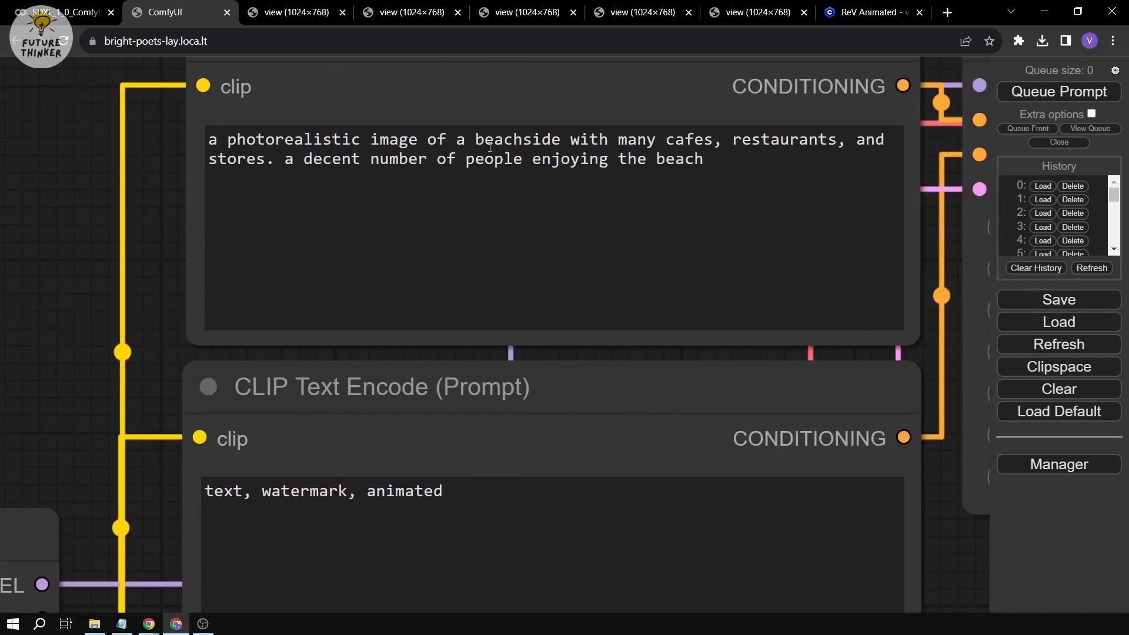
# Step: Bring the KSampler settings and Preview Image node into view for the beachside café batch
pyautogui.moveTo(513, 139); pyautogui.dragTo(660, 139)
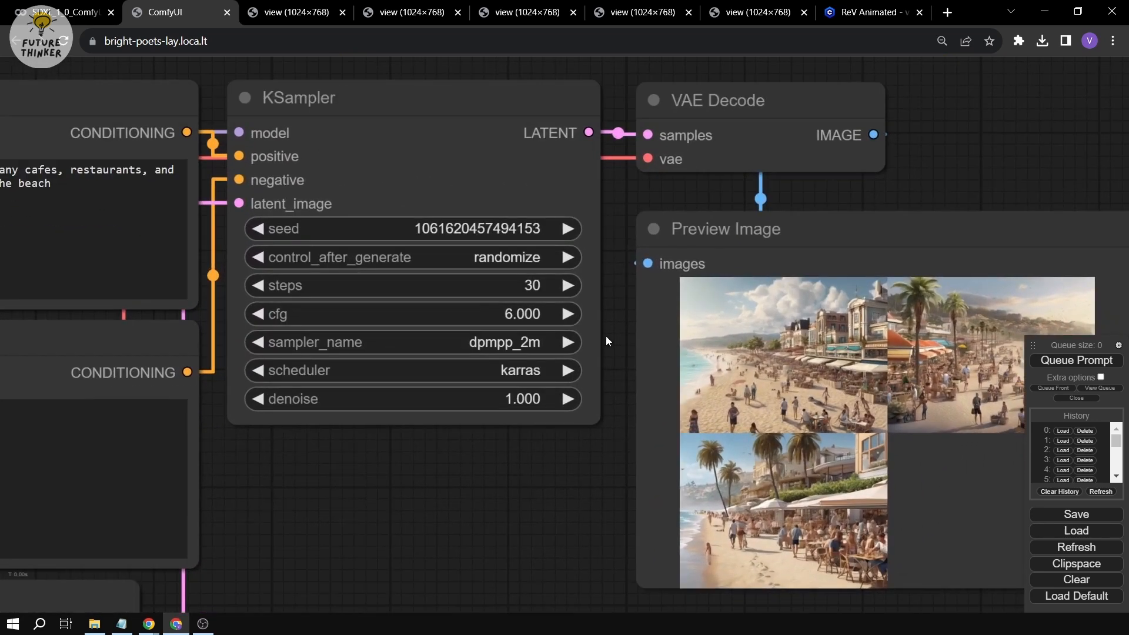
pyautogui.moveTo(490, 314)
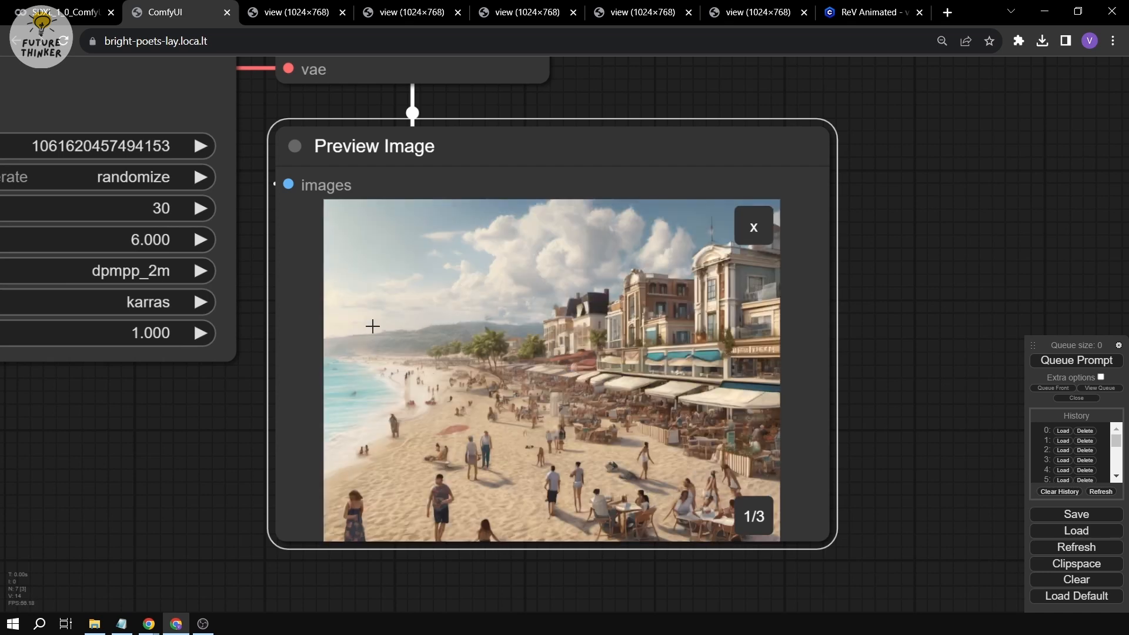
pyautogui.moveTo(362, 258)
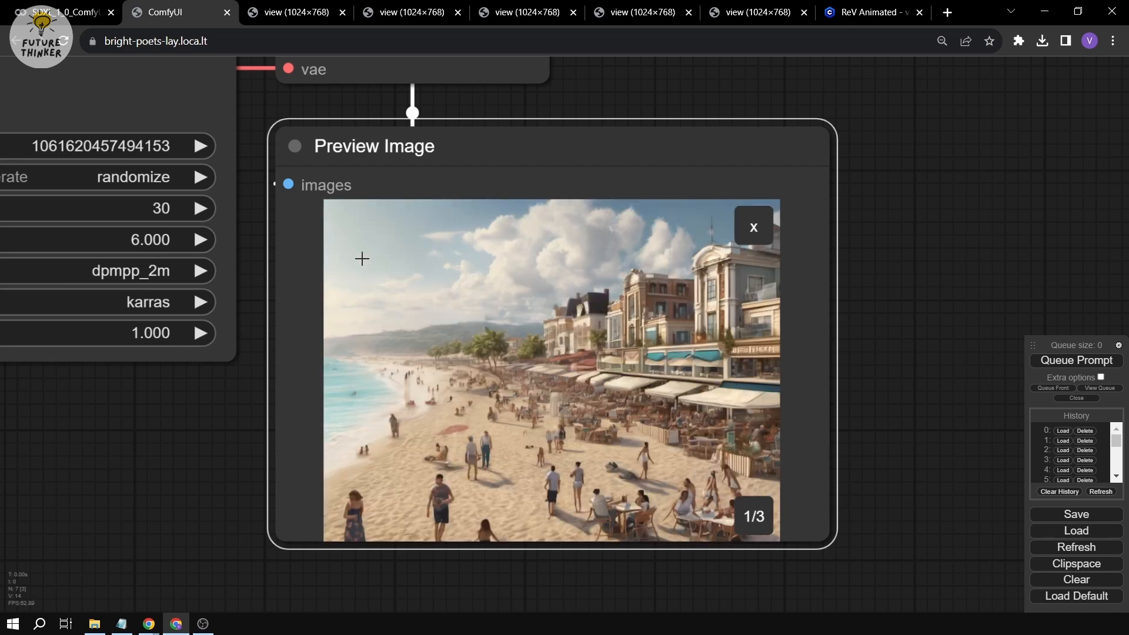
pyautogui.moveTo(395, 271)
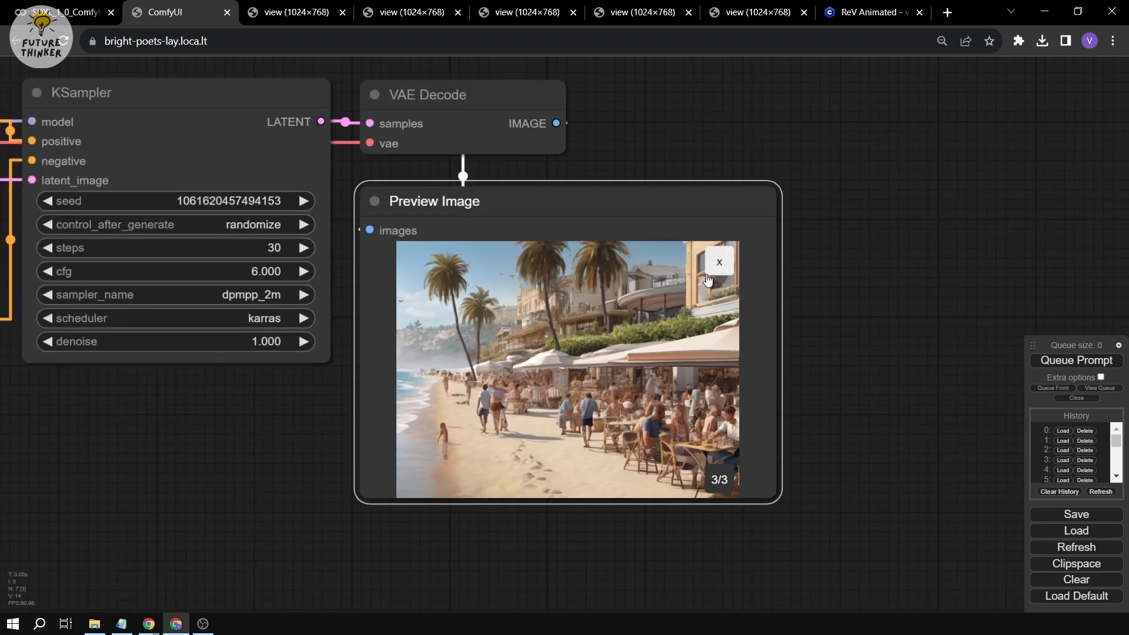
pyautogui.moveTo(417, 268)
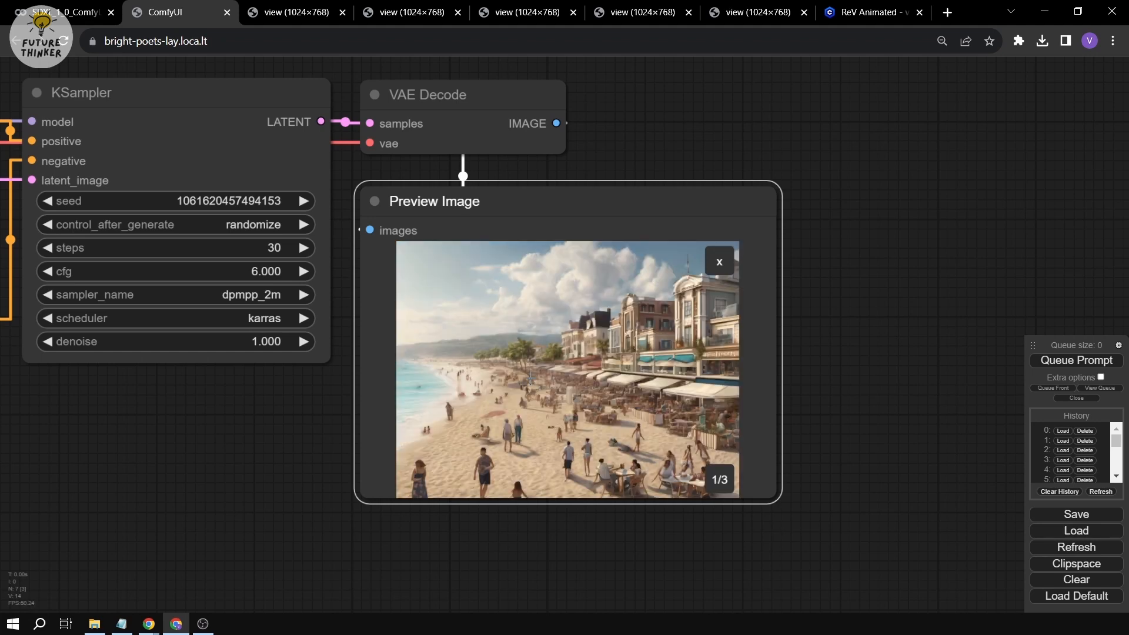
pyautogui.moveTo(565, 312)
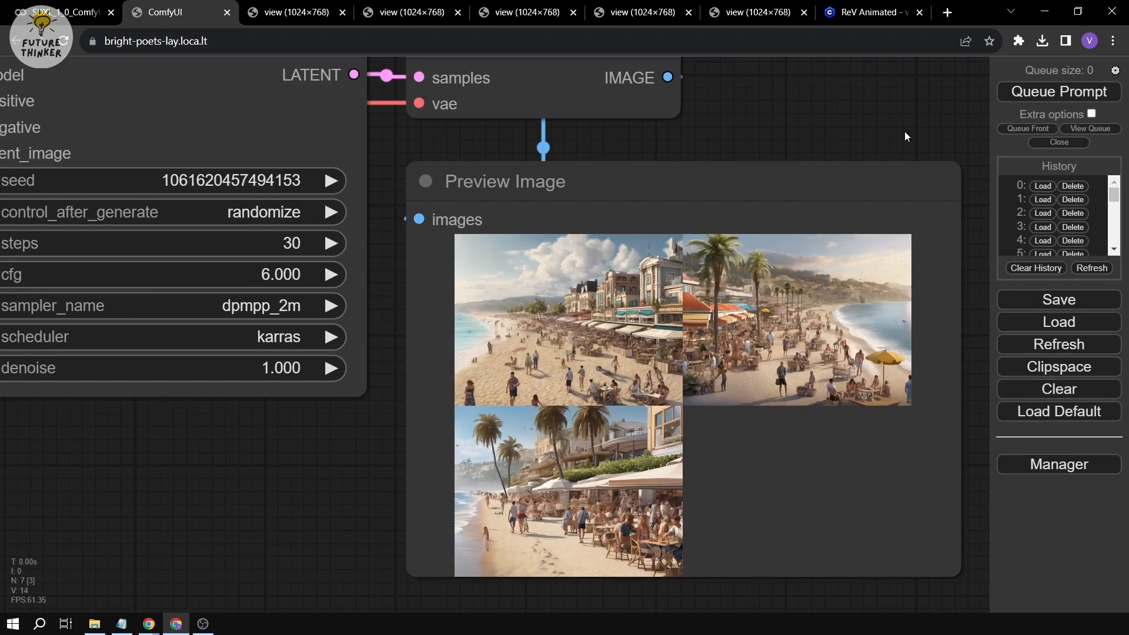
pyautogui.moveTo(1041, 242)
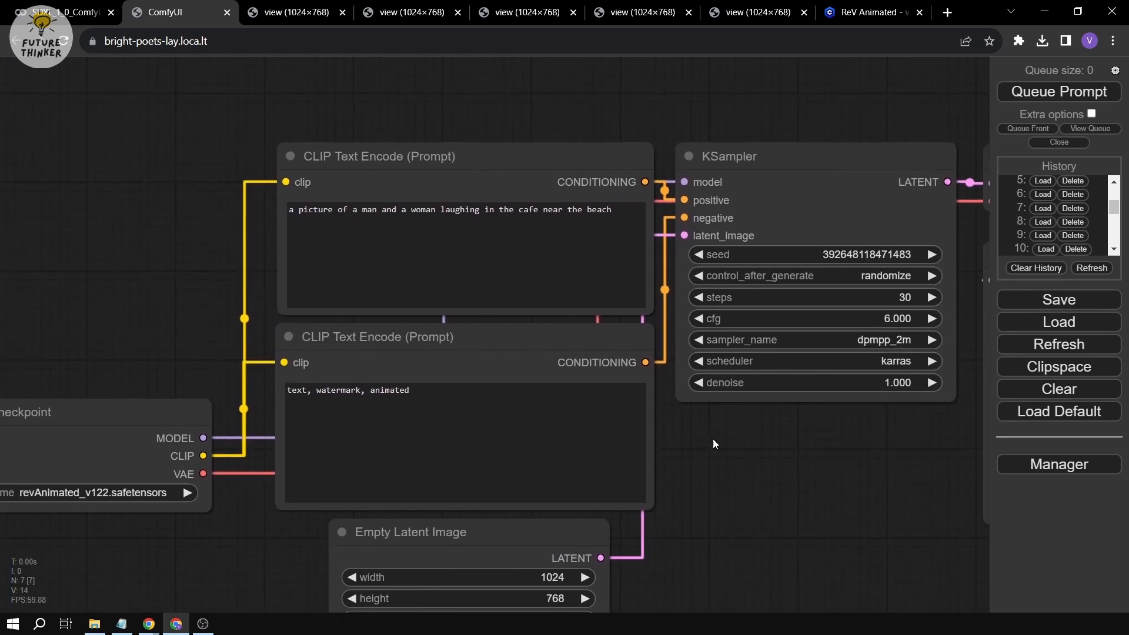
# Step: Browse the ReV Animated model's community gallery on Civitai, then return to the ComfyUI workflow
pyautogui.click(868, 12)
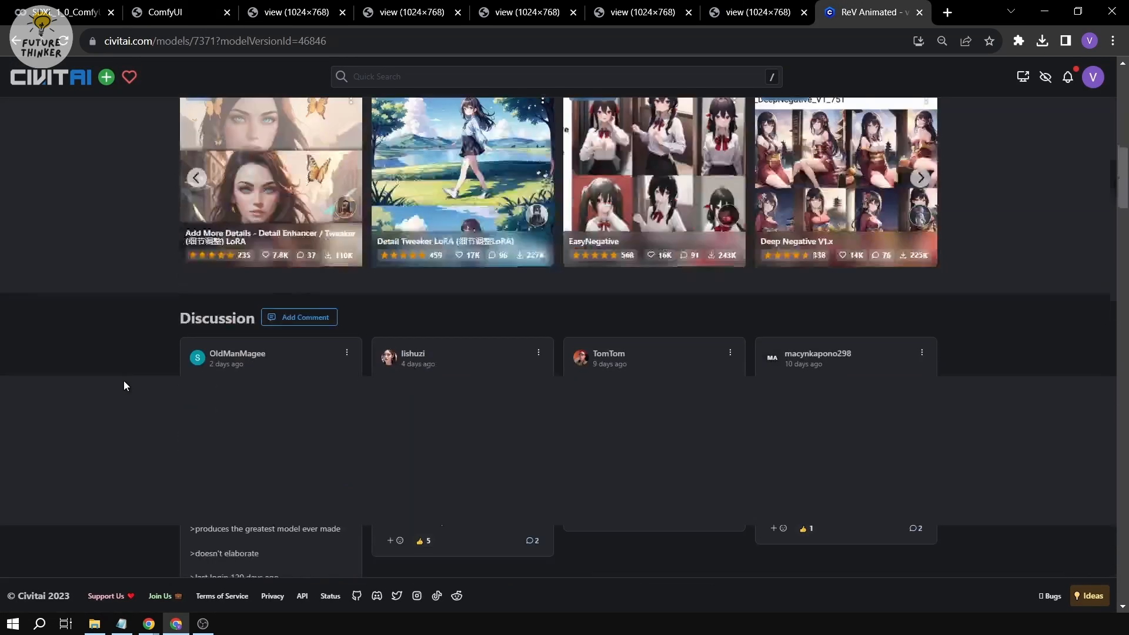
pyautogui.scroll(-3)
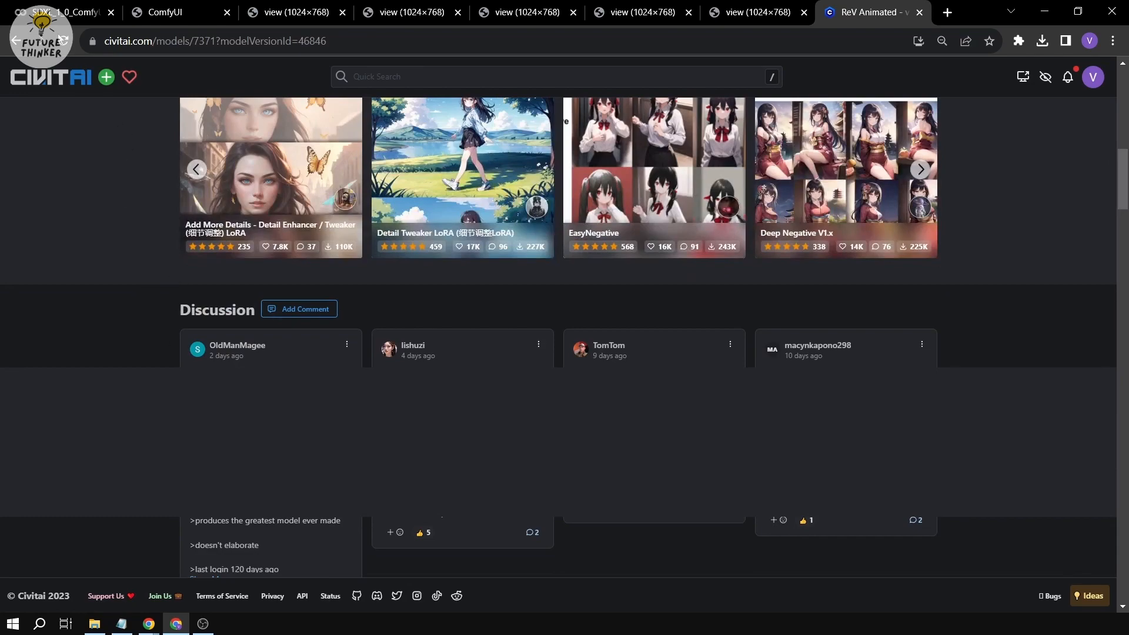
pyautogui.scroll(3)
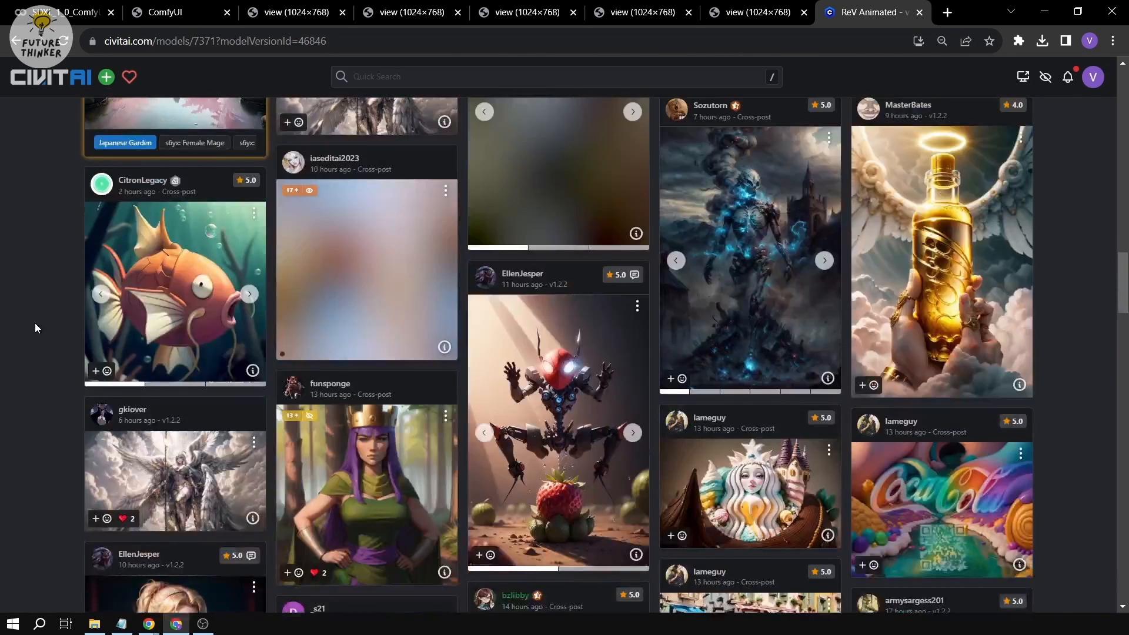
pyautogui.scroll(-3)
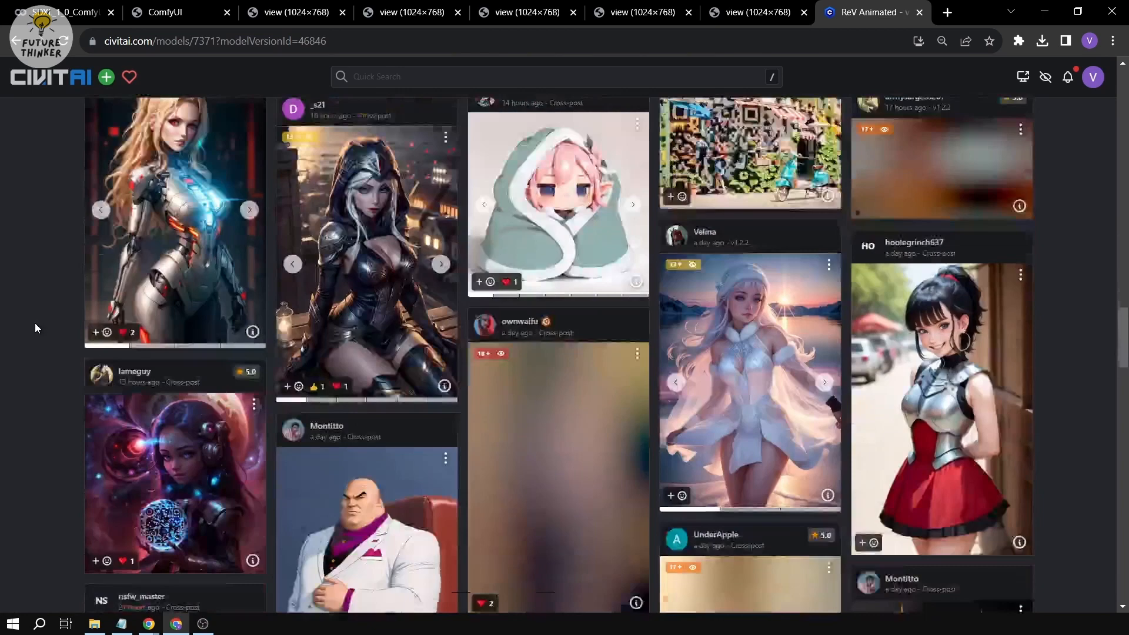
pyautogui.scroll(-3)
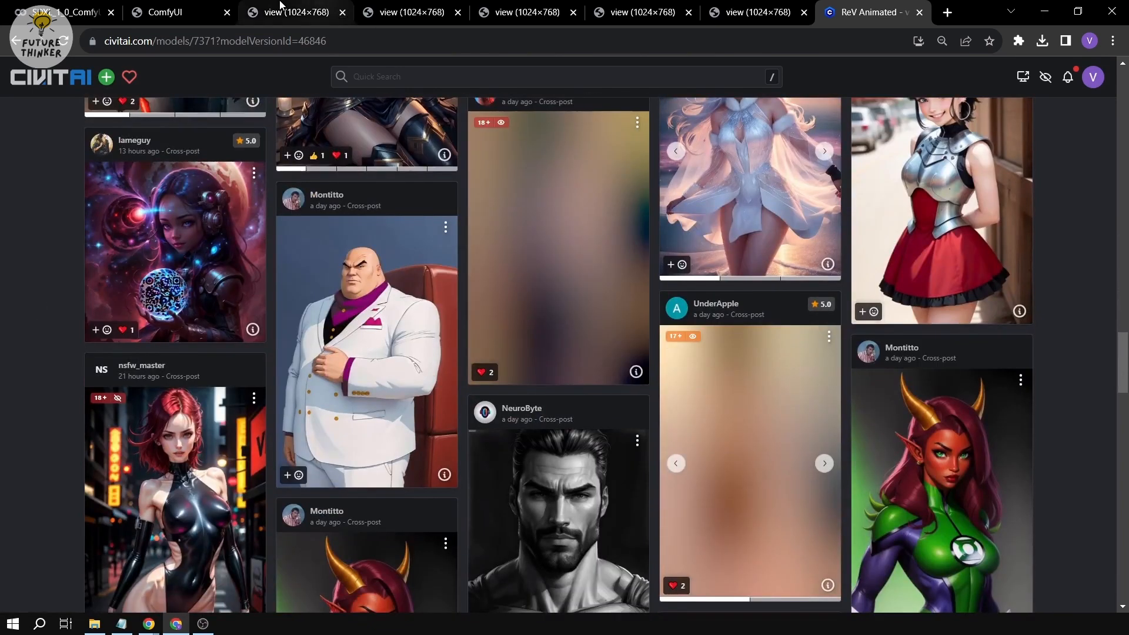
pyautogui.click(165, 12)
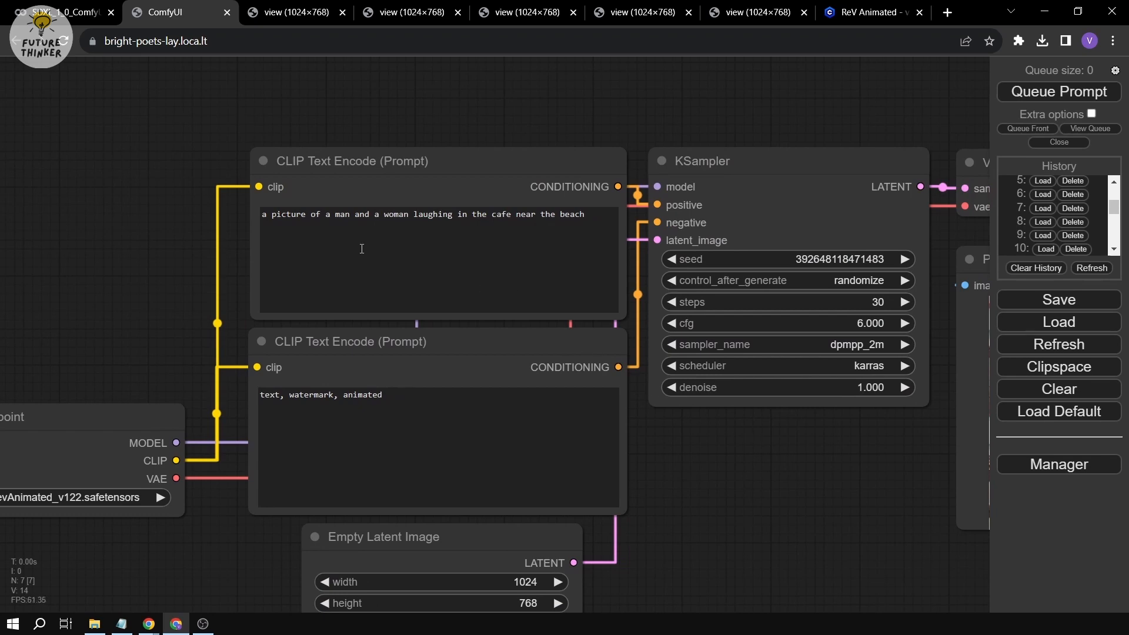
# Step: Reposition the workflow canvas to show the laughing-couple café result in Preview Image
pyautogui.moveTo(437, 214); pyautogui.dragTo(589, 214)
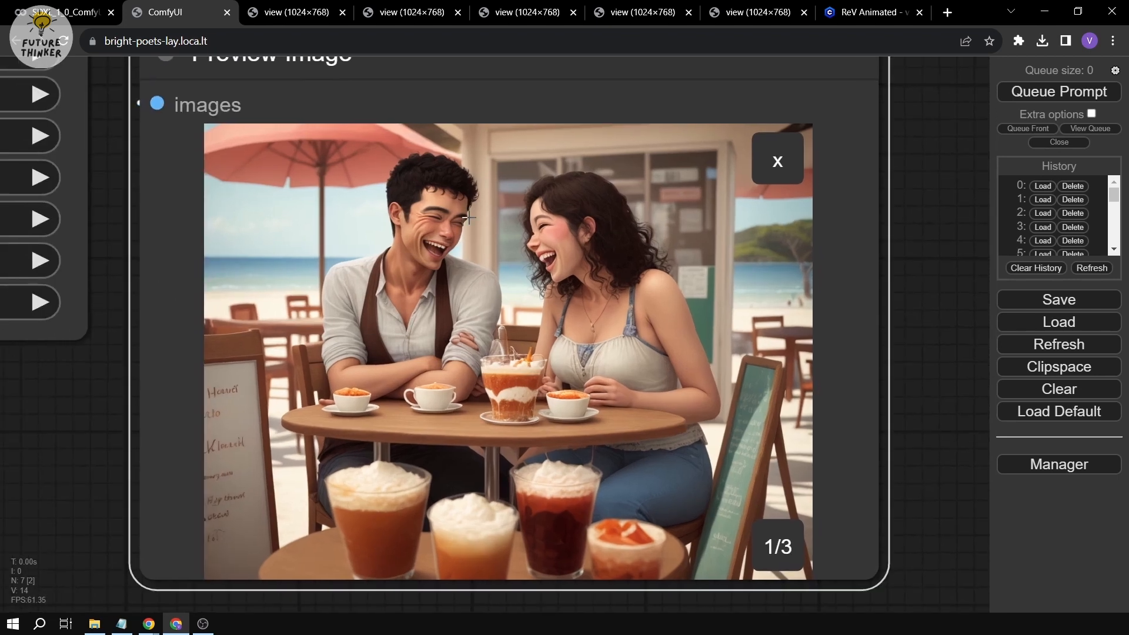
pyautogui.moveTo(759, 274)
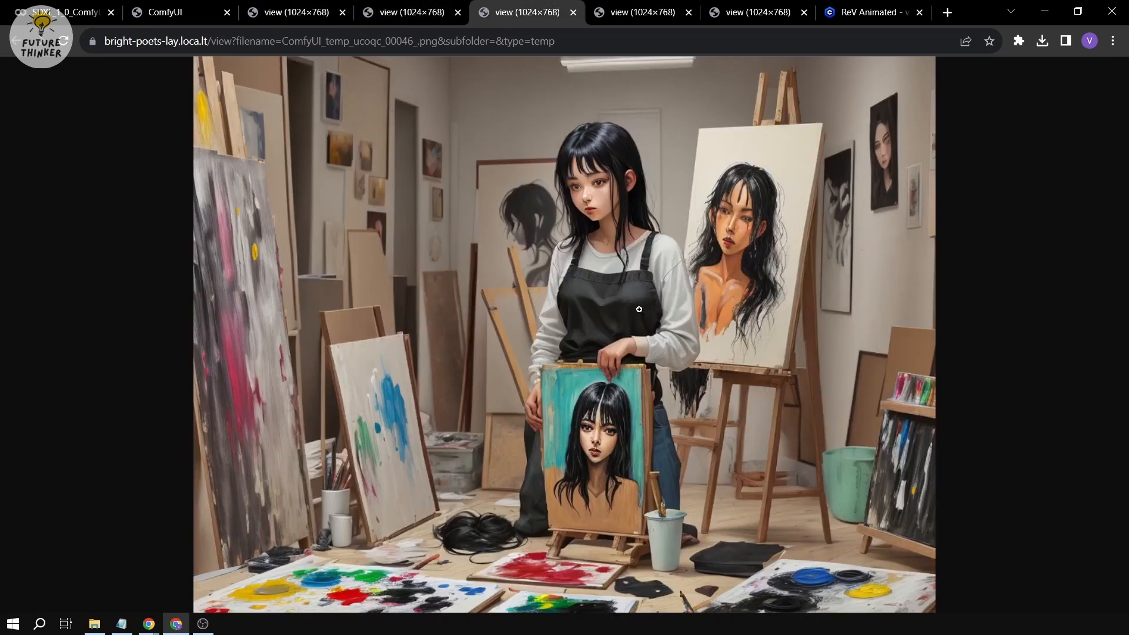
pyautogui.moveTo(625, 342)
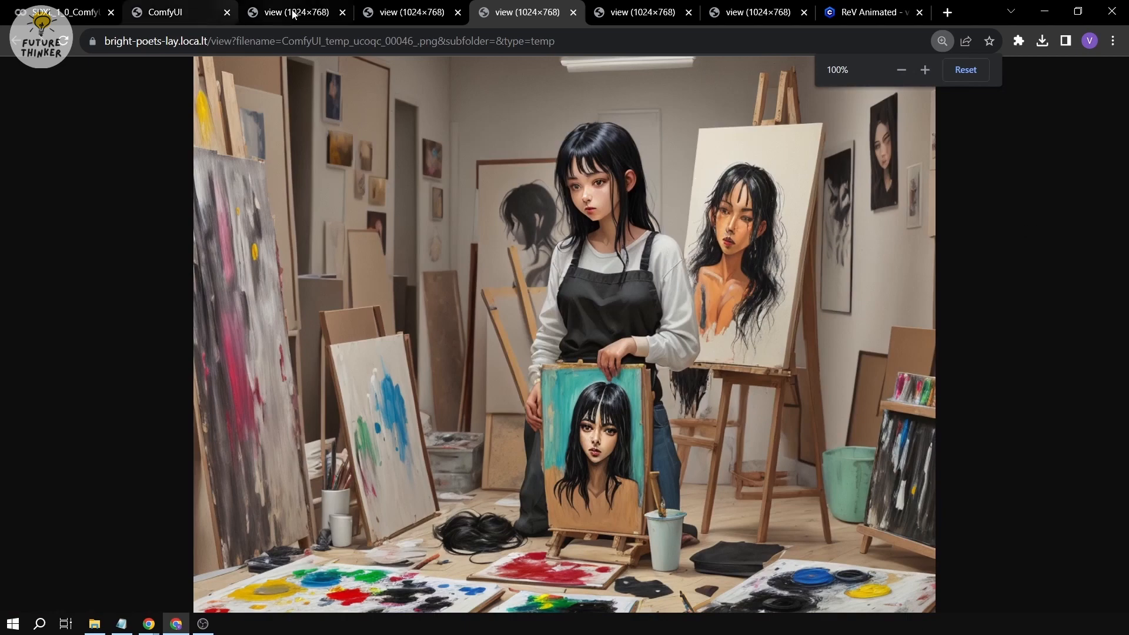
# Step: Bold the Chapter 3 sentences from 'Her beloved art studio' to 'art project.' in the ebook paragraph
pyautogui.click(167, 12)
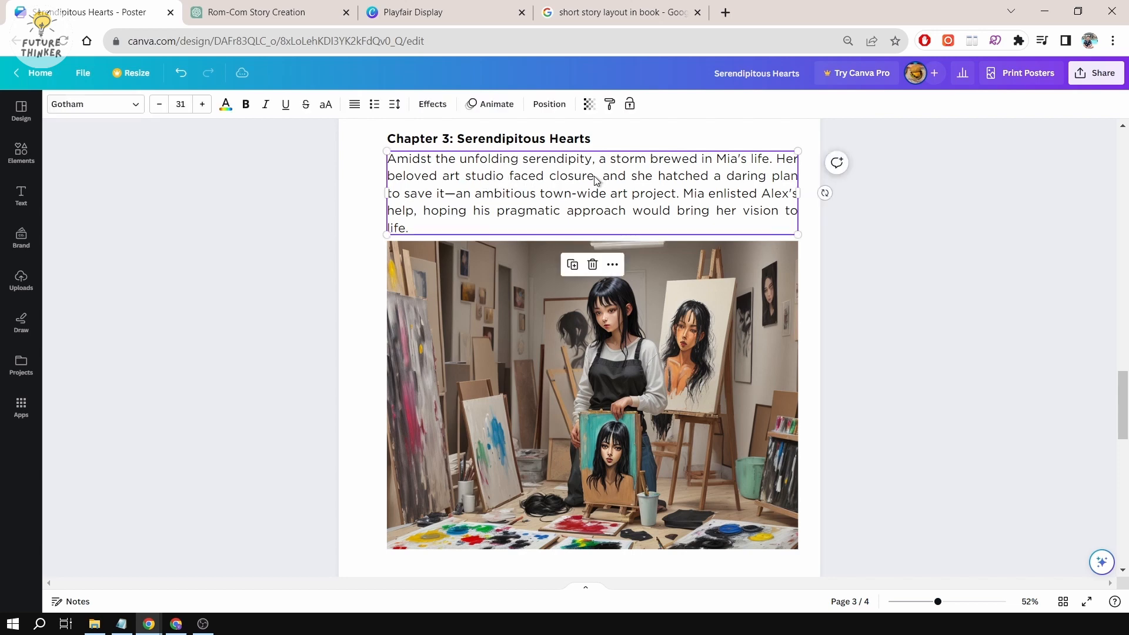
pyautogui.click(602, 176)
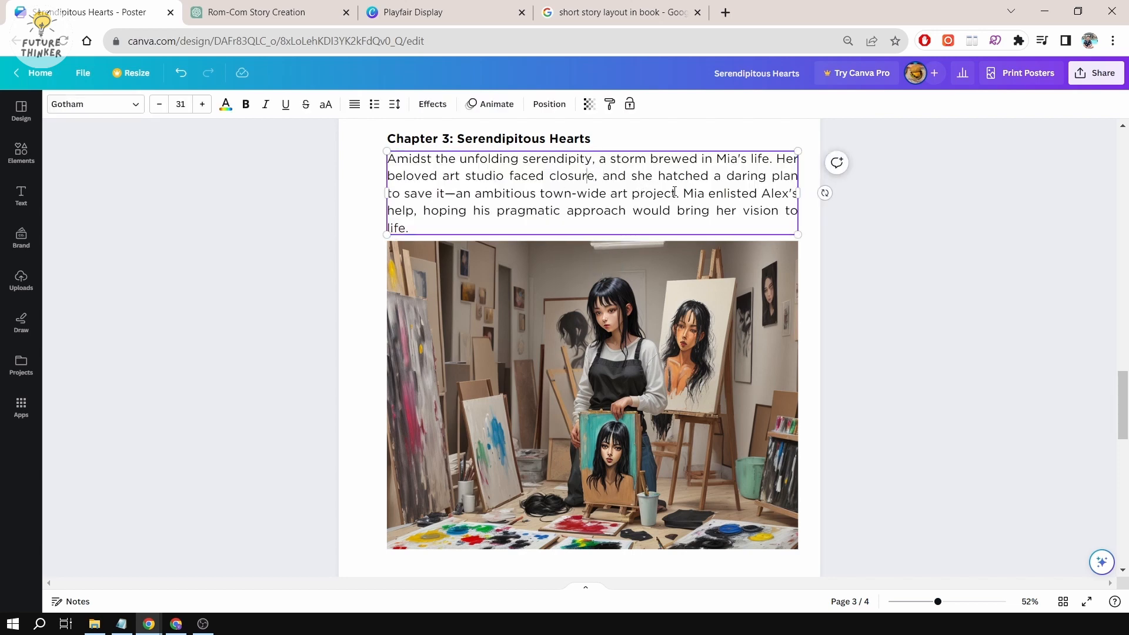
pyautogui.moveTo(715, 159); pyautogui.dragTo(677, 192)
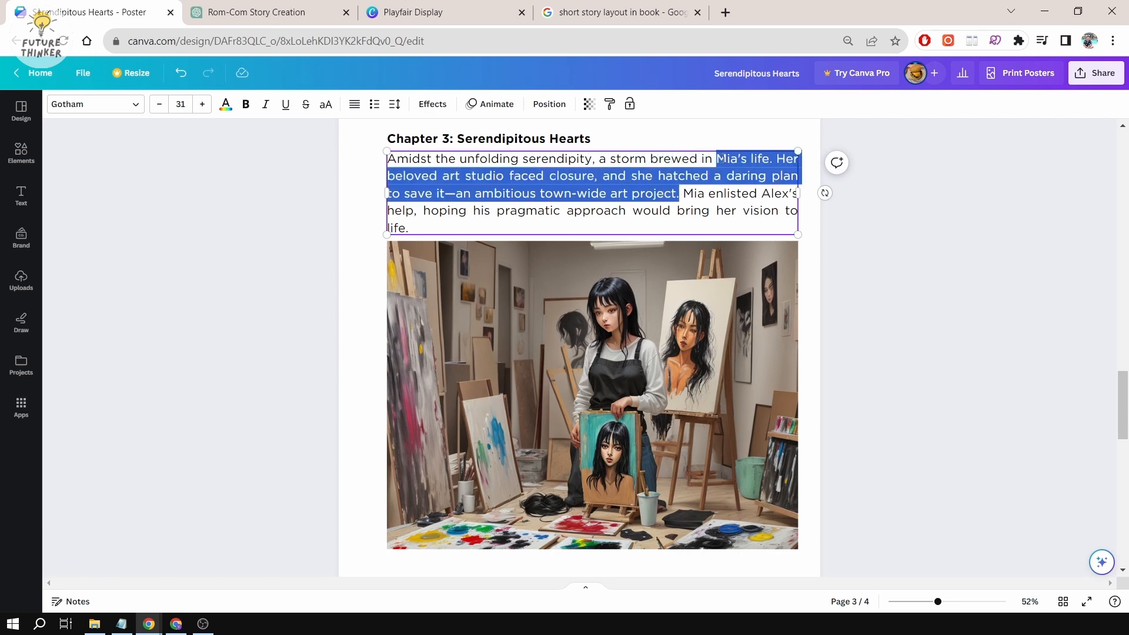
pyautogui.click(244, 103)
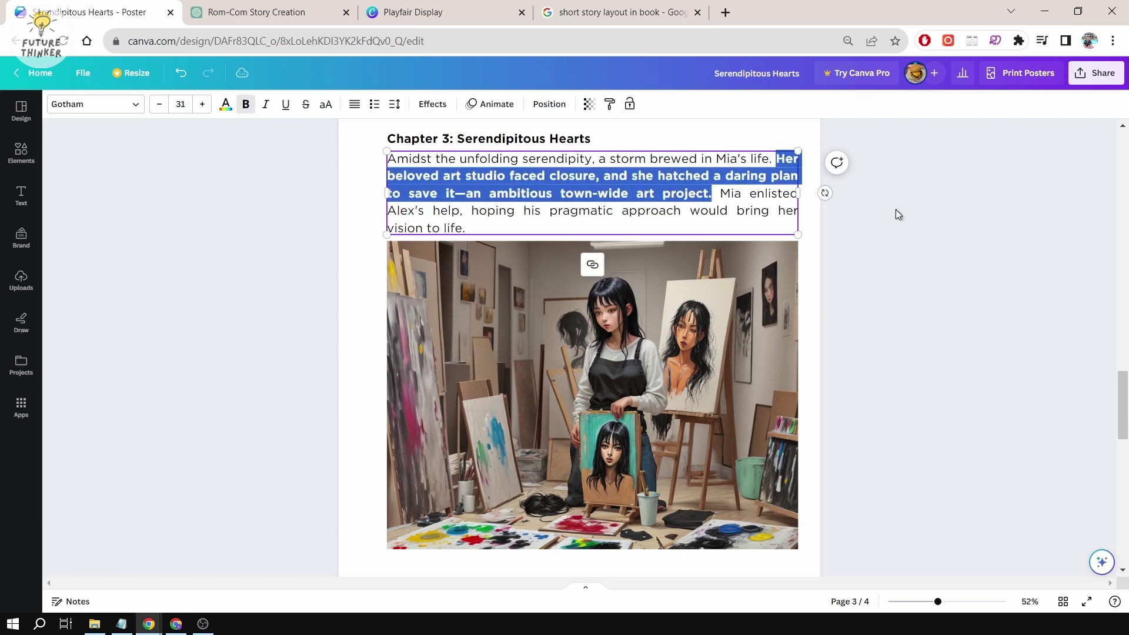
pyautogui.click(517, 199)
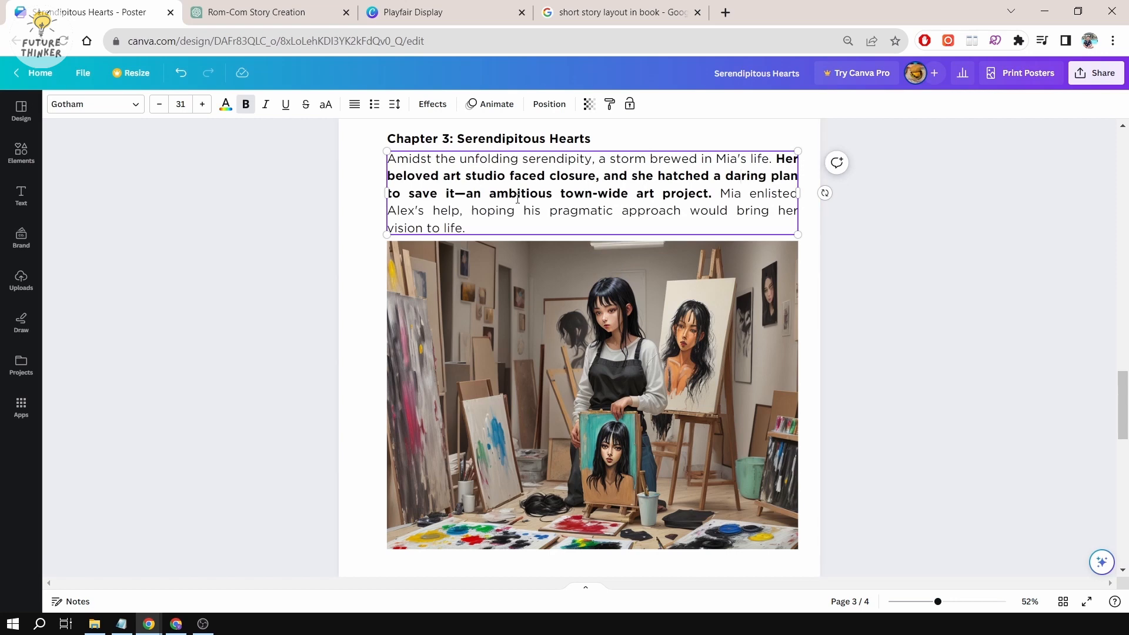
pyautogui.moveTo(560, 193); pyautogui.dragTo(706, 193)
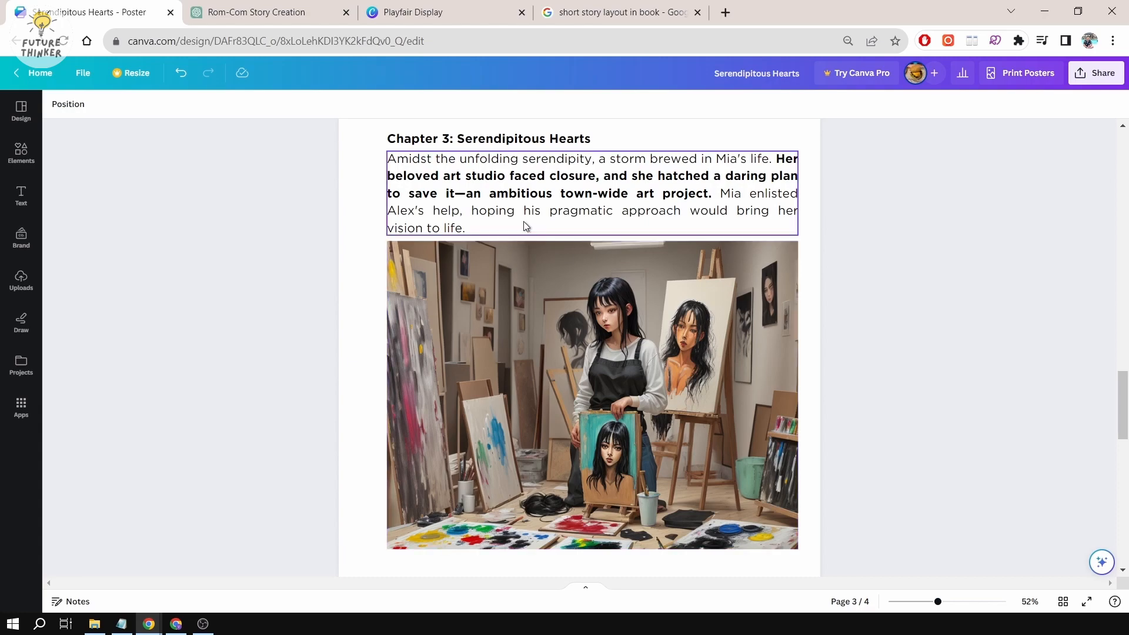
# Step: Return to the ComfyUI window showing the art-studio painter preview
pyautogui.click(158, 11)
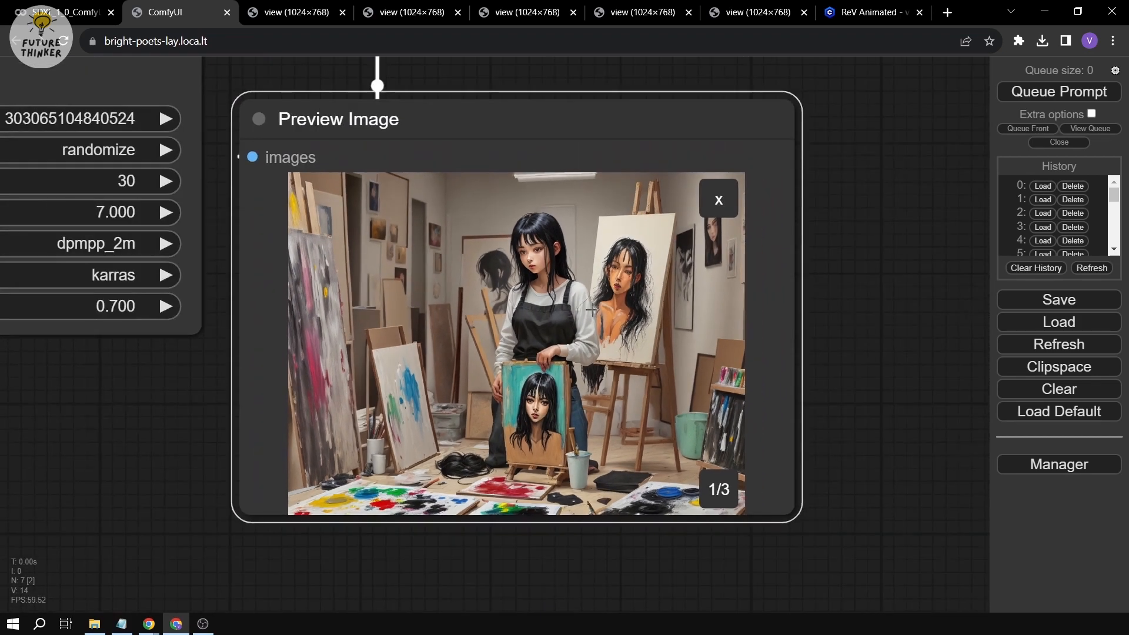
pyautogui.moveTo(451, 5)
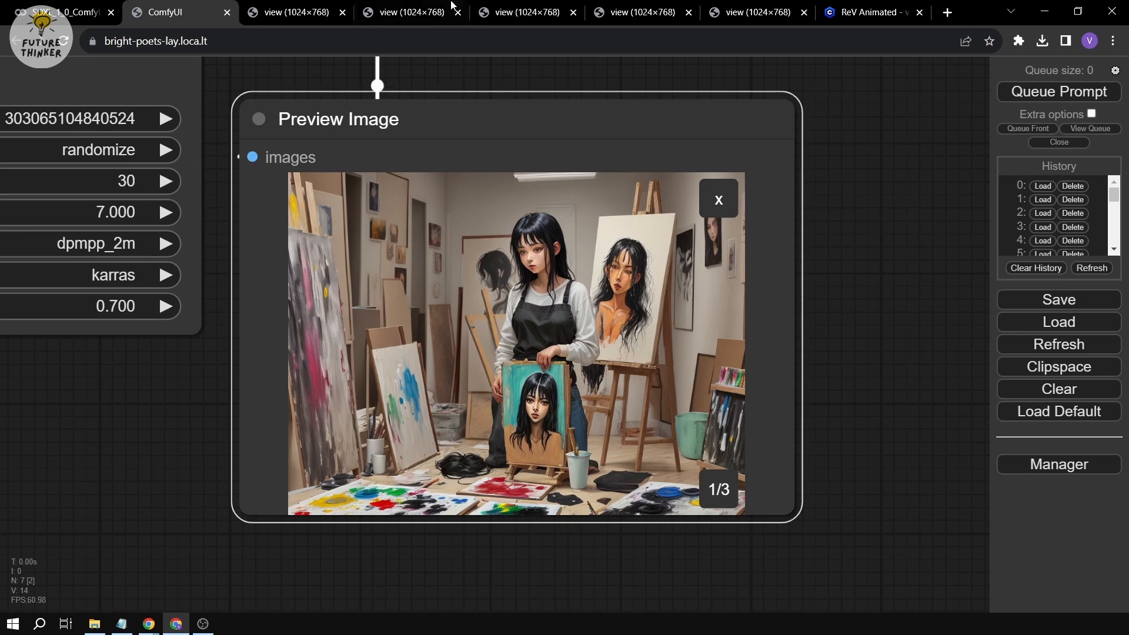